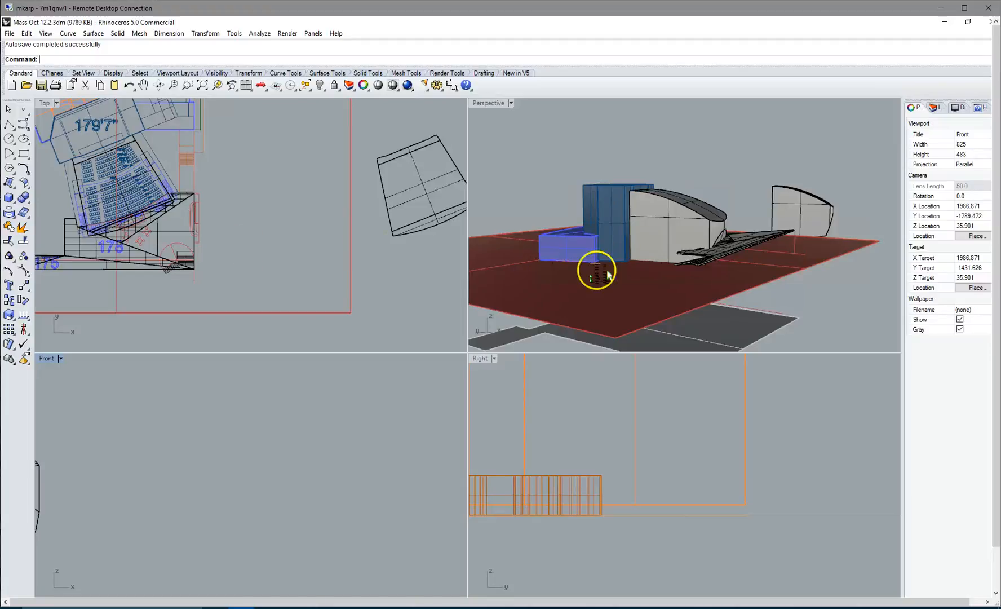
mouse_move(256, 212)
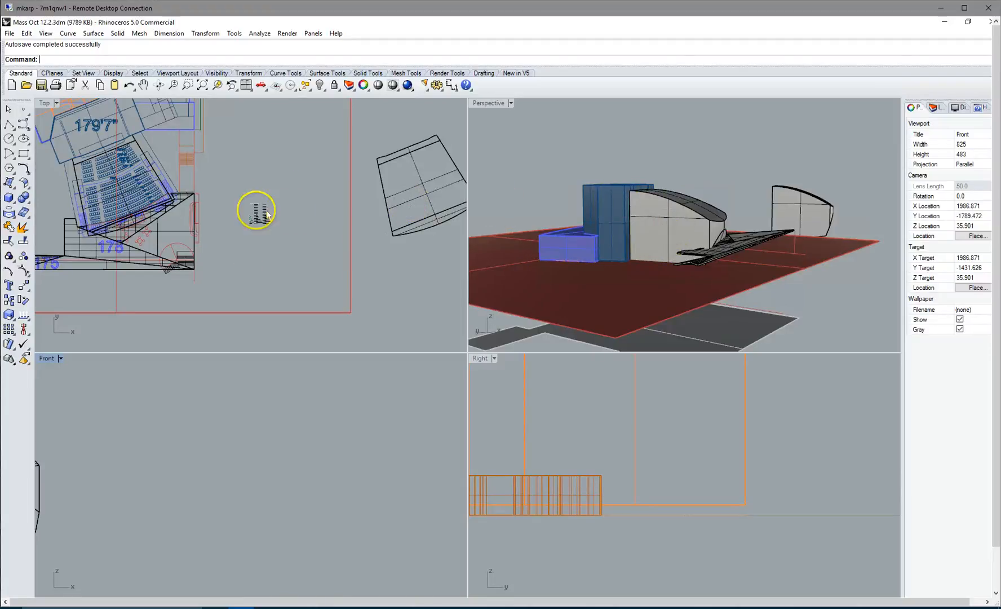
mouse_move(557, 221)
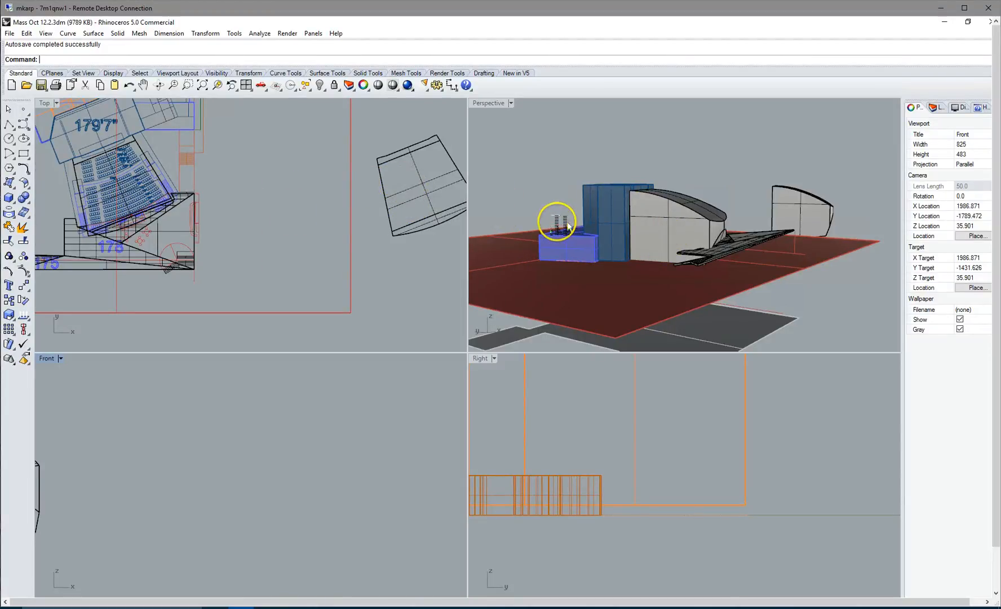
mouse_move(649, 195)
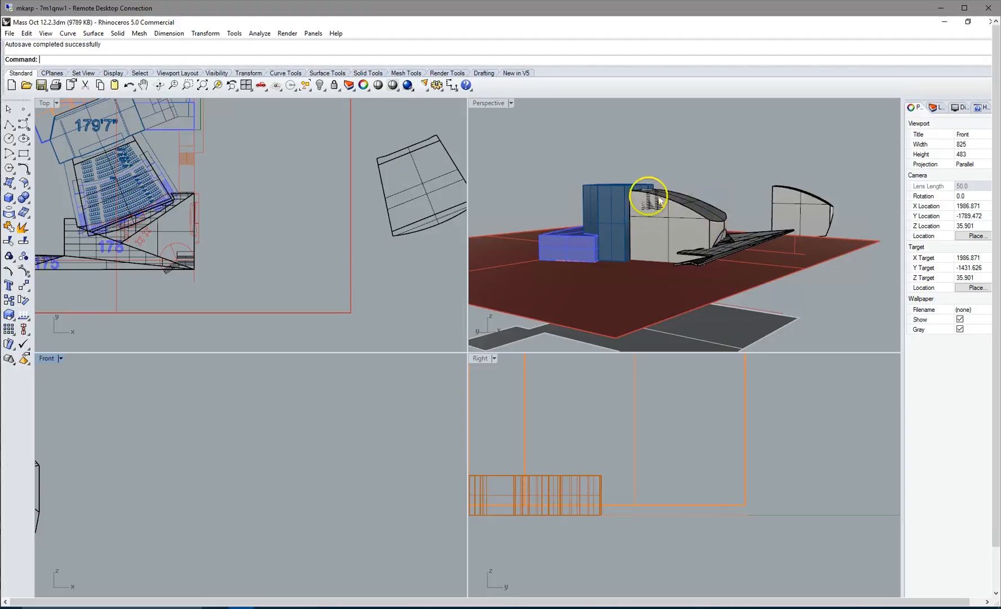
mouse_move(384, 110)
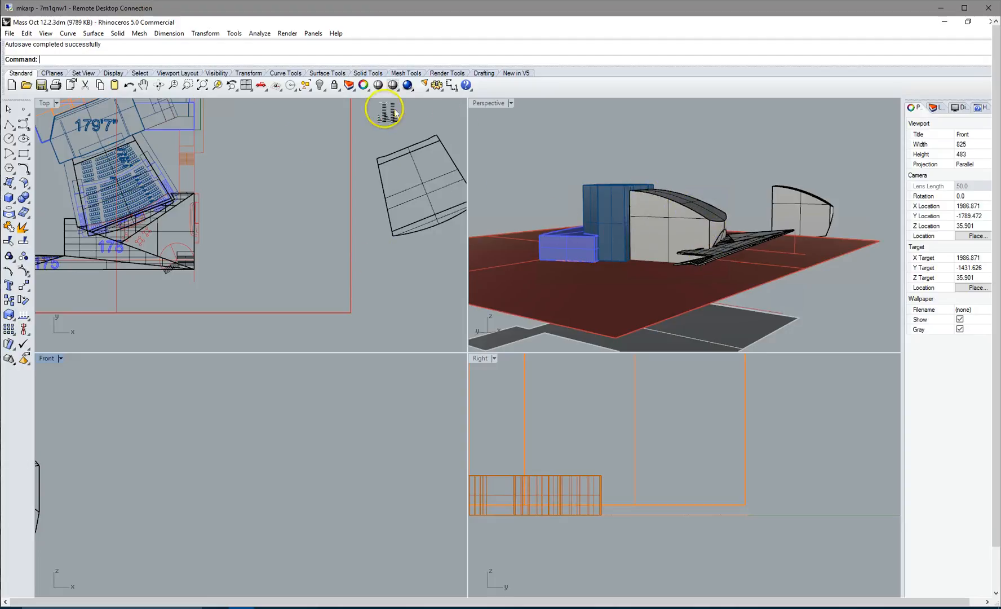
mouse_move(520, 144)
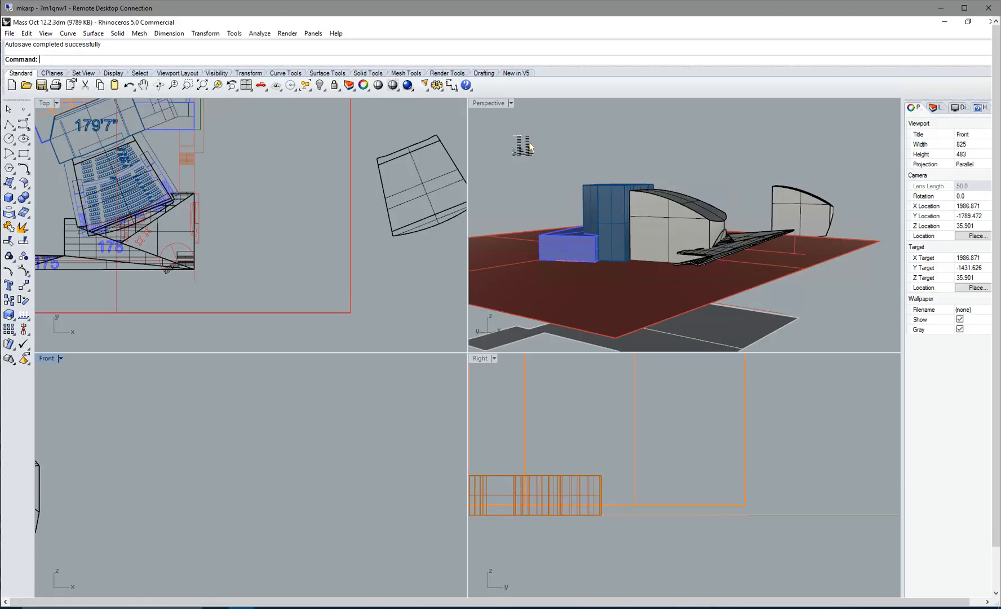
mouse_move(677, 204)
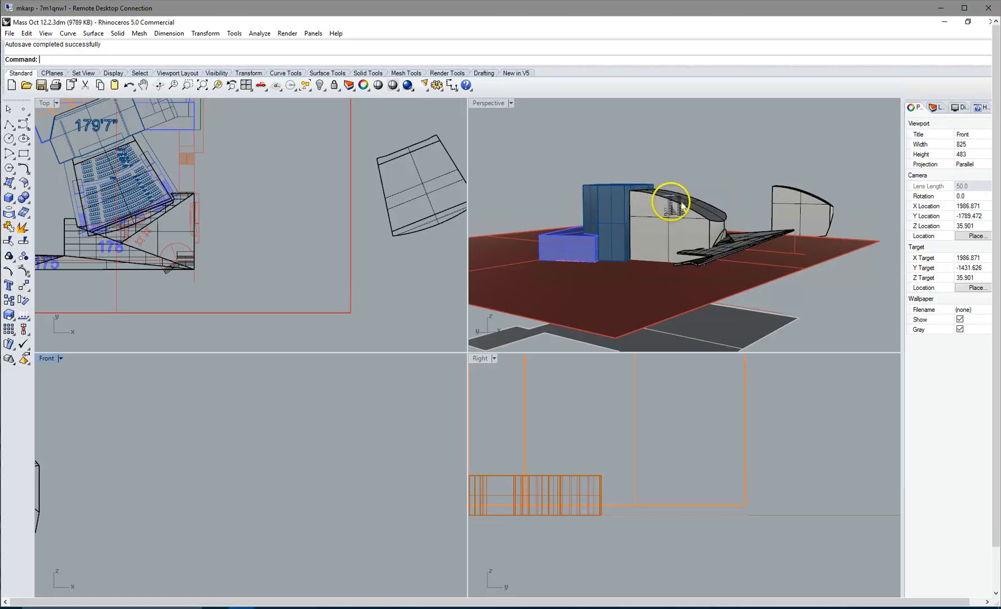
Step: Select the curved shell building mass in the Perspective viewport
left_click(671, 211)
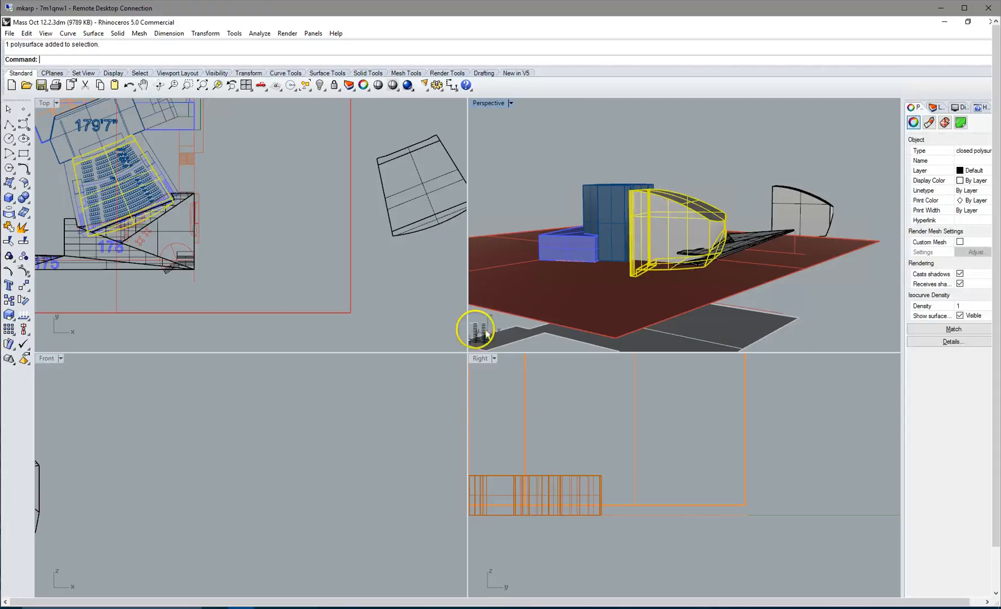
mouse_move(674, 214)
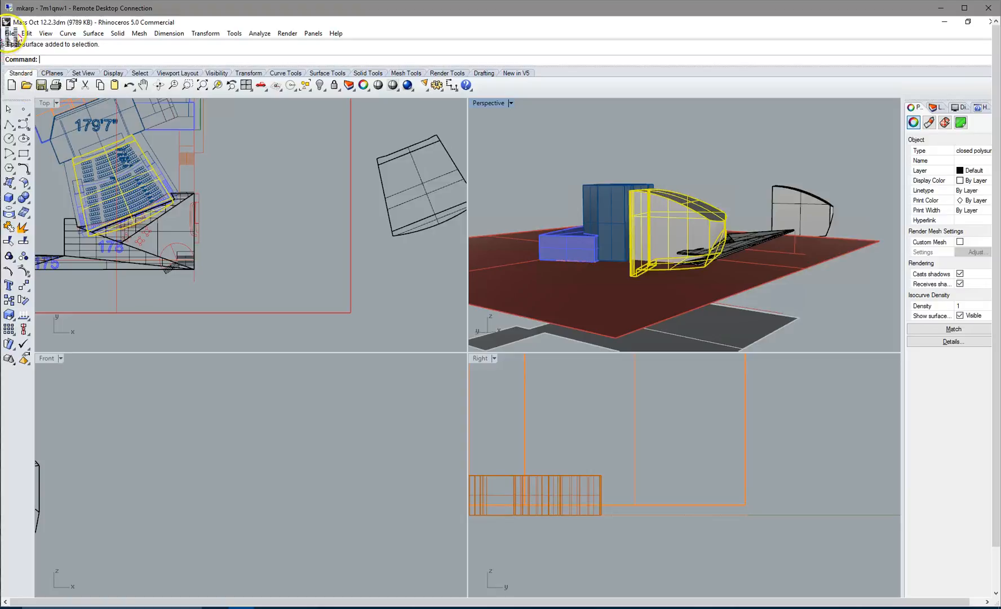
Step: Export the selected mass as ACIS file shape.sat, replacing the existing copy
left_click(9, 34)
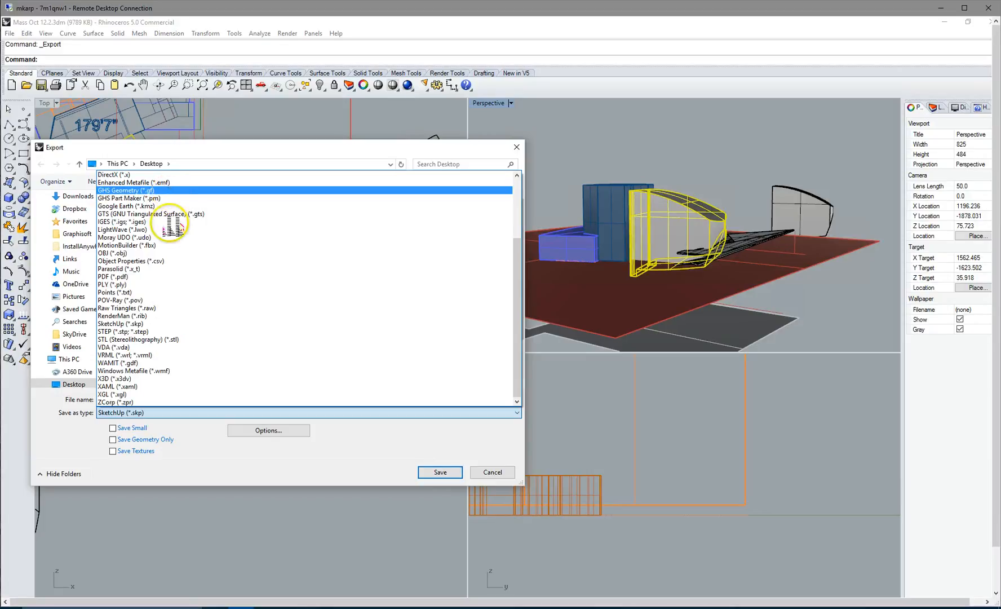
scroll("up", 3)
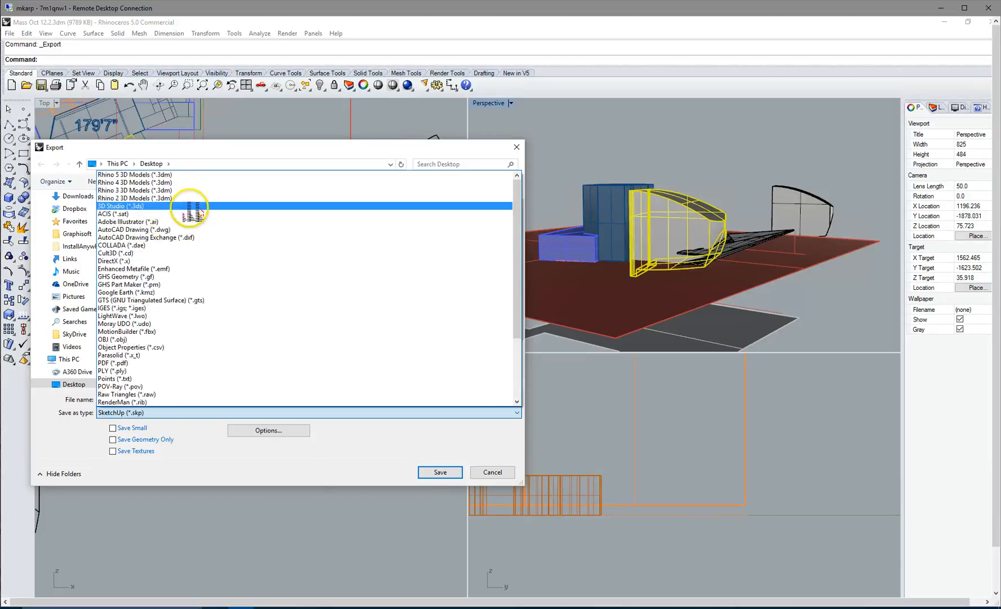
left_click(115, 214)
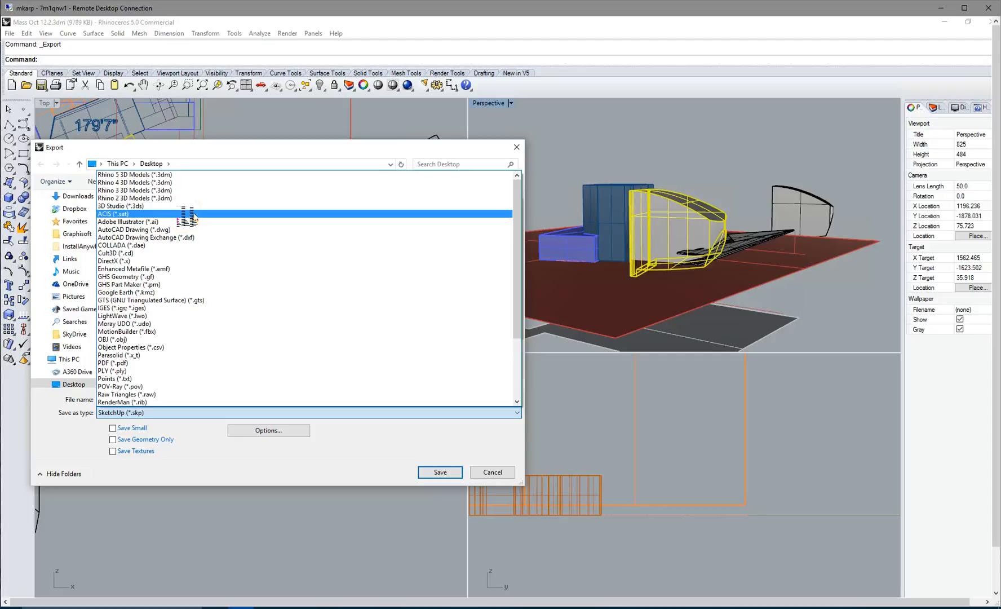
mouse_move(150, 217)
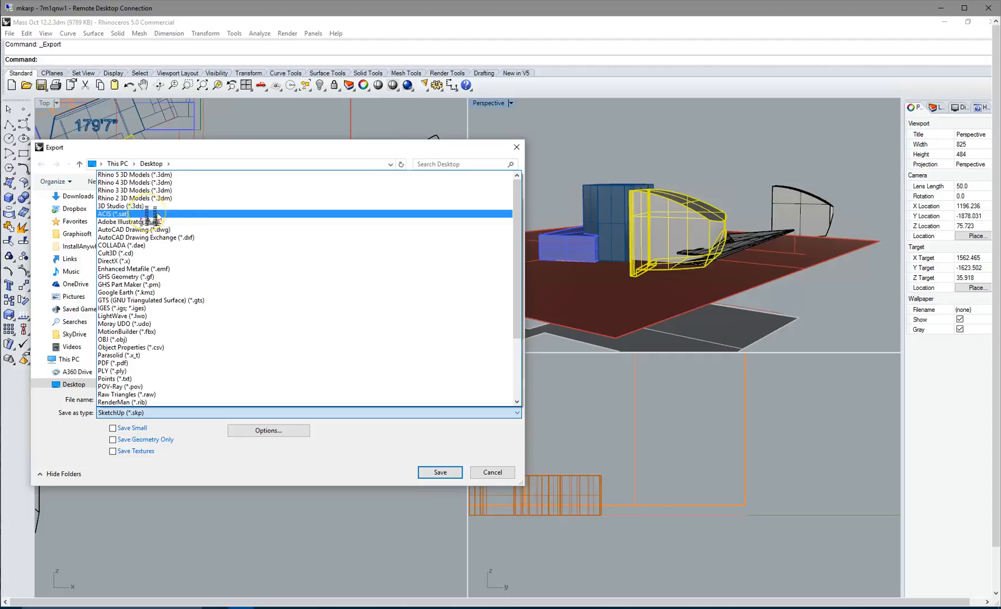
left_click(114, 213)
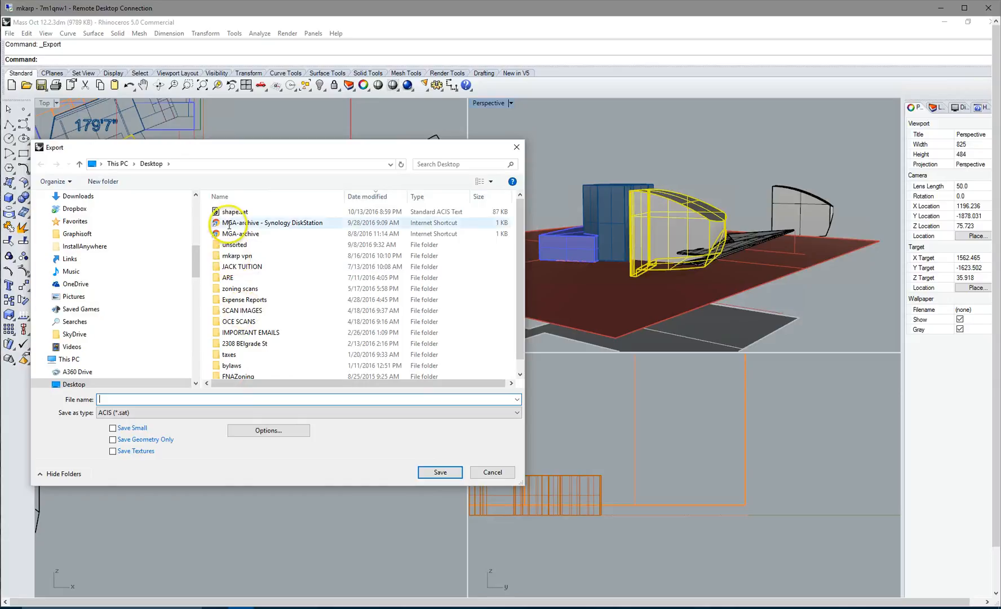
left_click(235, 212)
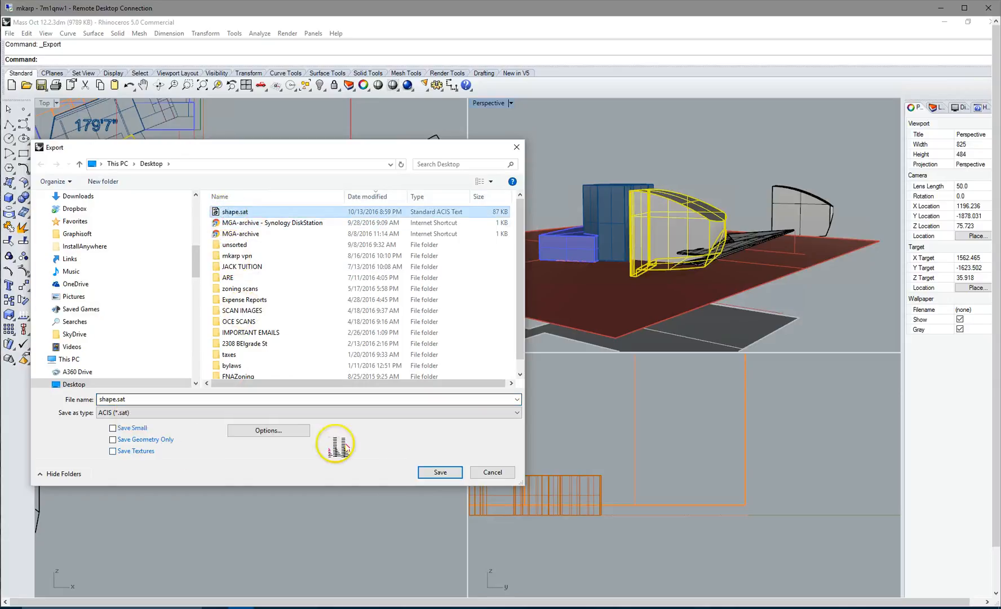
left_click(439, 473)
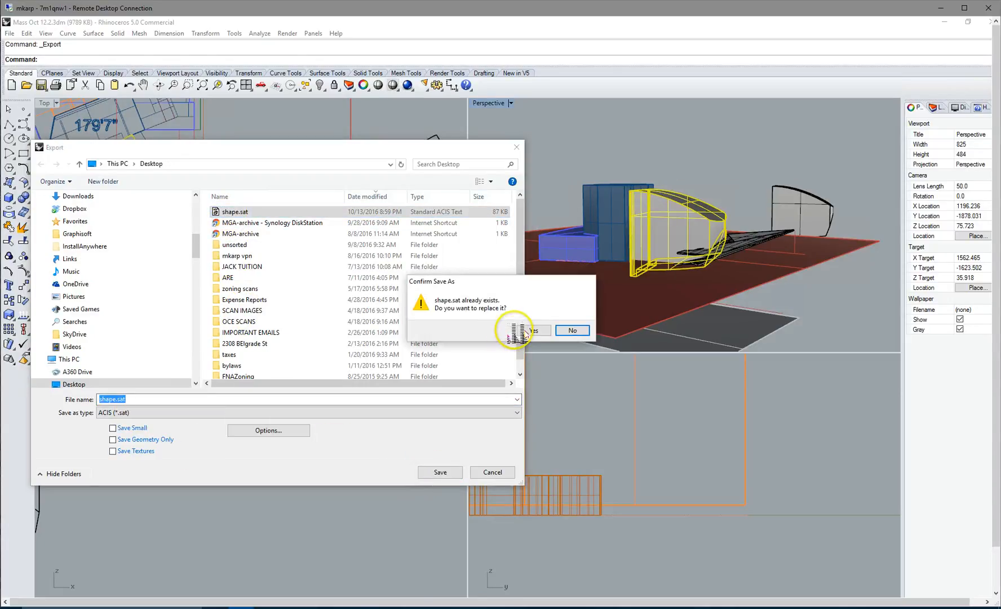
left_click(527, 330)
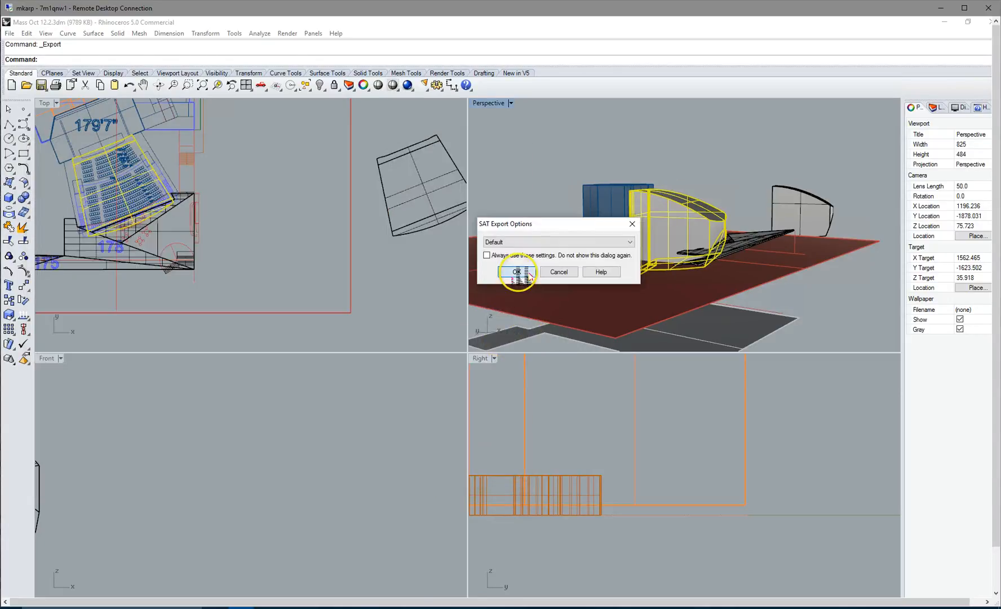
Step: Accept default SAT options, then create a new family from the Conceptual Mass Mass.rft template
left_click(516, 271)
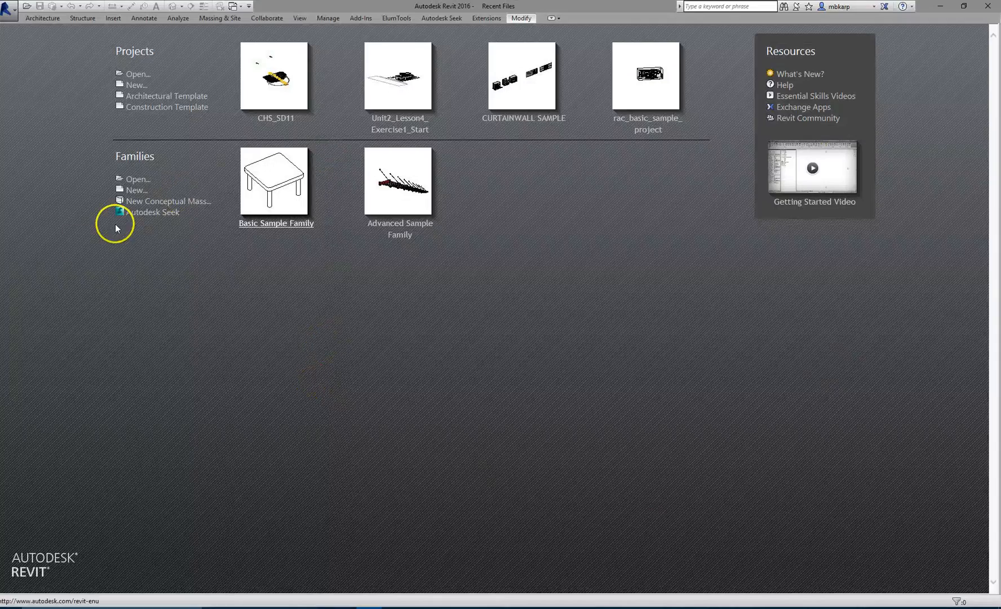
mouse_move(123, 169)
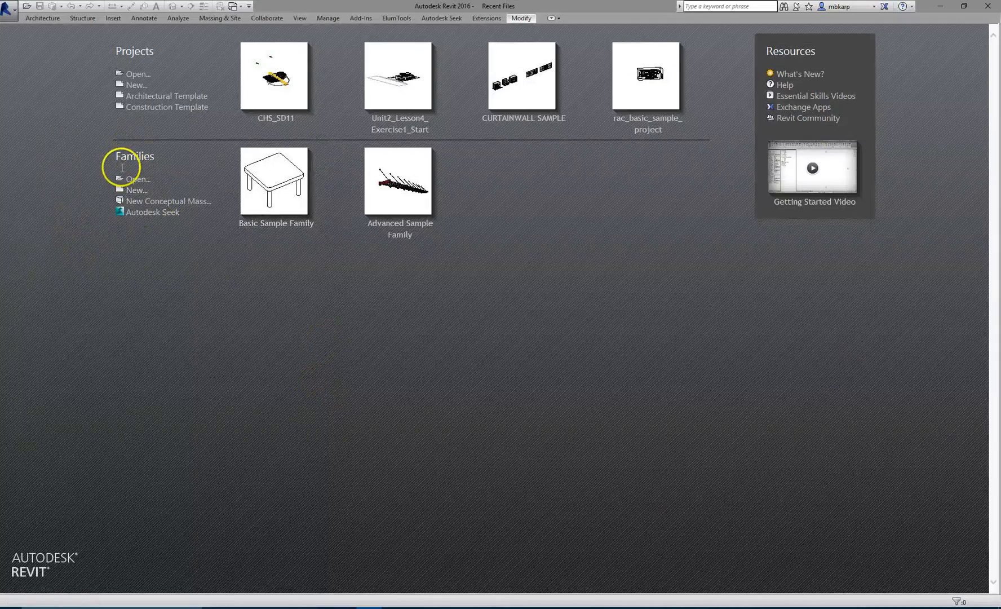
left_click(136, 190)
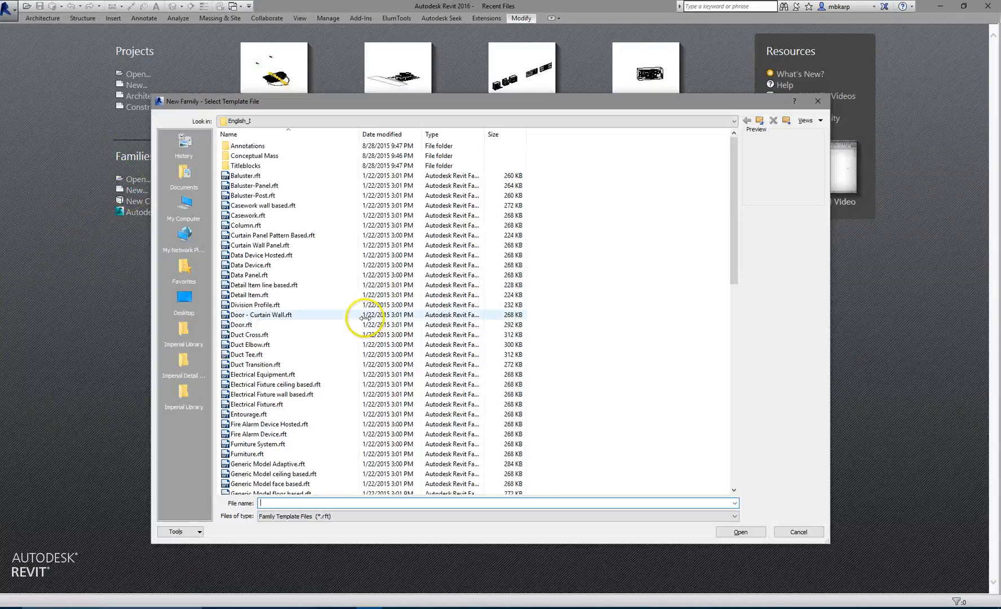
double_click(253, 155)
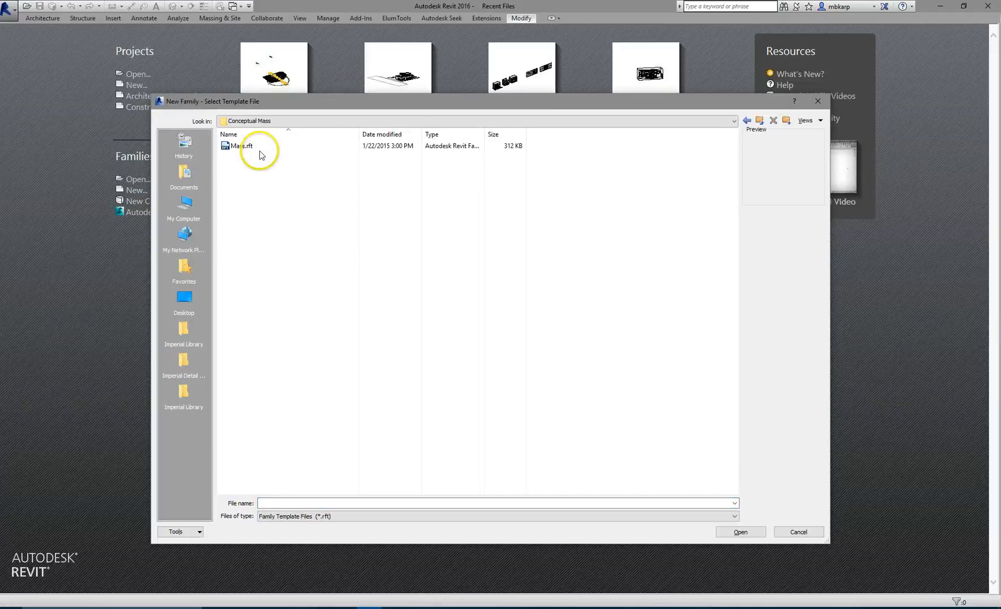
left_click(241, 145)
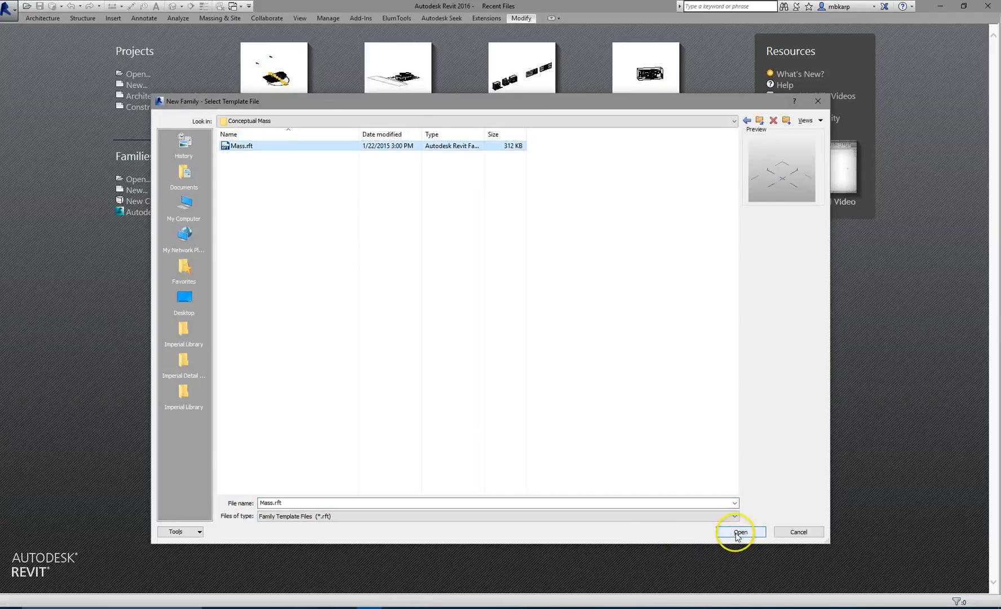
left_click(741, 532)
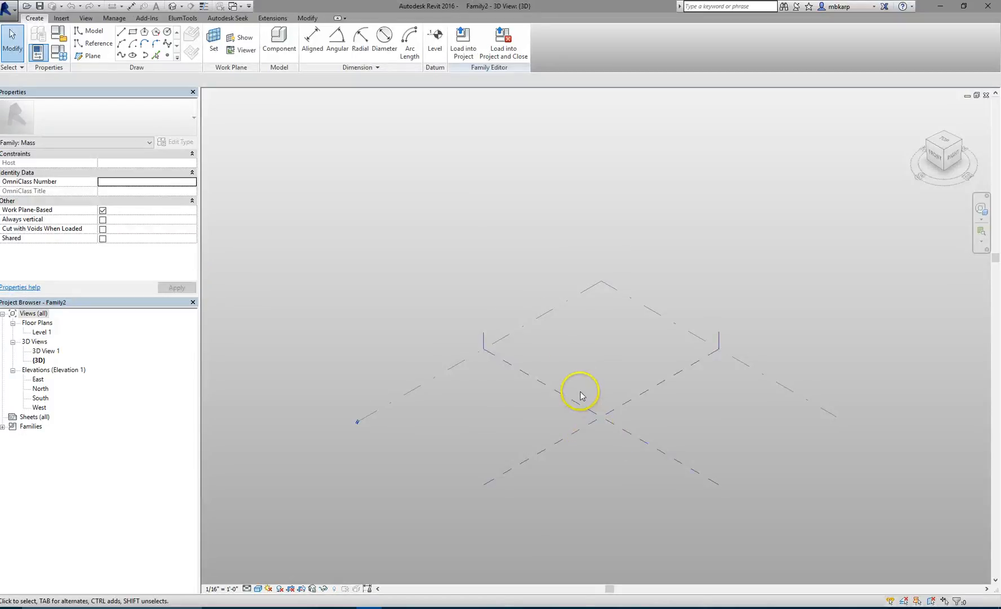
mouse_move(143, 122)
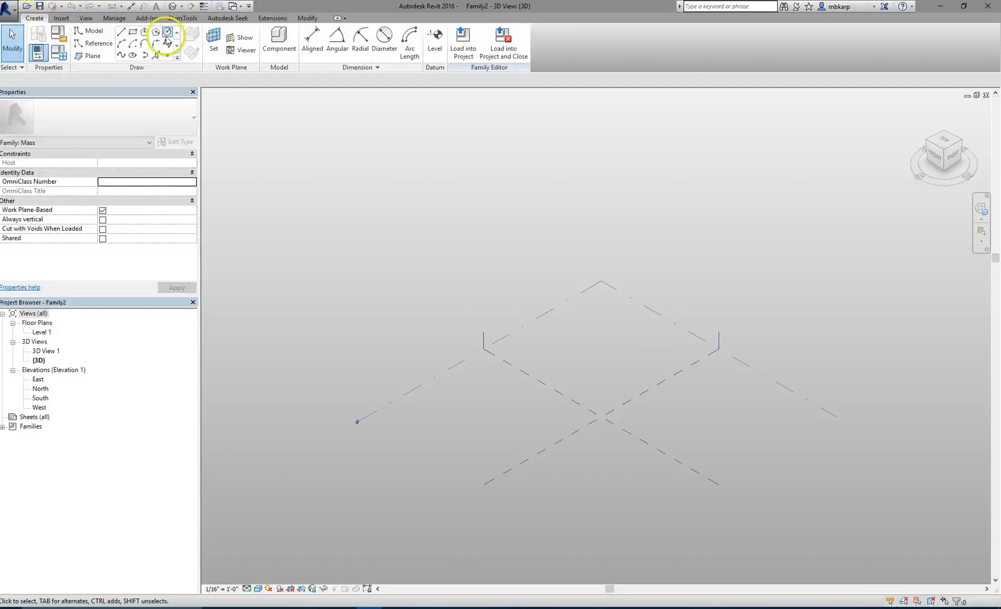
Step: Import shape.sat from the Desktop via Insert > Import CAD
left_click(61, 18)
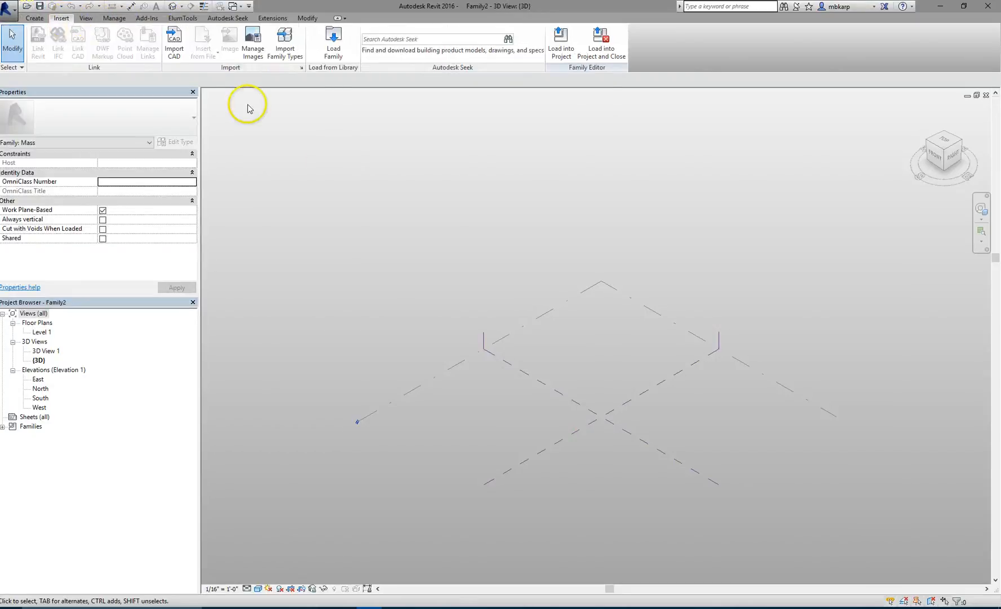
left_click(174, 41)
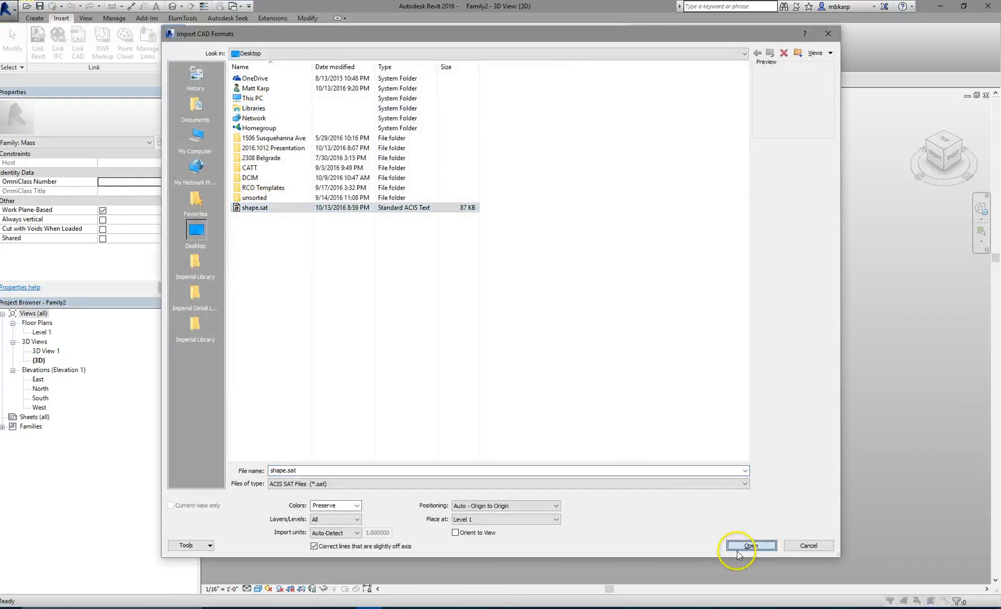
left_click(750, 545)
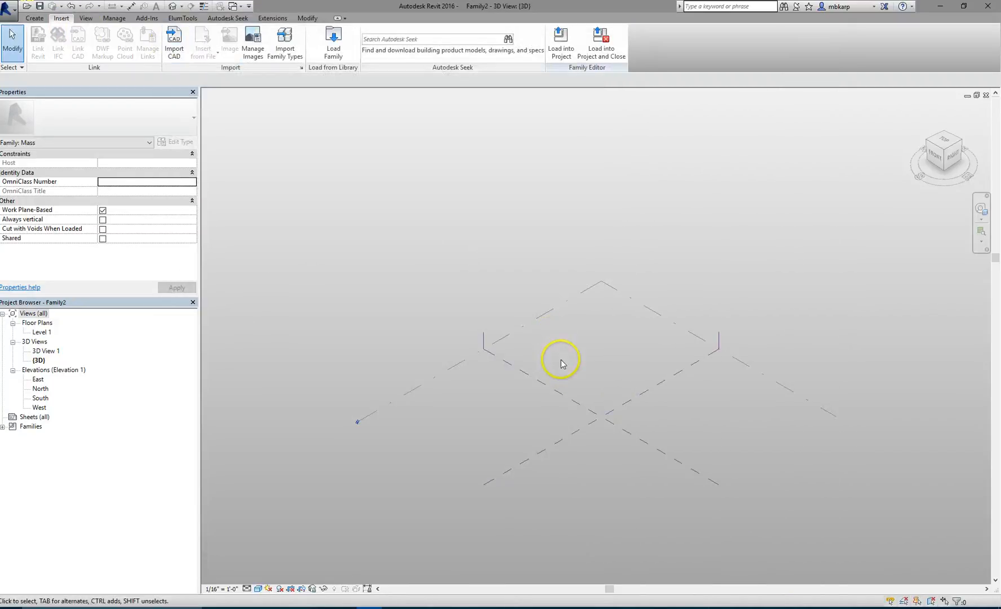
mouse_move(893, 137)
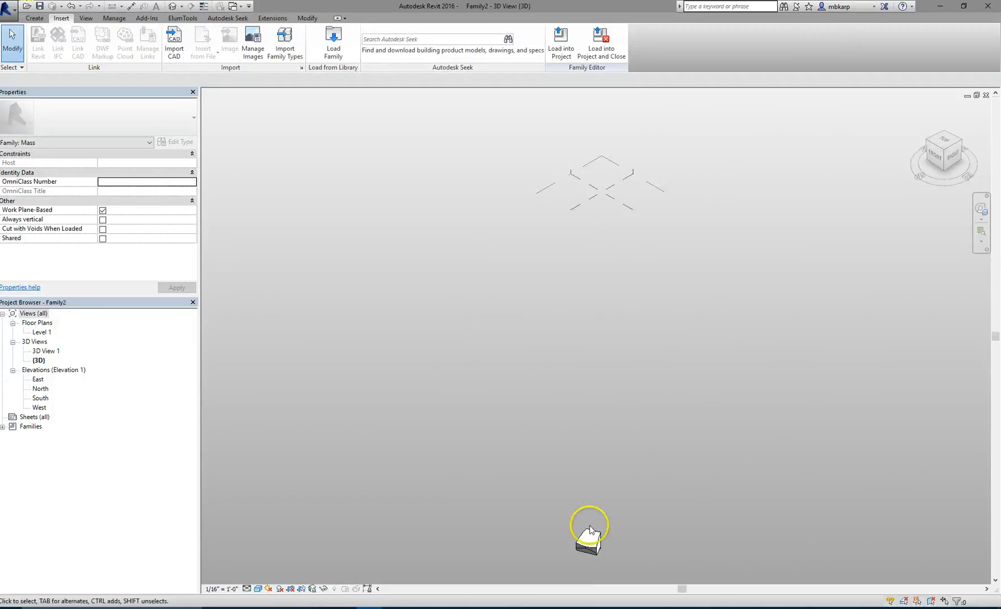
mouse_move(516, 498)
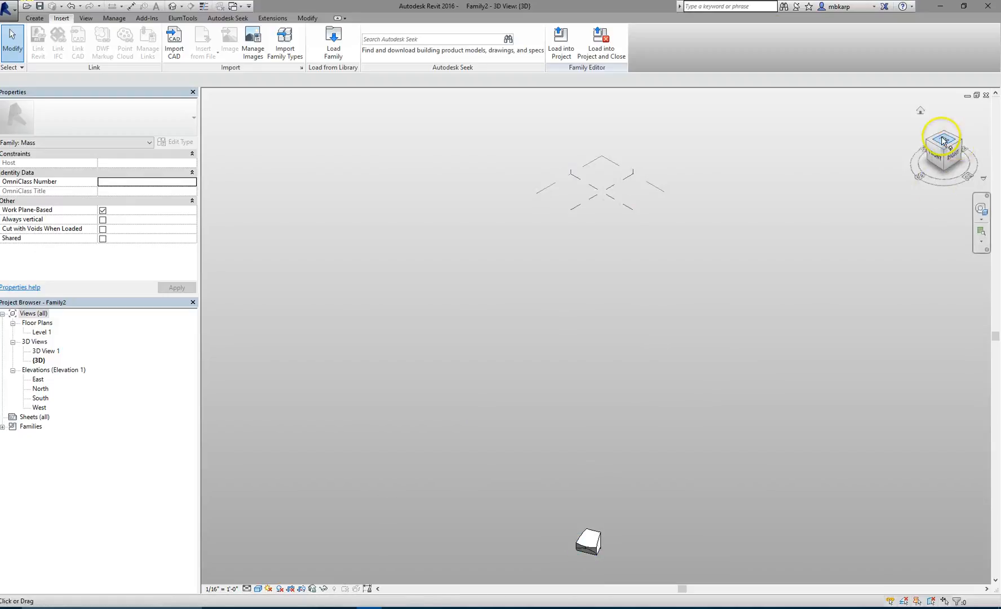
Step: Select the imported Rhino geometry, zoom to fit, and view it from Top
left_click(943, 149)
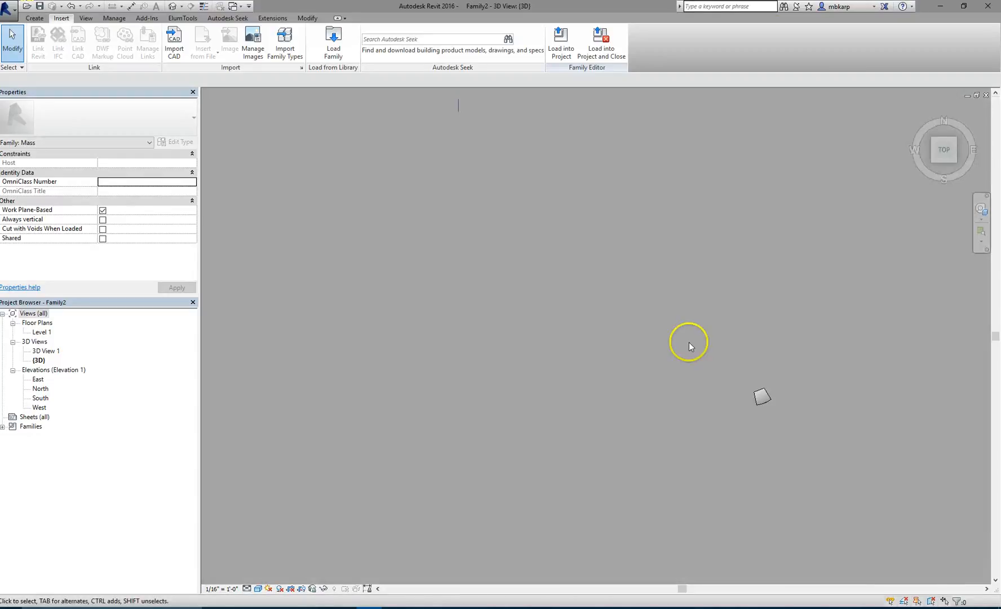
left_click(761, 396)
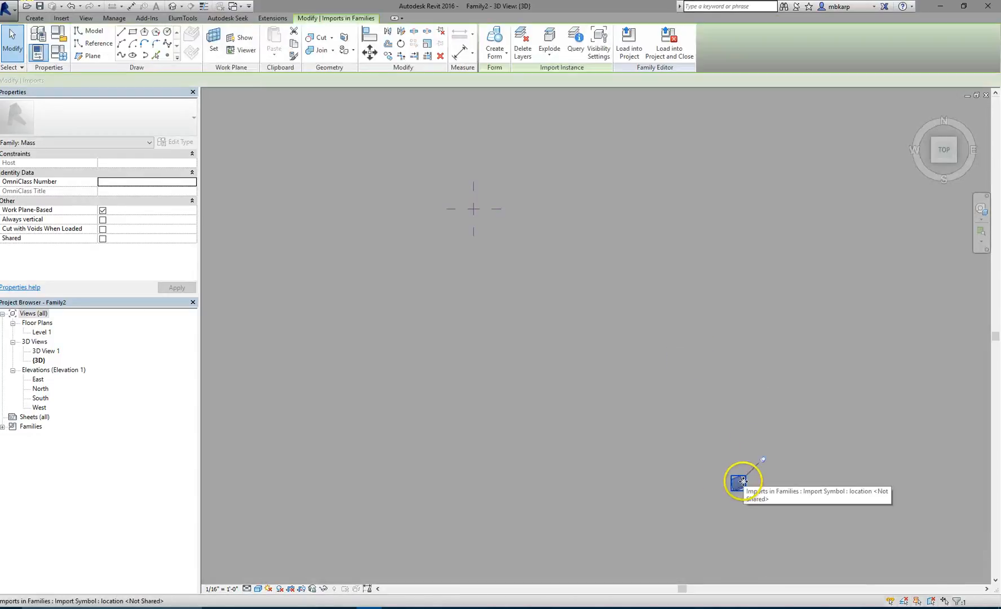
left_click(742, 480)
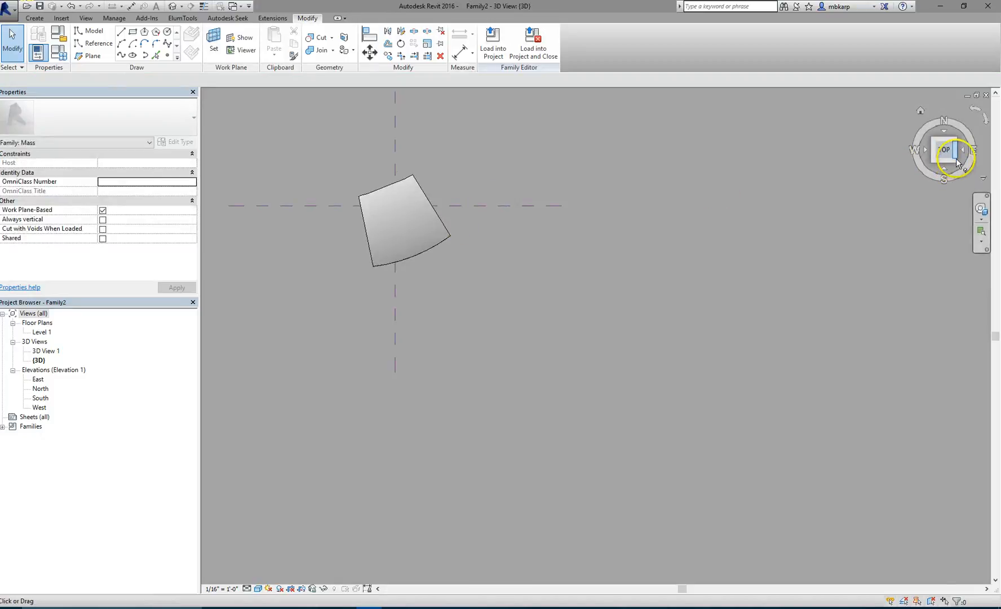
left_click(944, 150)
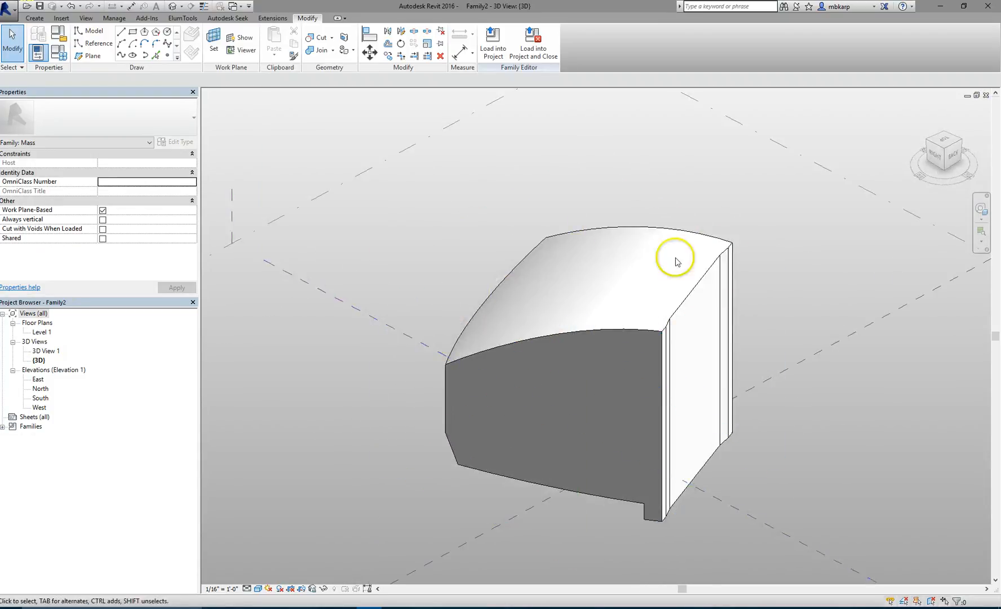
mouse_move(496, 171)
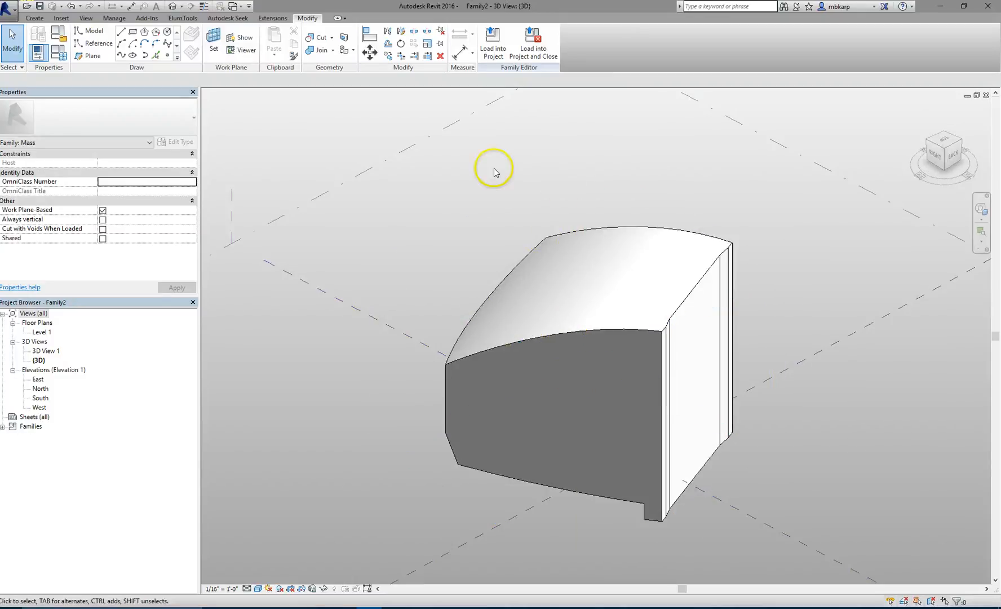
mouse_move(9, 19)
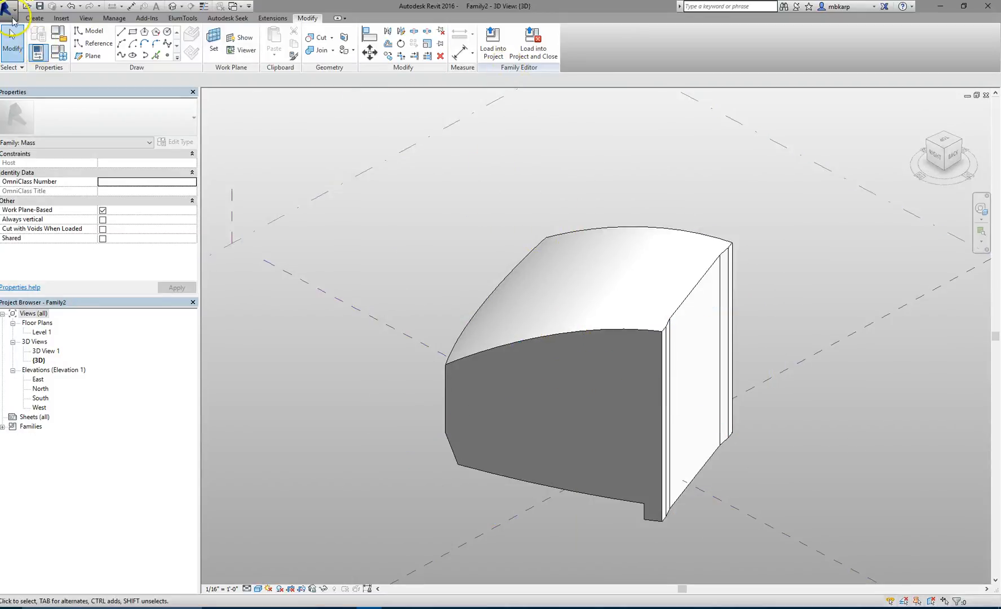
Step: Start a new project with the Architectural Template from the application menu
left_click(9, 6)
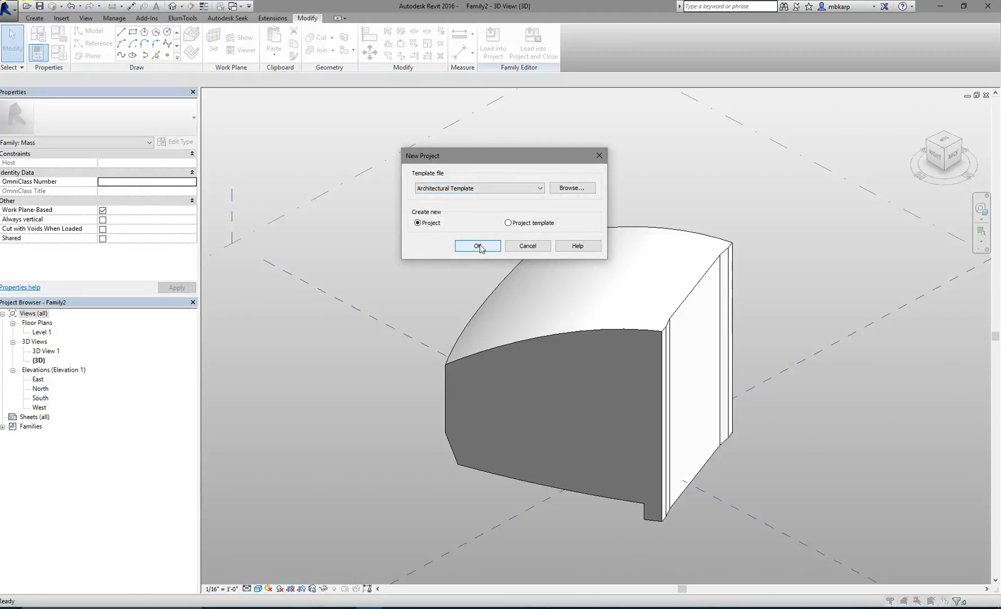
Step: Create the project, load the mass family into it, and place it on Level 1
left_click(478, 246)
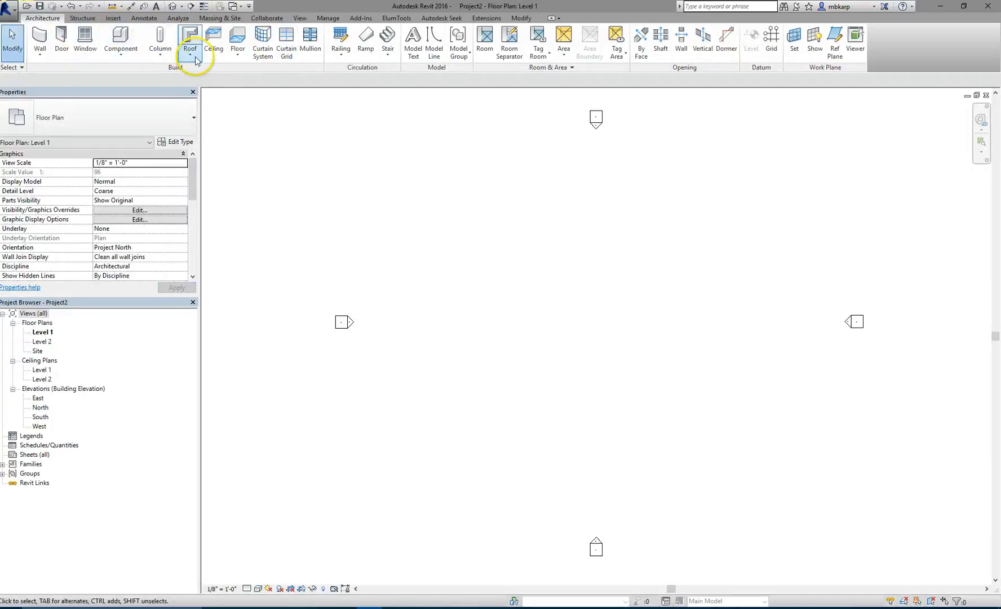
left_click(190, 42)
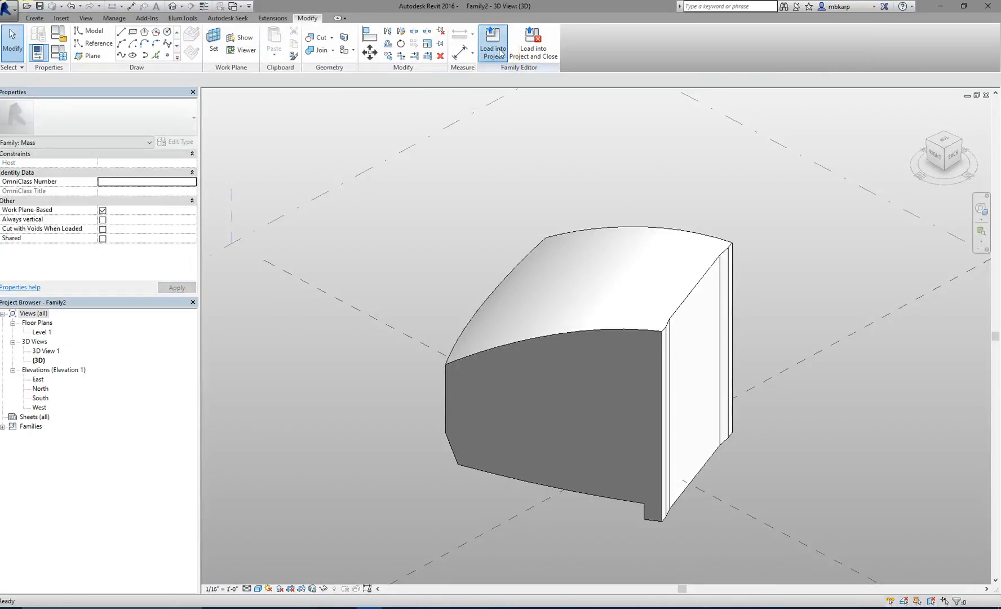
left_click(492, 42)
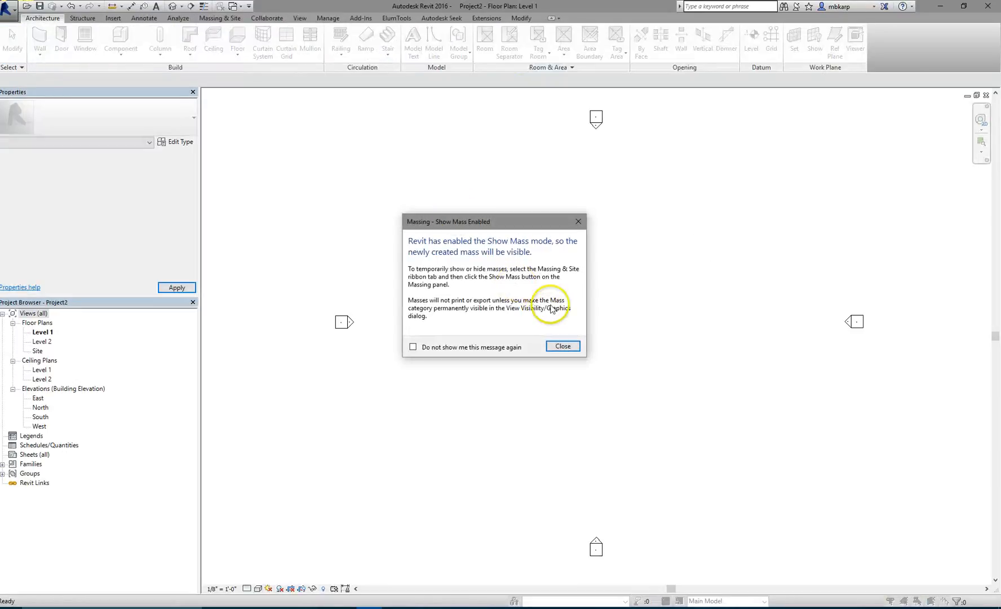
mouse_move(563, 346)
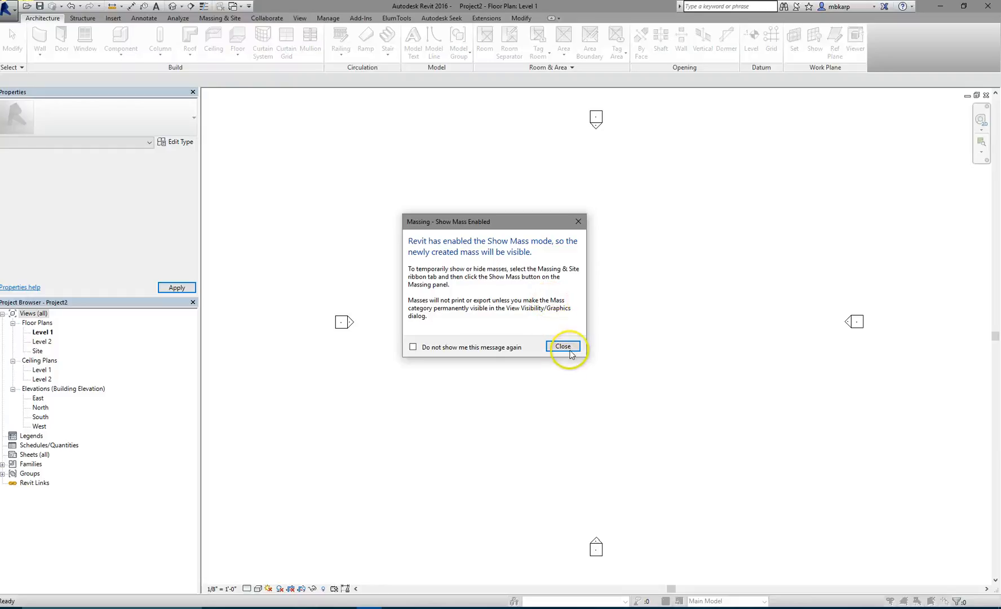
mouse_move(563, 346)
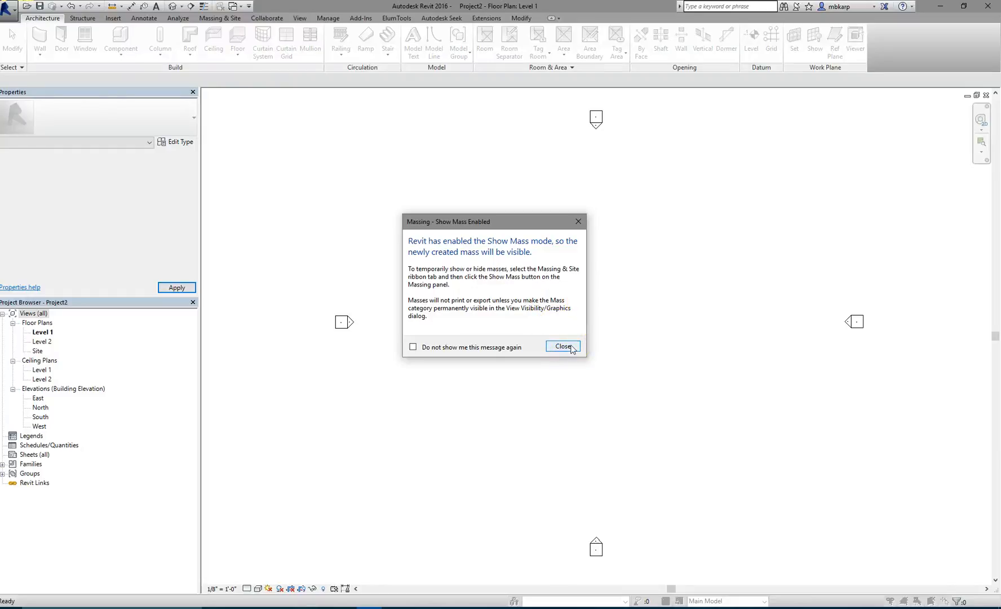
left_click(563, 347)
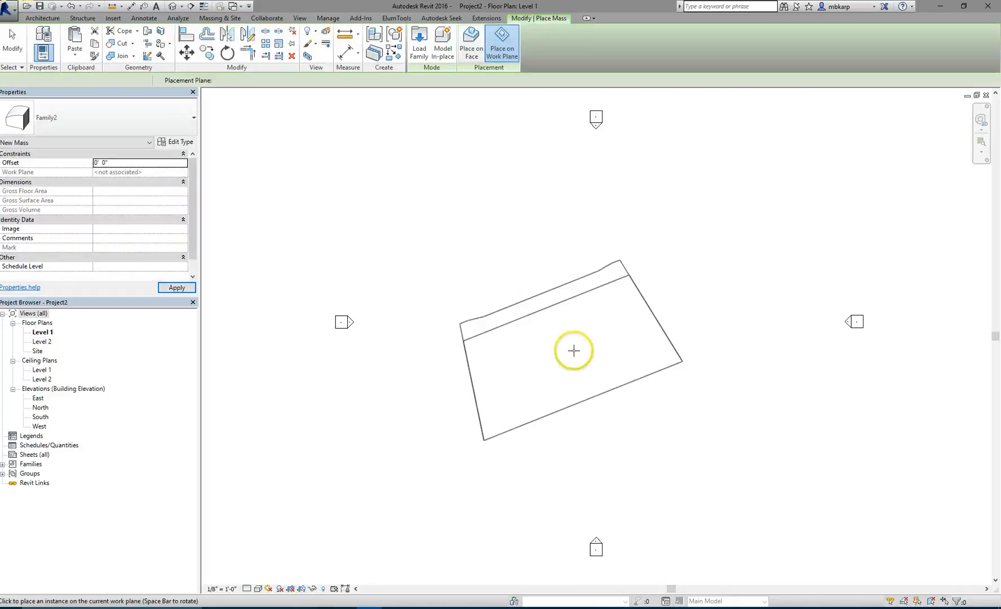
left_click(573, 351)
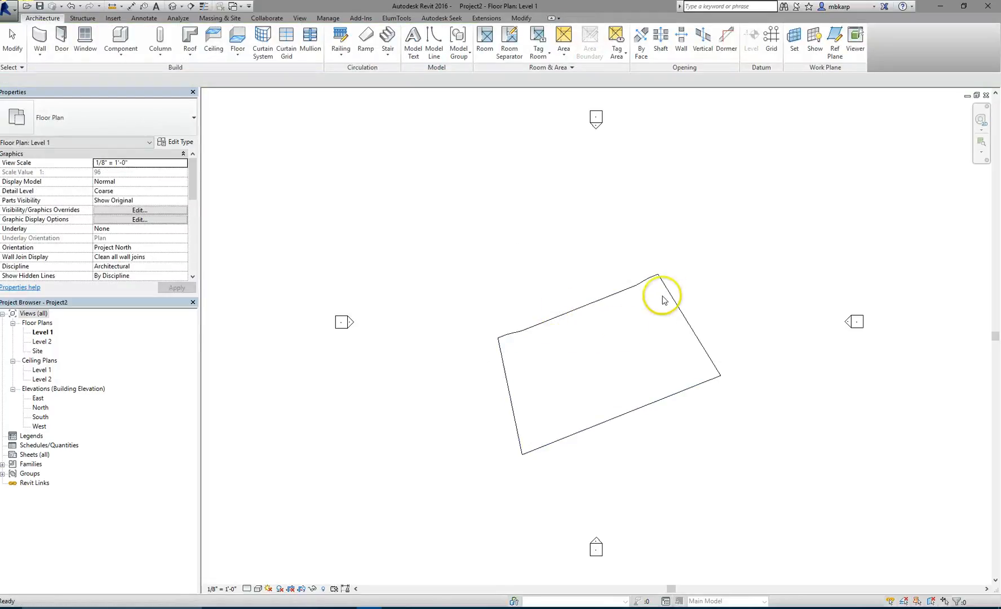
mouse_move(560, 280)
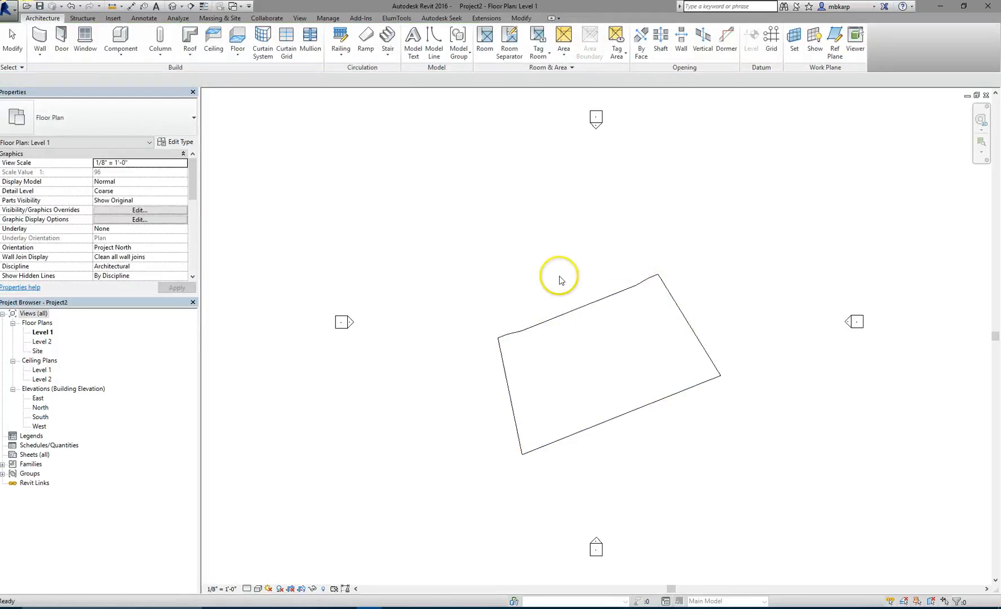
left_click(562, 319)
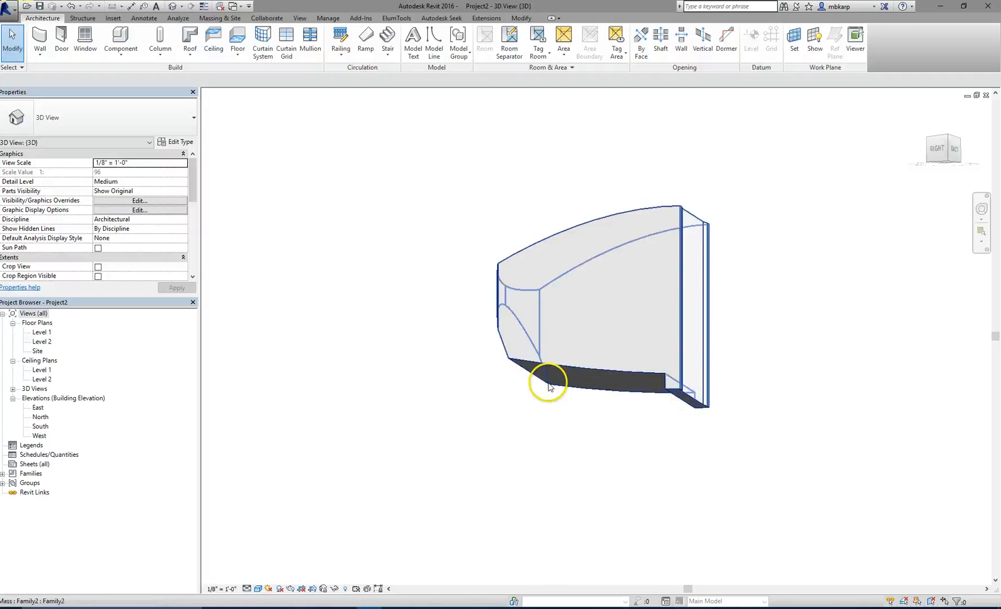
mouse_move(550, 387)
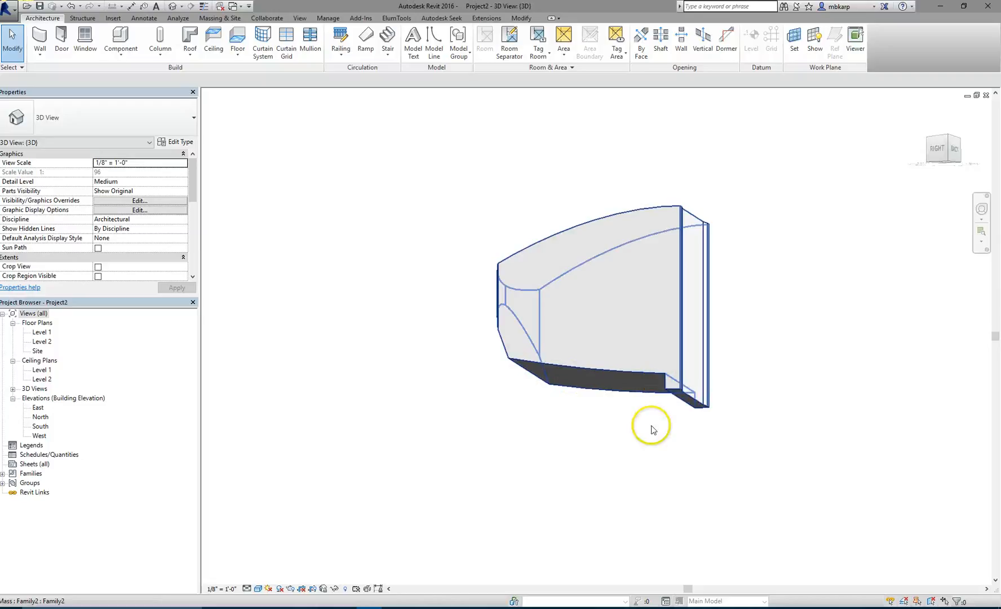
Step: Select the placed mass in the 3D view to inspect it, then deselect
left_click(585, 403)
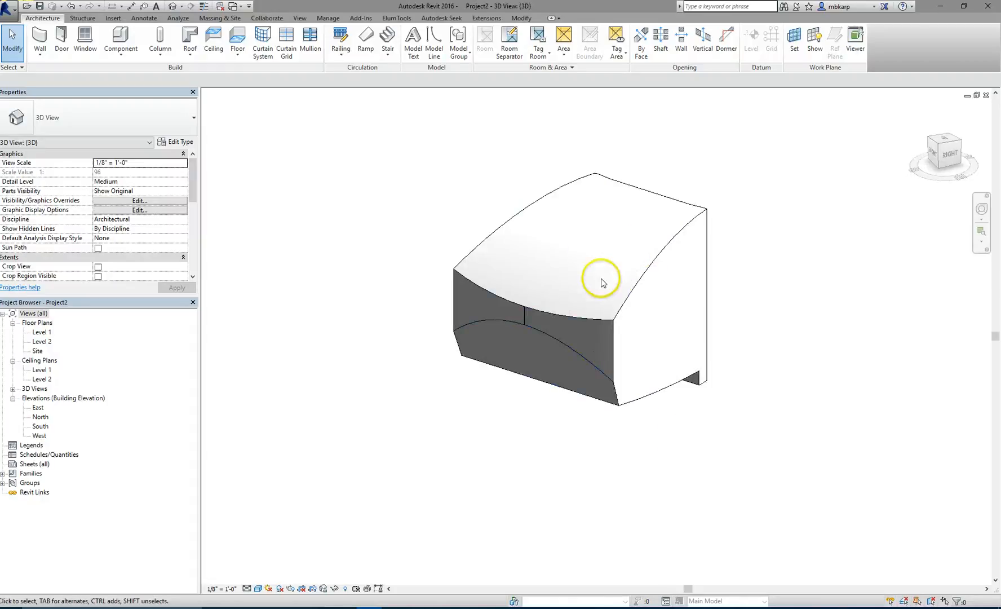
left_click(600, 283)
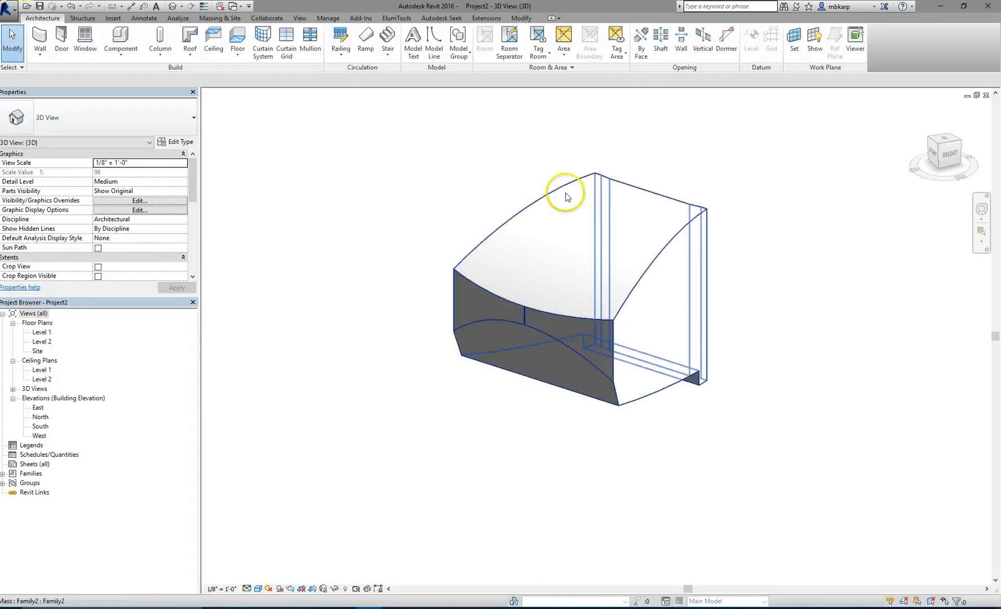
left_click(517, 428)
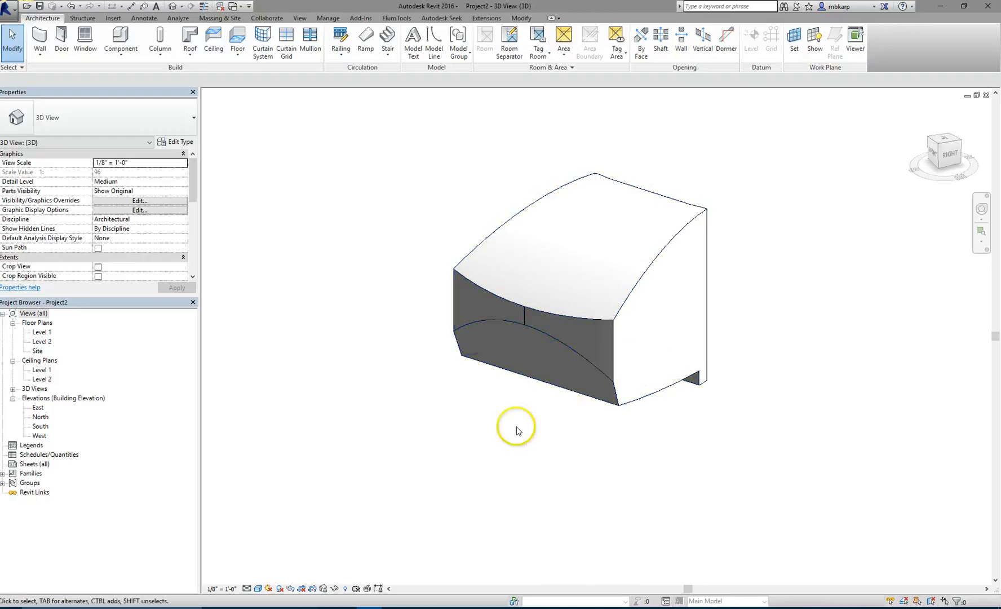
mouse_move(751, 264)
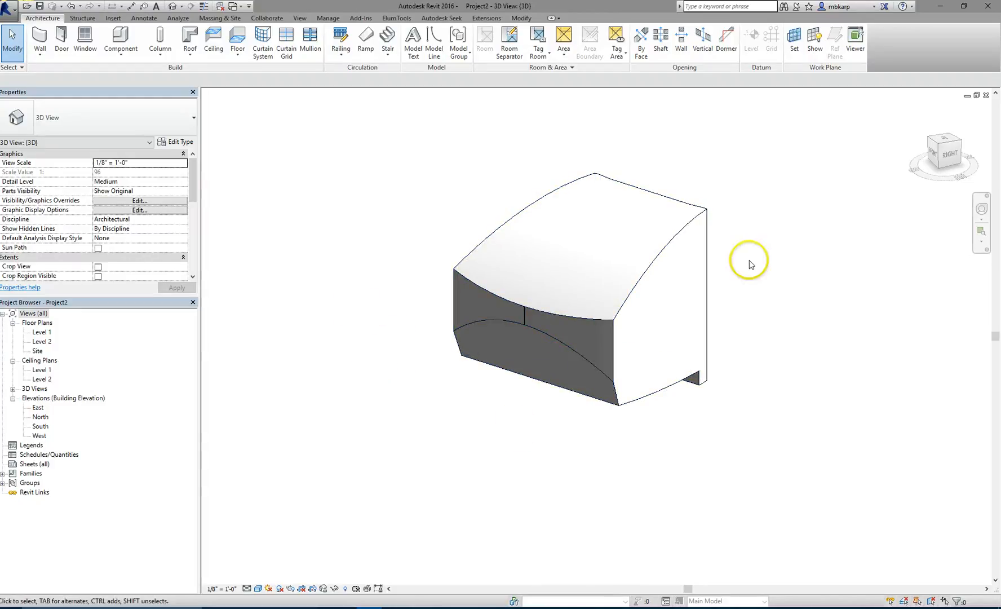
mouse_move(308, 181)
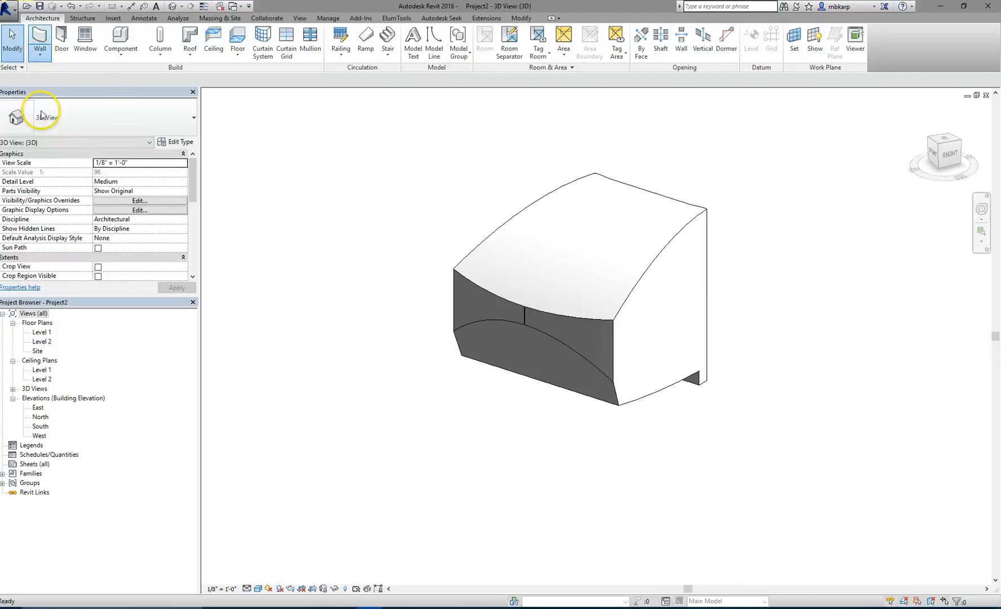
Step: Set the Wall by Face alignment line and place a wall on the curved lower face
left_click(40, 40)
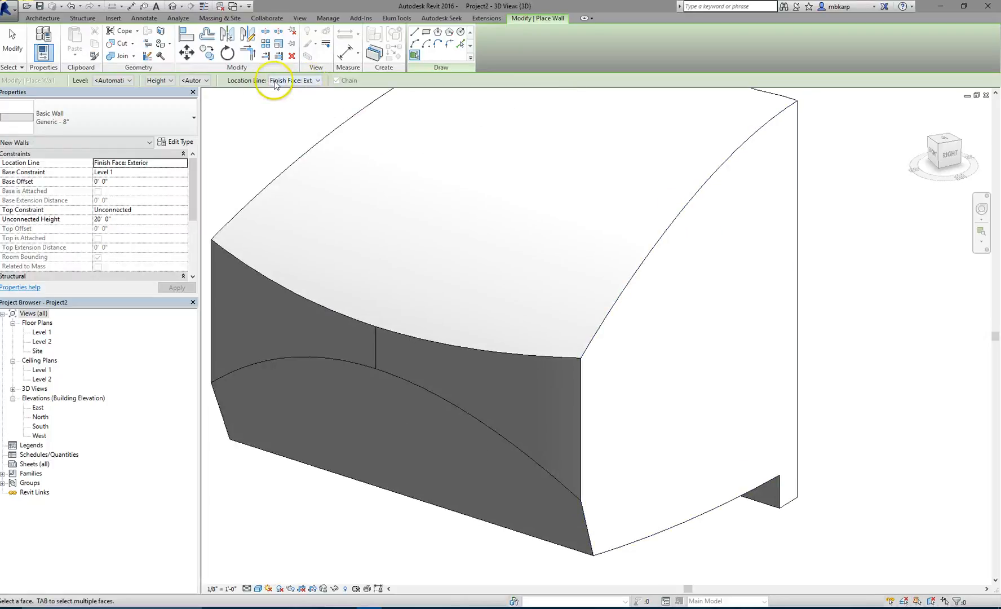
left_click(295, 81)
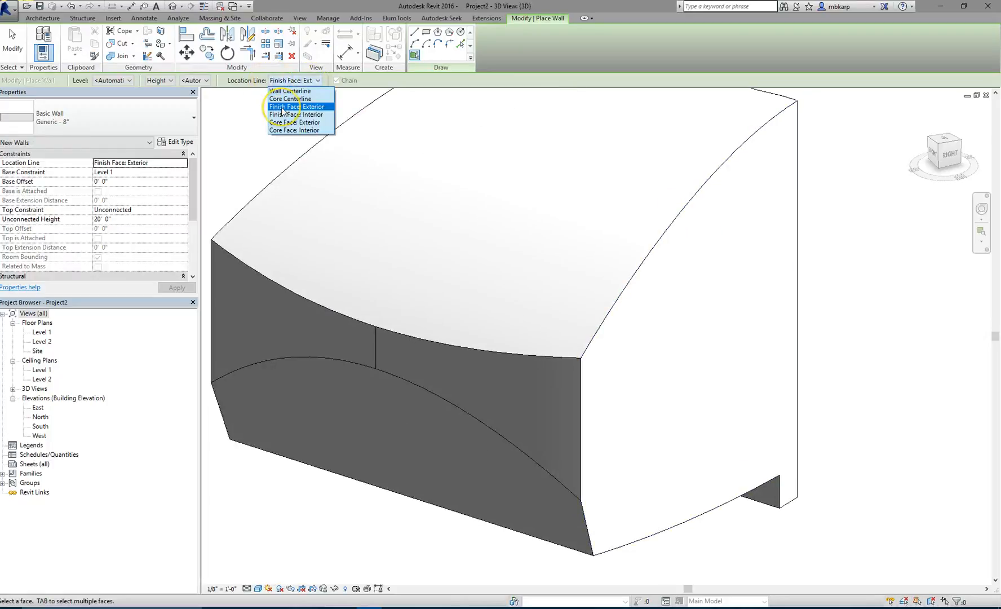
mouse_move(297, 107)
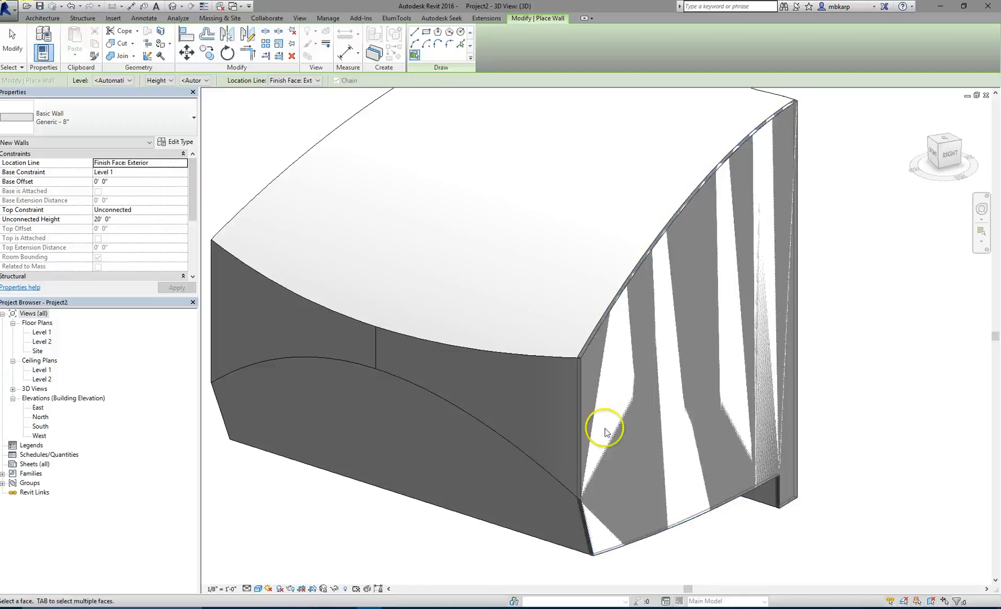
scroll("up", 3)
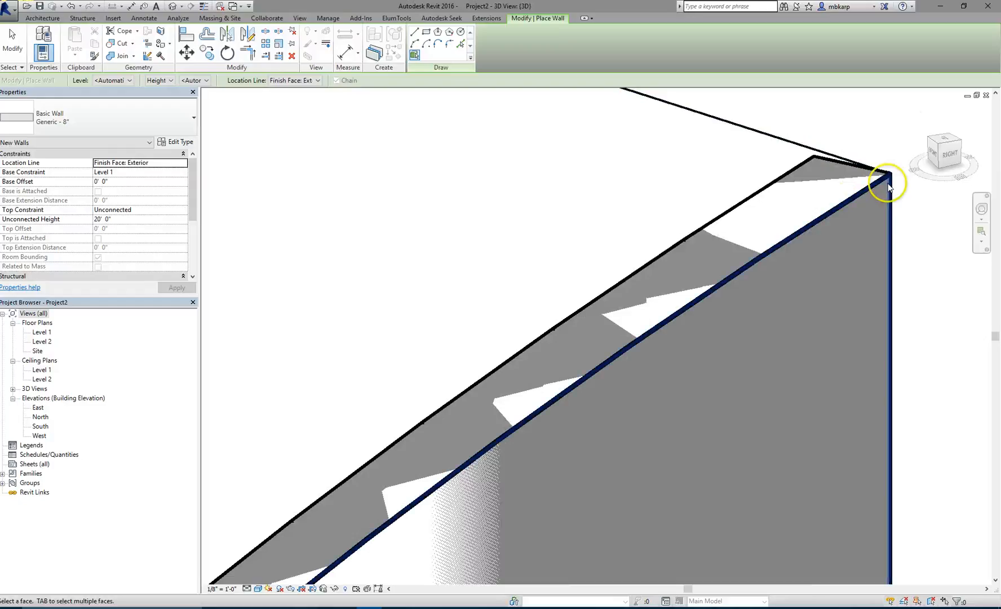
mouse_move(866, 193)
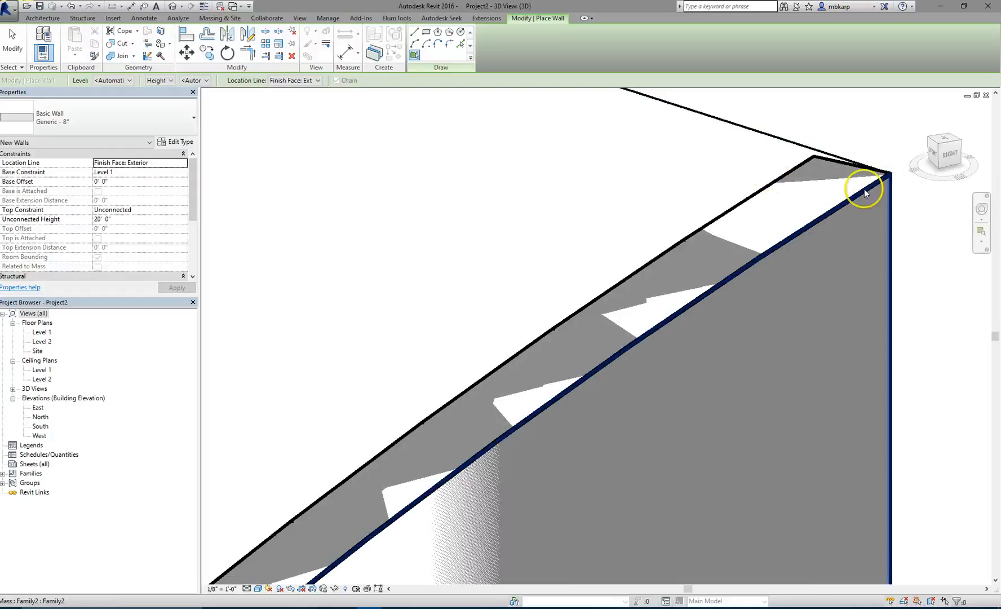
mouse_move(778, 213)
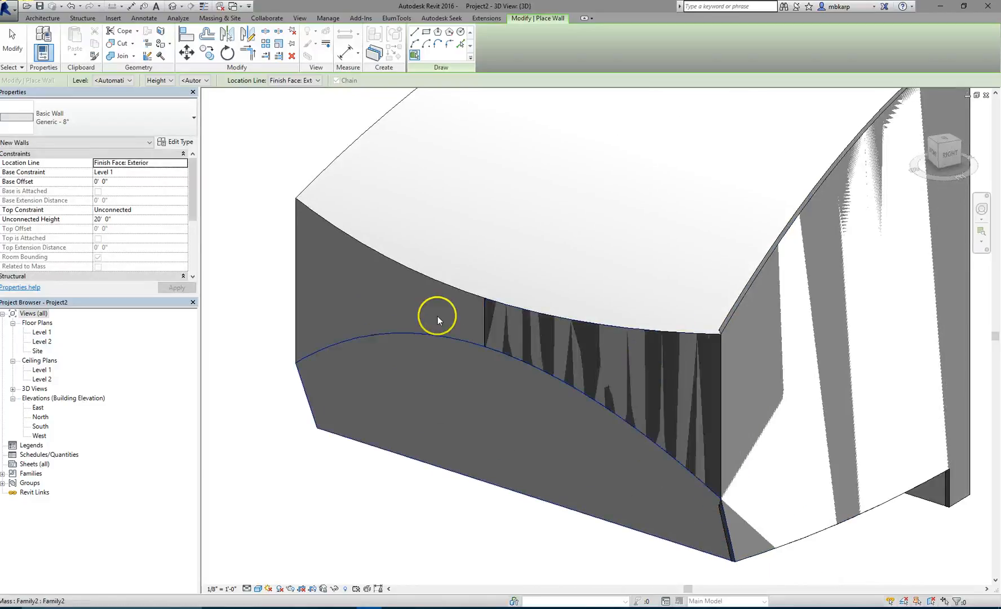
mouse_move(310, 385)
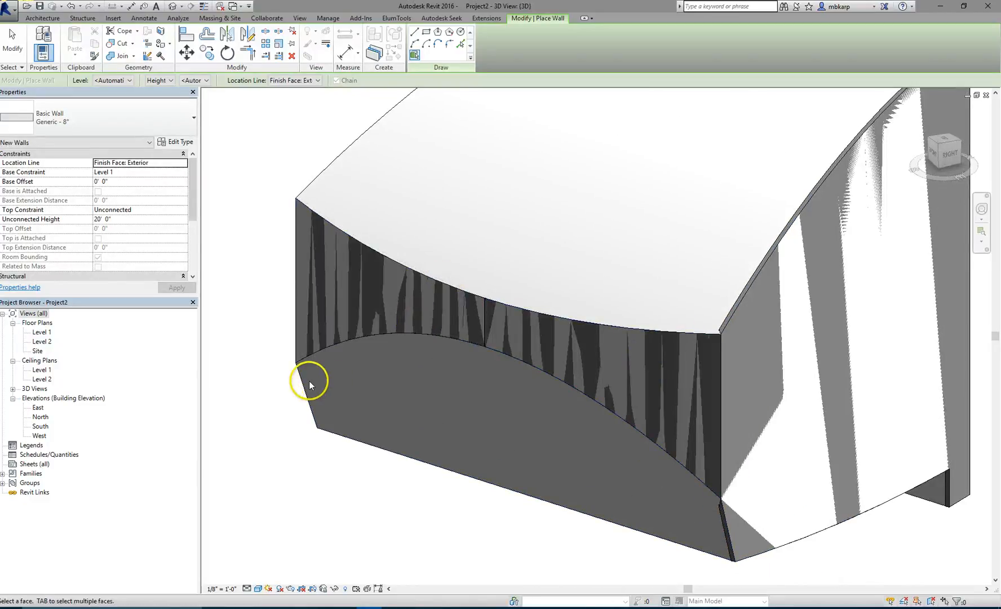
left_click(664, 498)
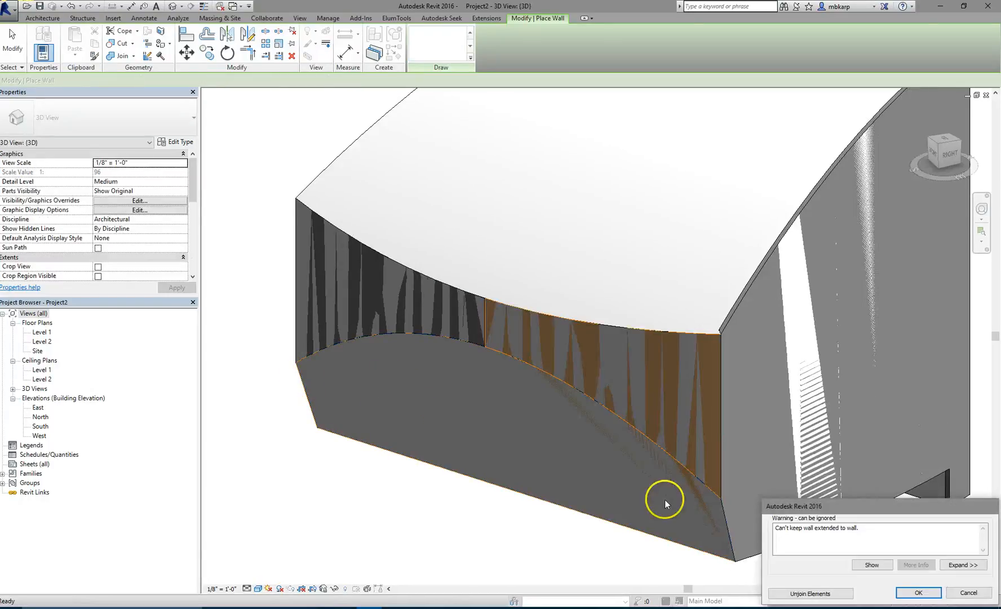
Step: Dismiss the wall extension warning and restart Wall by Face on the mass
left_click(916, 593)
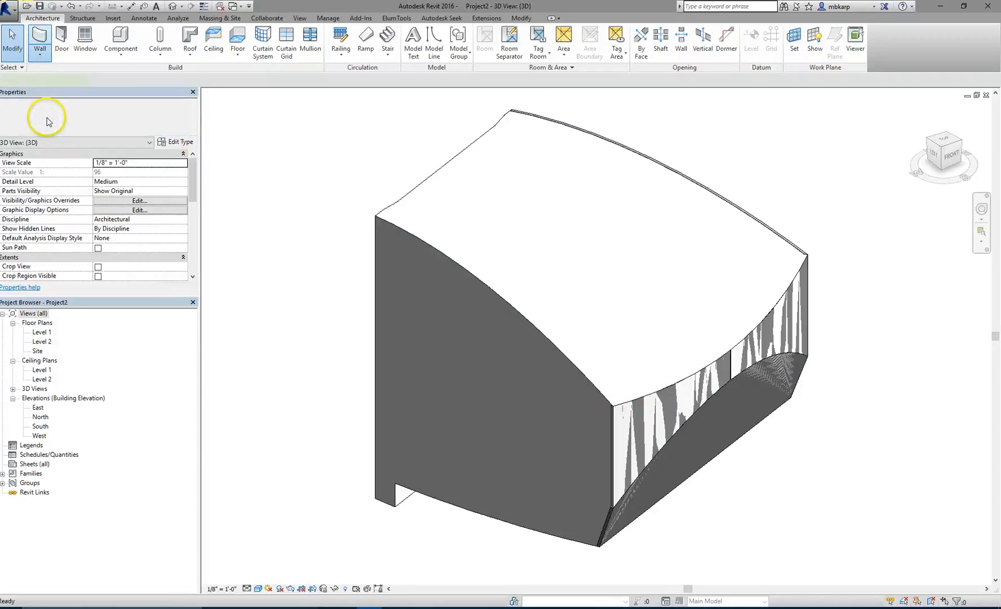
left_click(39, 42)
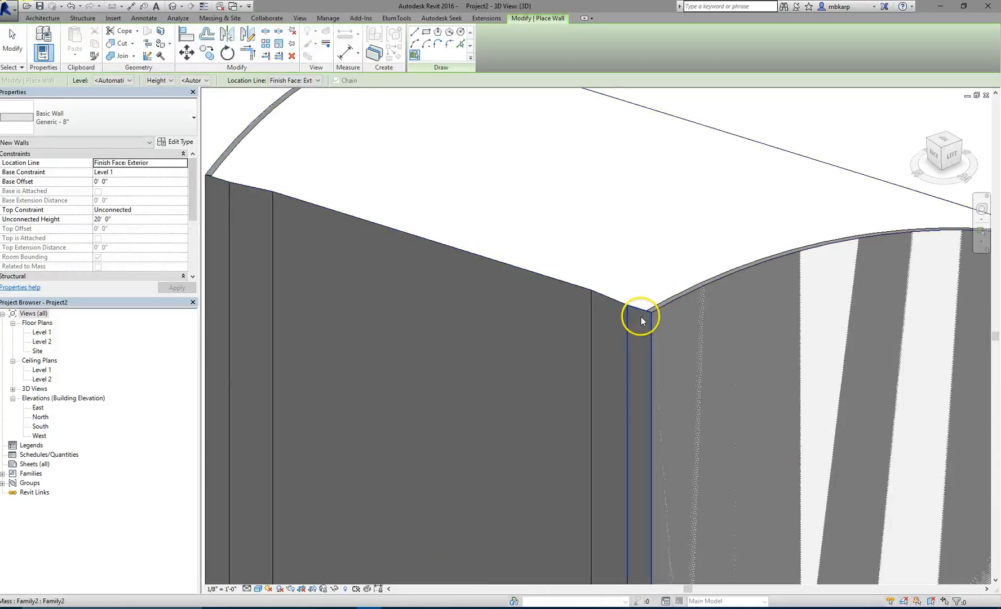
mouse_move(615, 302)
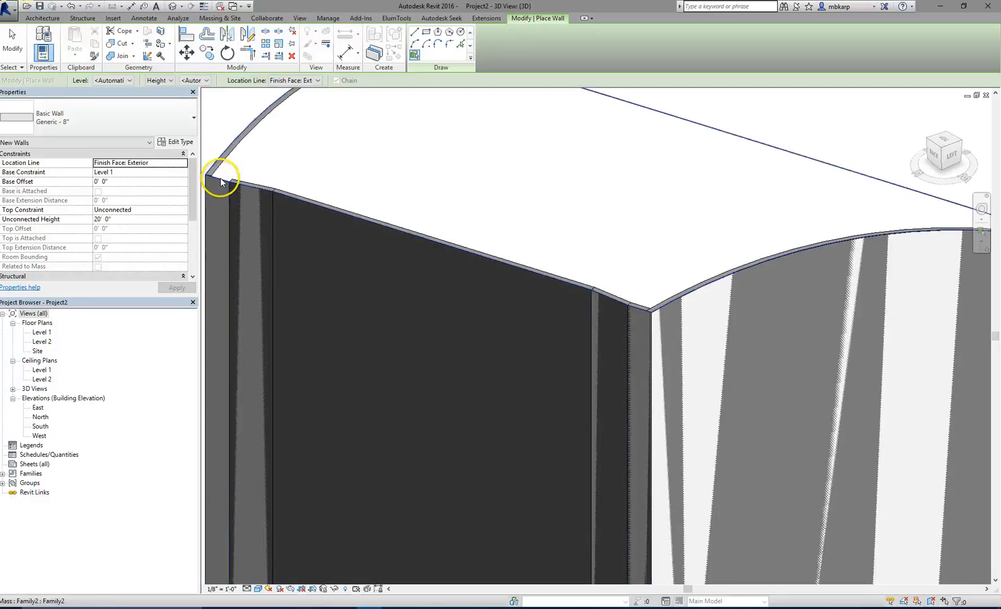
mouse_move(309, 231)
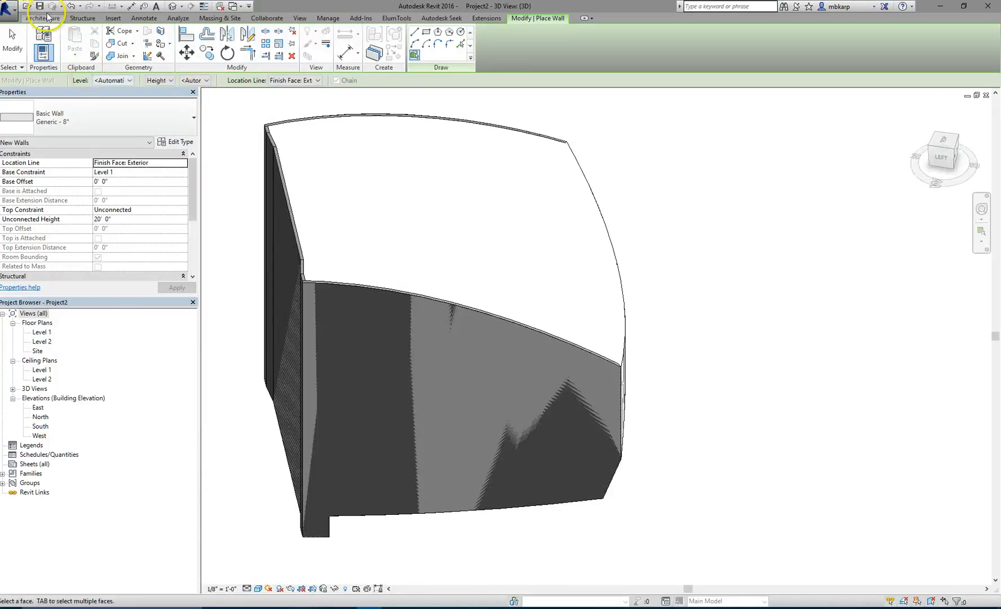
Step: Create a Generic 12" roof by face on the mass's curved top face
left_click(42, 18)
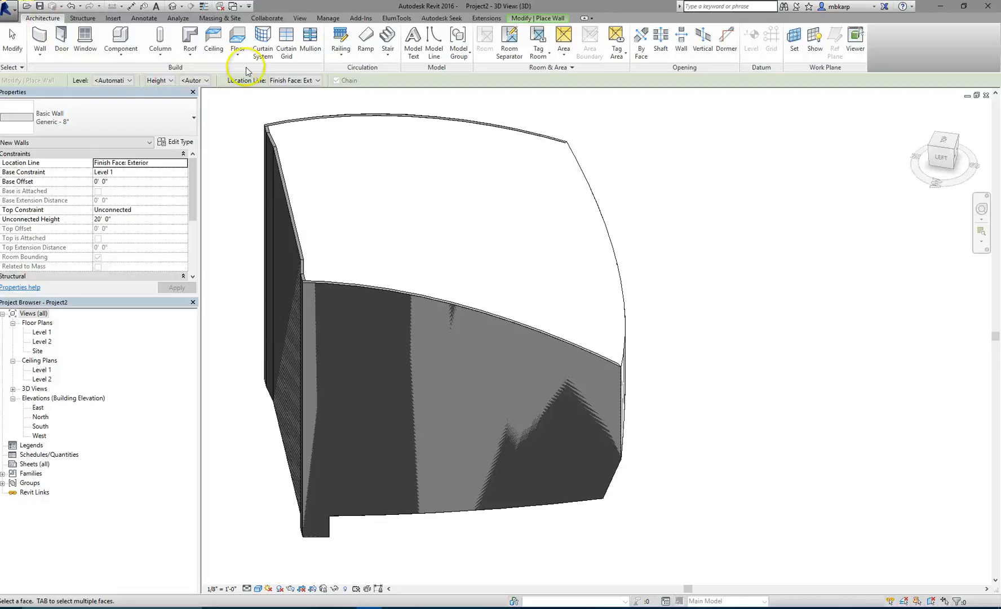
left_click(189, 39)
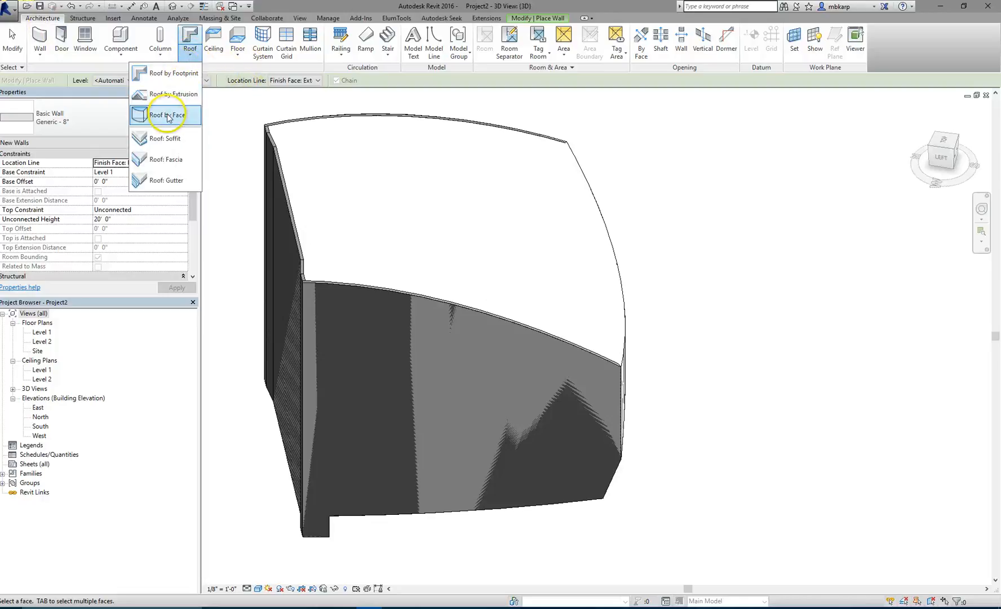
left_click(168, 115)
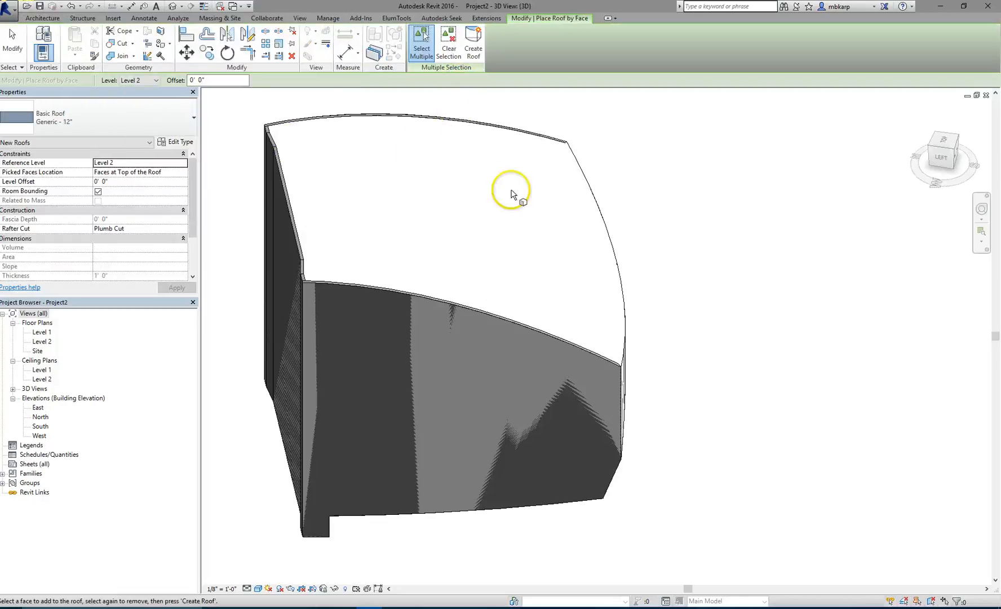
mouse_move(624, 295)
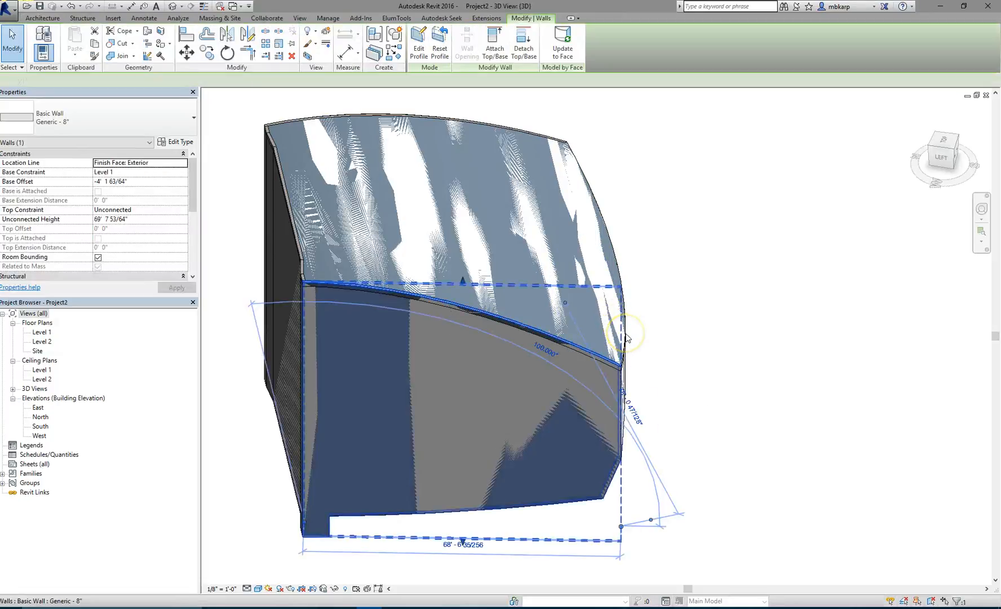
left_click(447, 192)
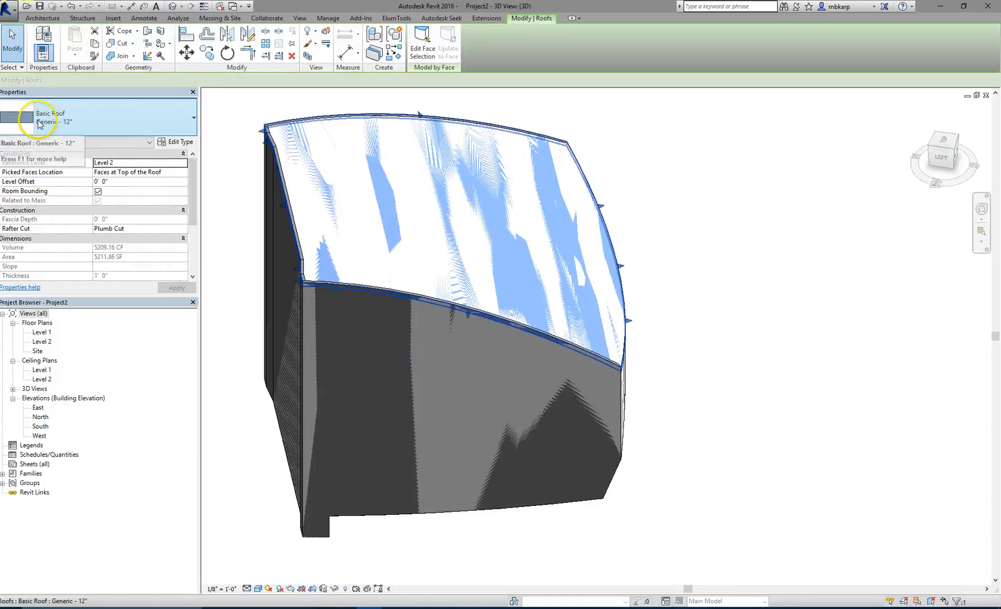
Step: Select and inspect the new roof over the walls, then deselect it
left_click(774, 334)
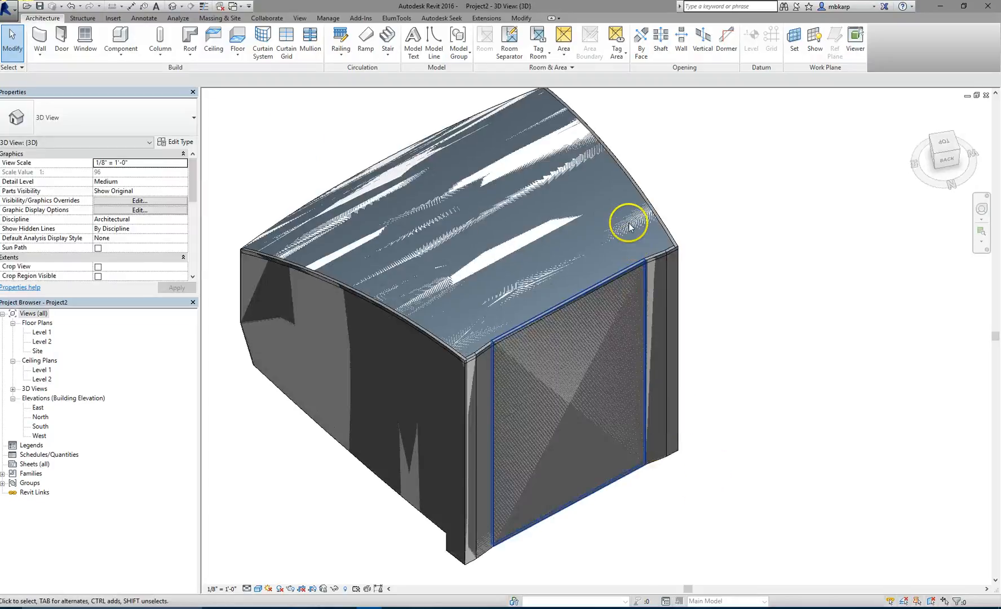
mouse_move(645, 203)
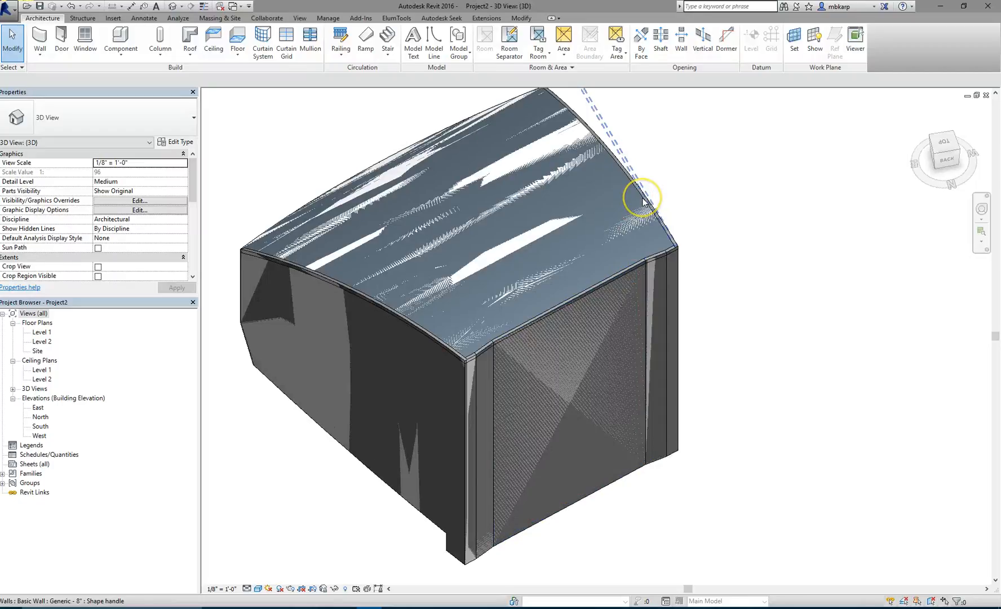
left_click(260, 239)
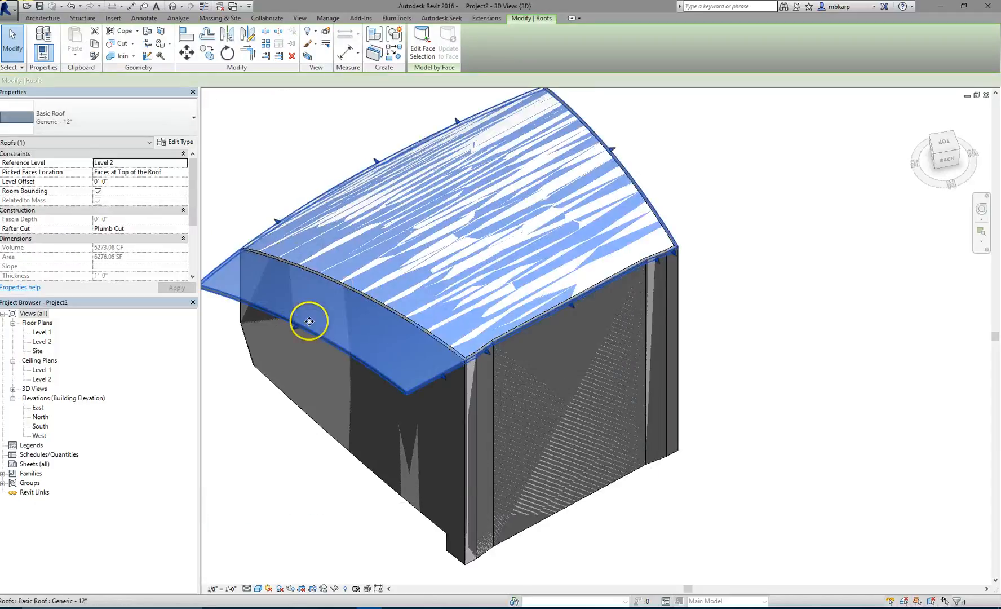
left_click(289, 513)
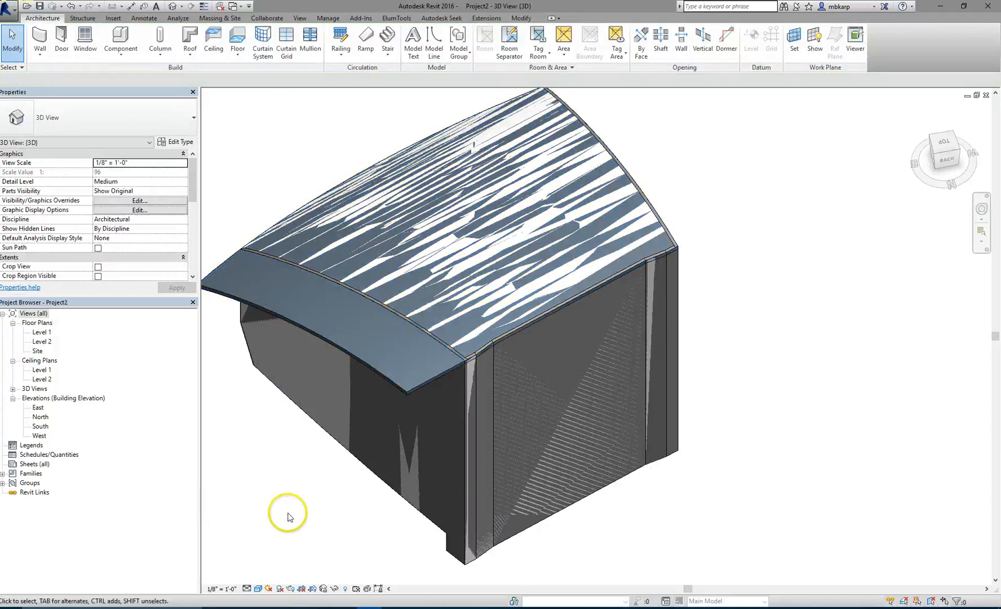
mouse_move(271, 202)
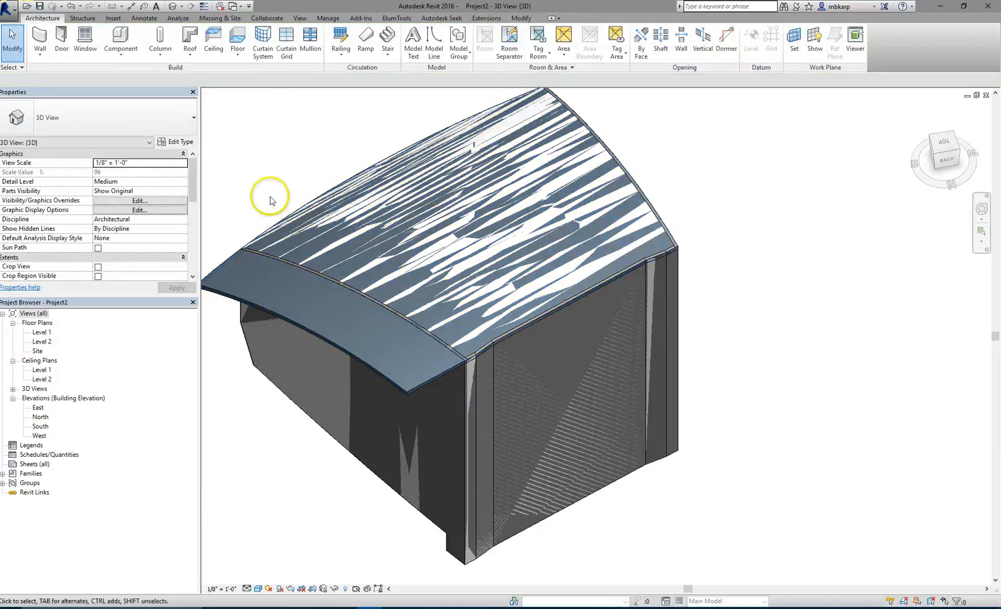
mouse_move(548, 399)
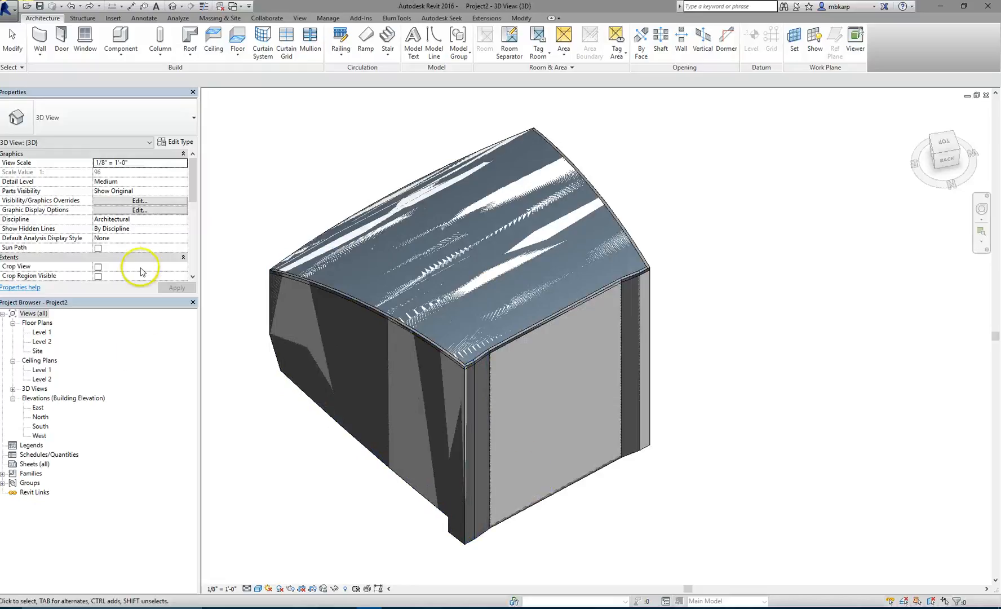
Step: Rotate the 3D view's section box to align with the walls, then select a corner wall
scroll("down", 3)
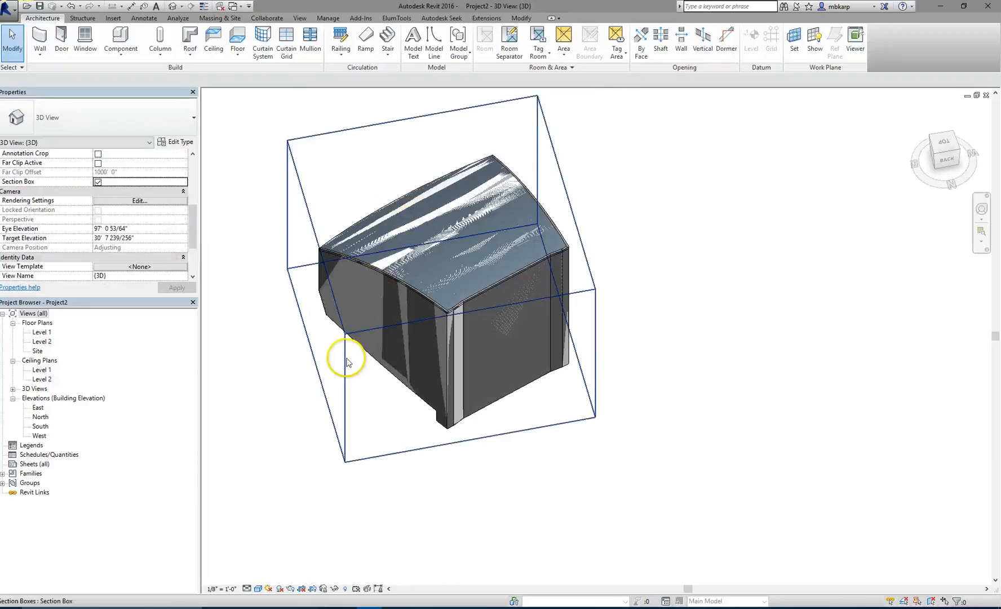
left_click(347, 361)
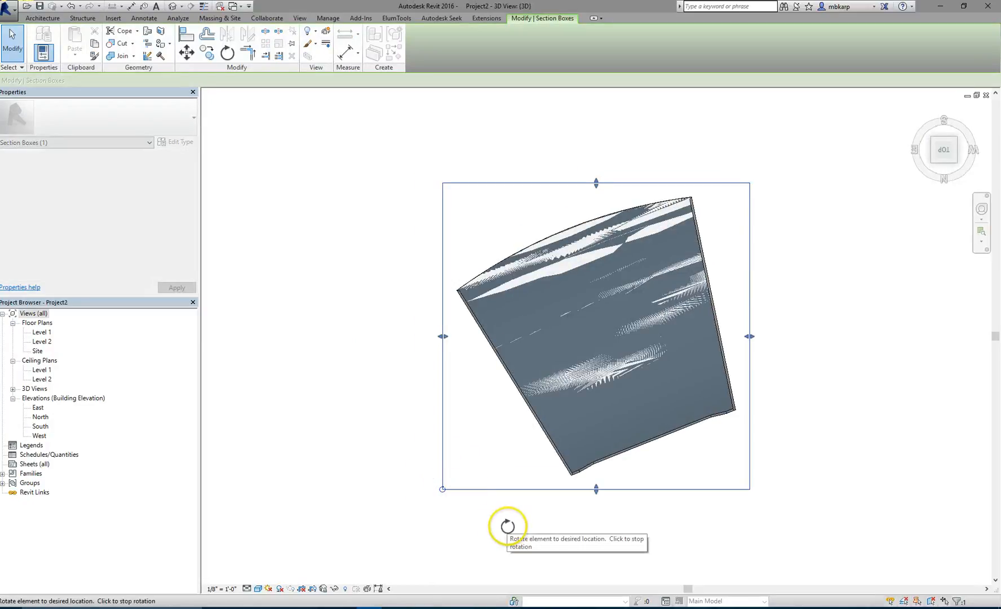
left_click(511, 532)
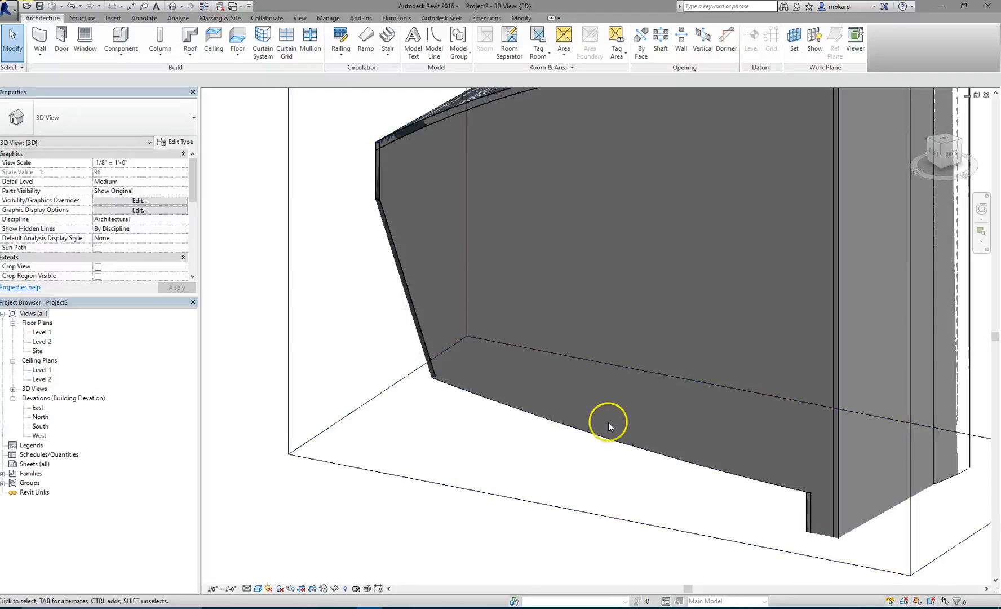
left_click(830, 537)
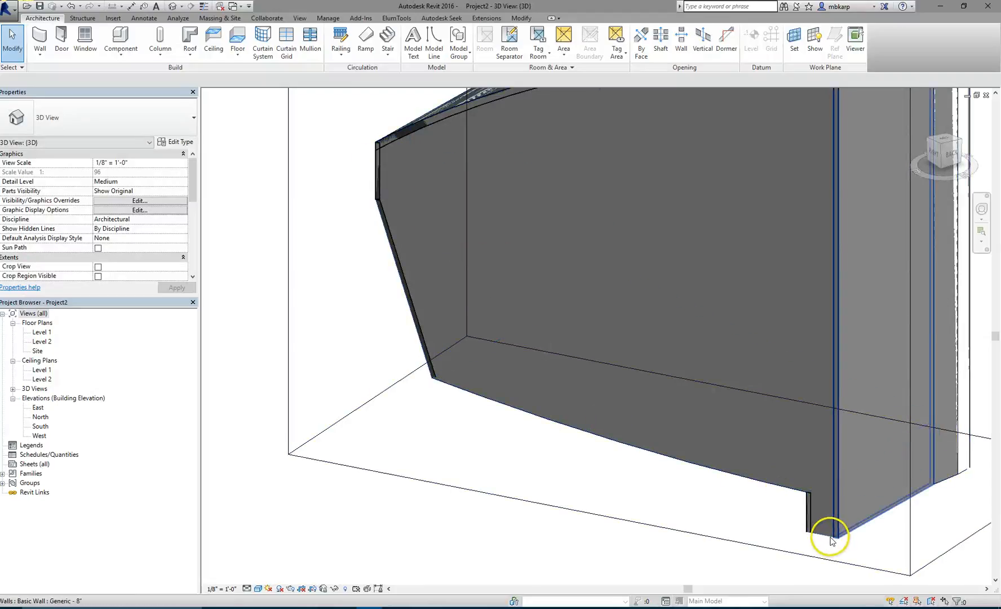
mouse_move(827, 539)
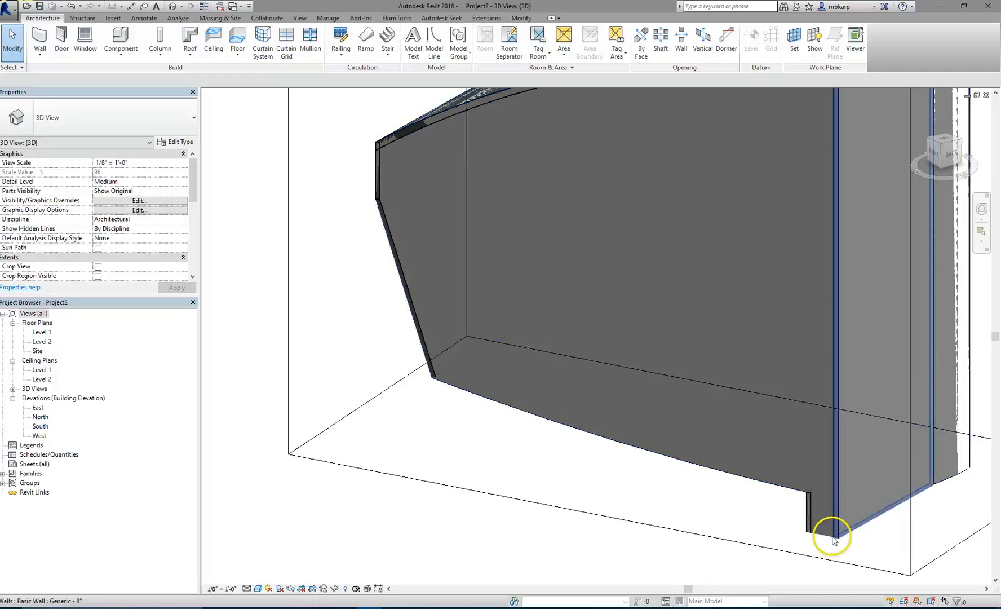
mouse_move(744, 479)
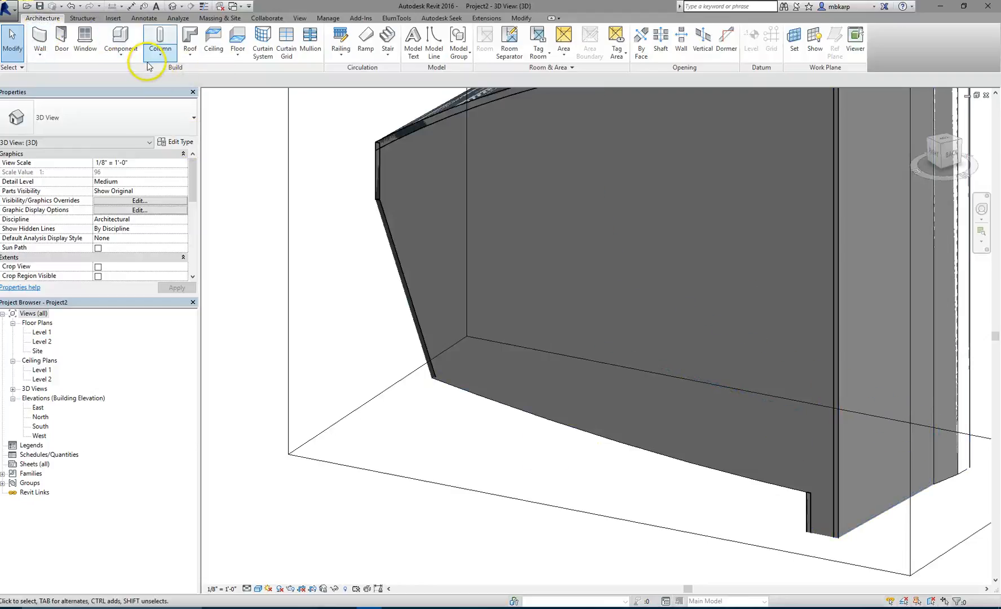
Step: Browse the floor dropdown, then open the roof dropdown showing Roof by Face
left_click(238, 41)
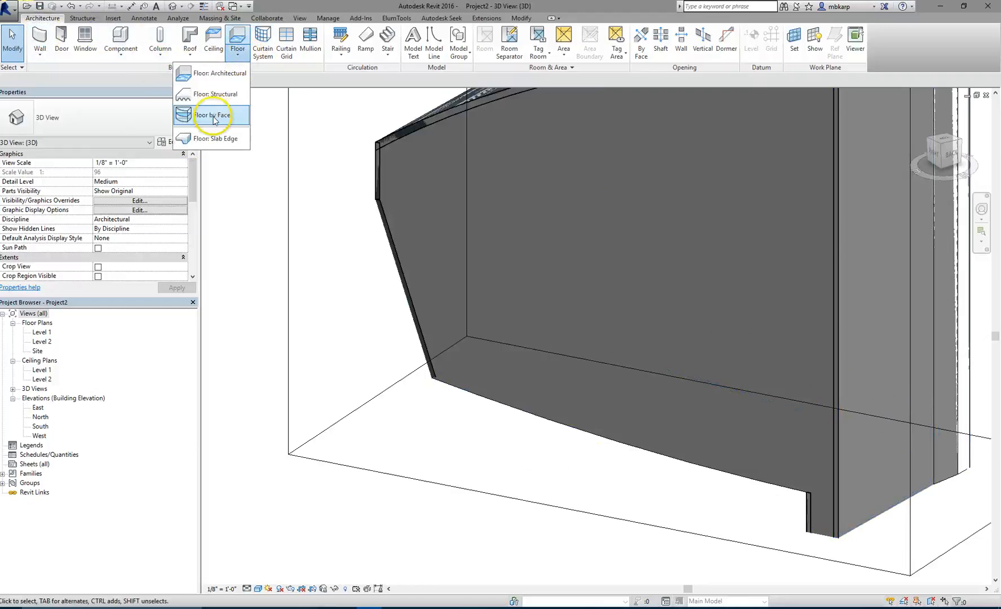
mouse_move(212, 115)
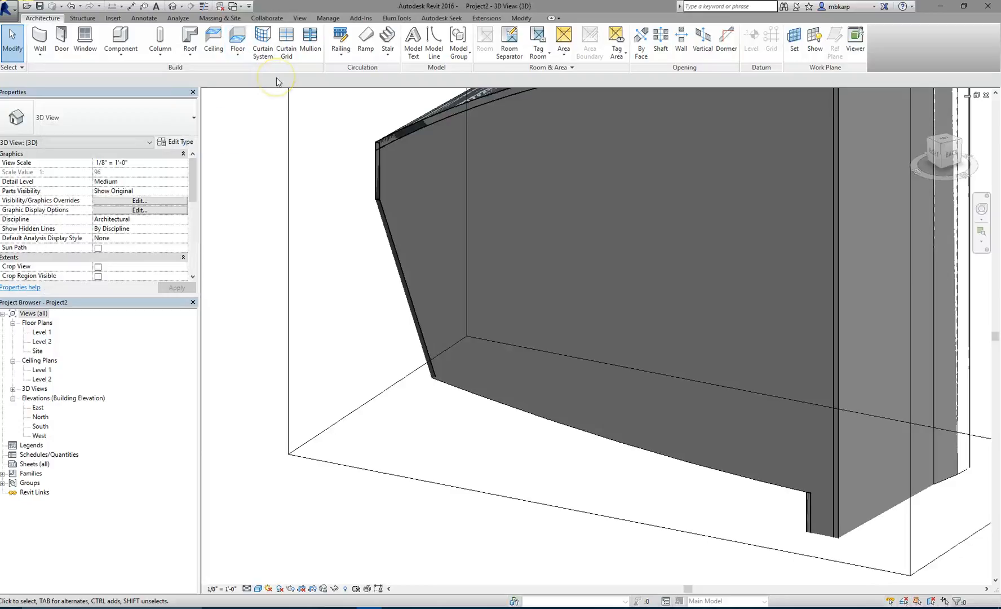
mouse_move(190, 38)
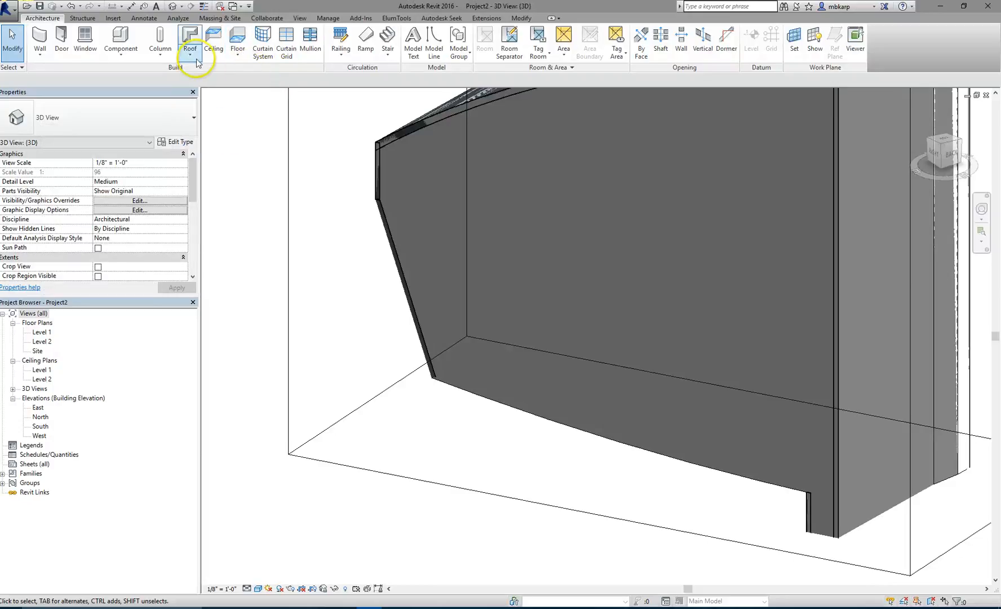
left_click(189, 38)
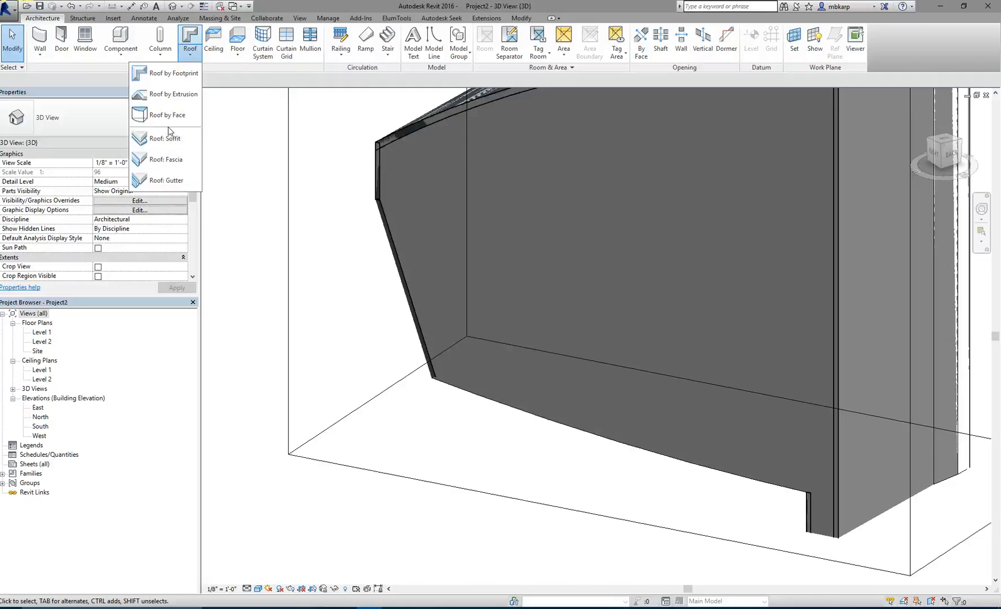
mouse_move(692, 477)
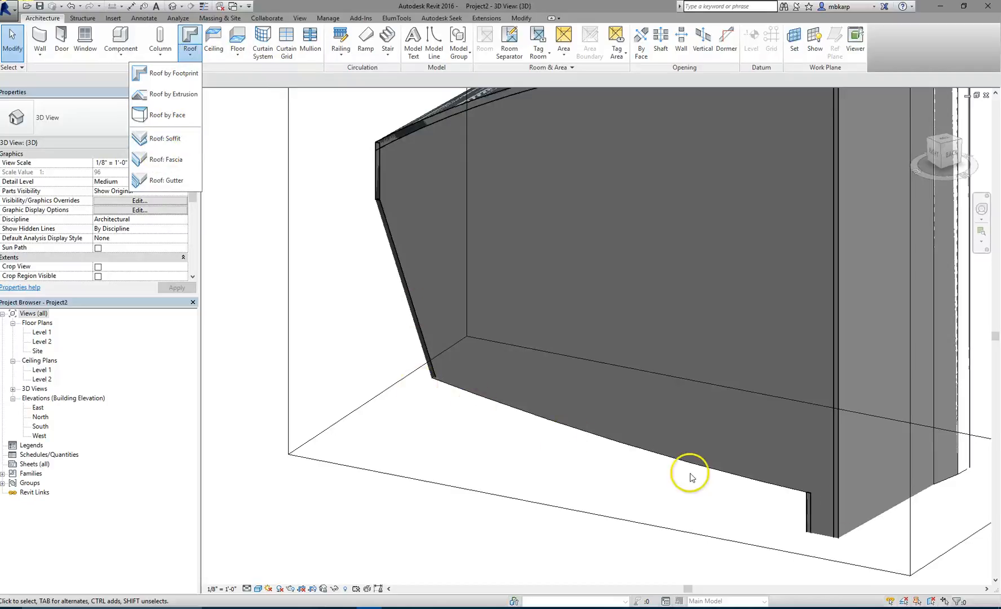
mouse_move(520, 452)
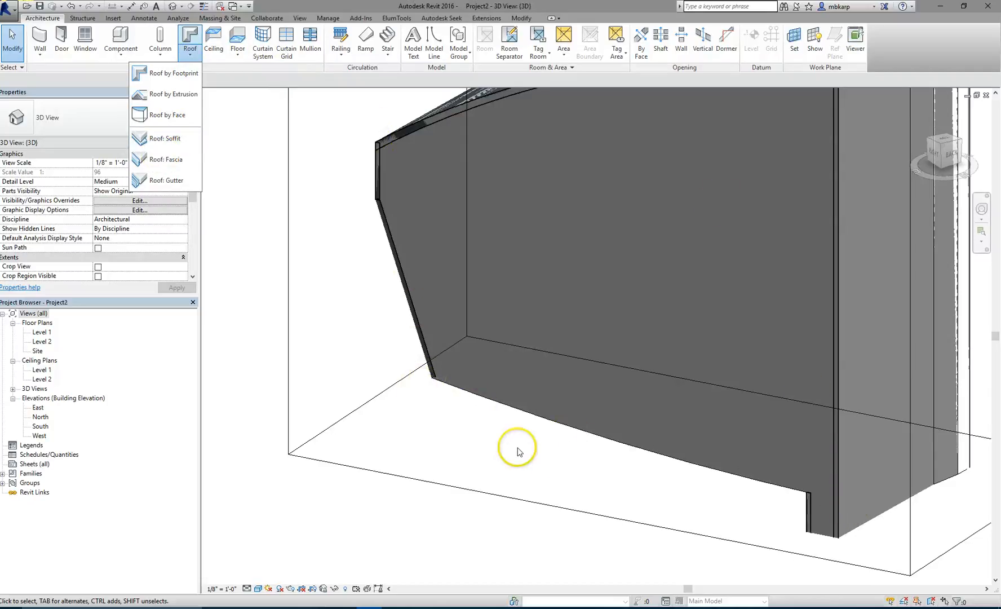
mouse_move(443, 378)
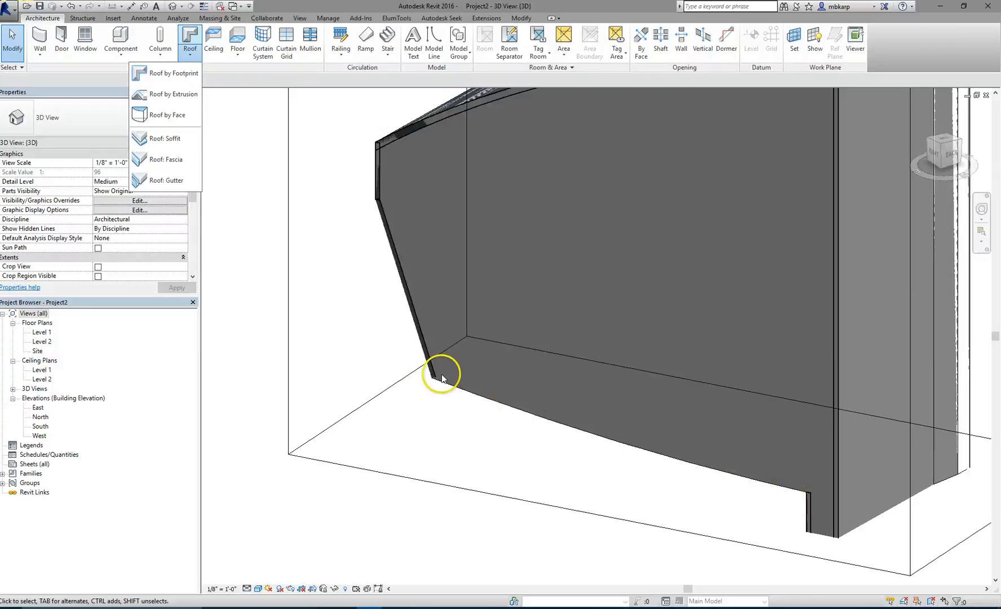
mouse_move(166, 115)
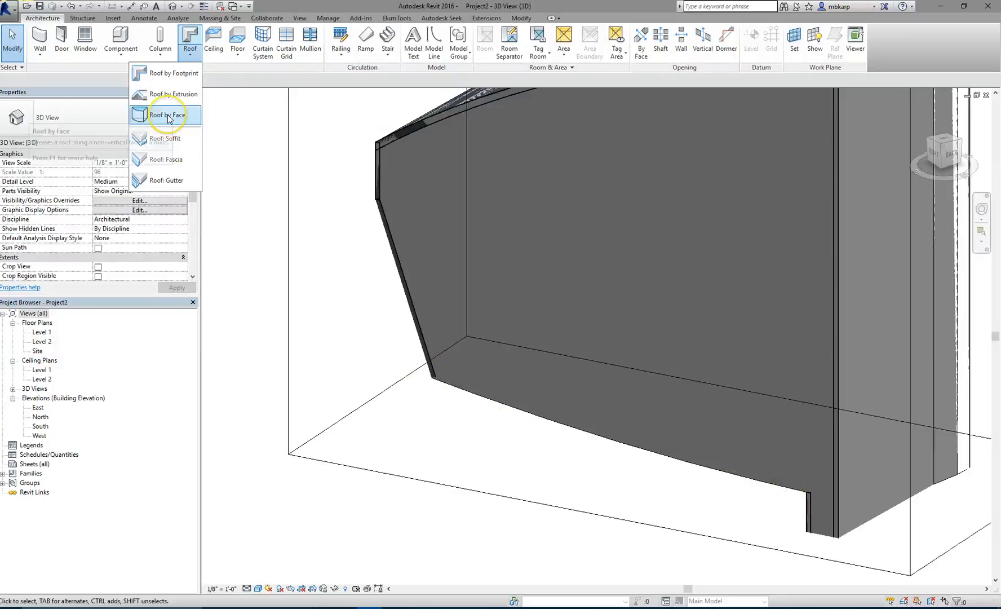
Step: Start Roof by Face with a Generic 12" roof on Level 2 for the mass's bottom face
left_click(167, 115)
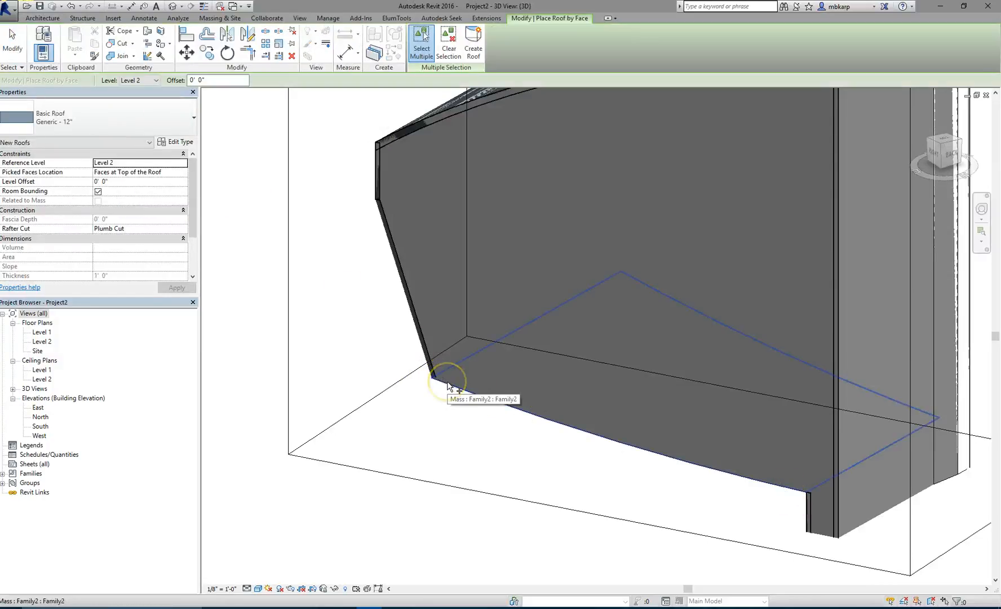
mouse_move(667, 460)
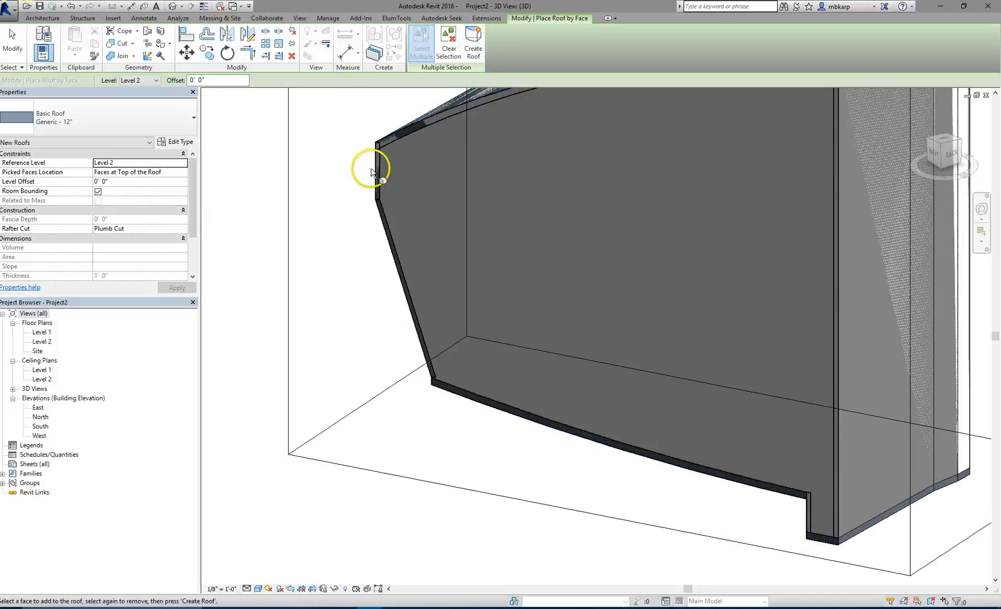
mouse_move(452, 322)
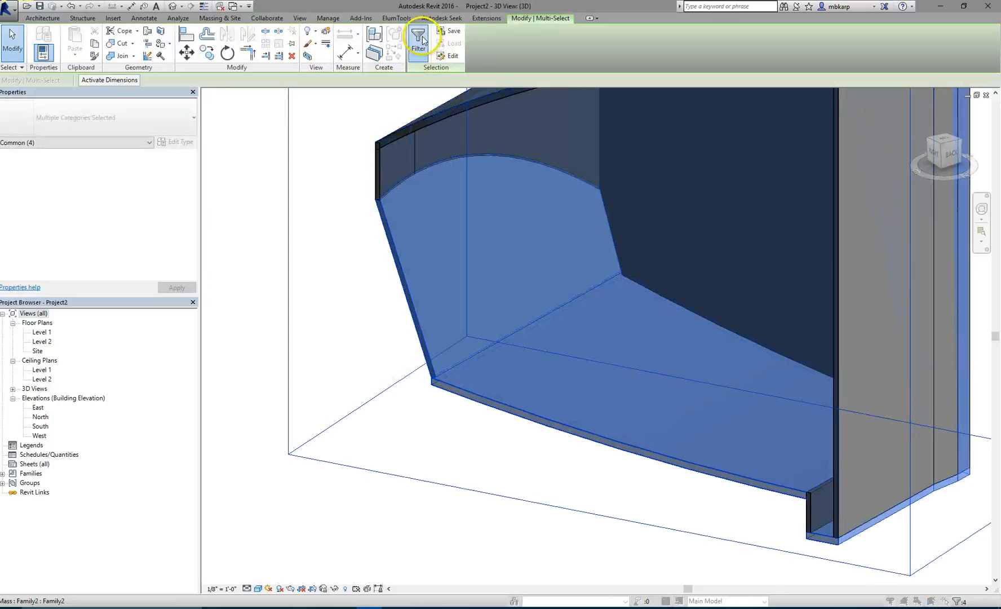
Step: Filter the selection down to only the Mass and temporarily hide it
left_click(418, 39)
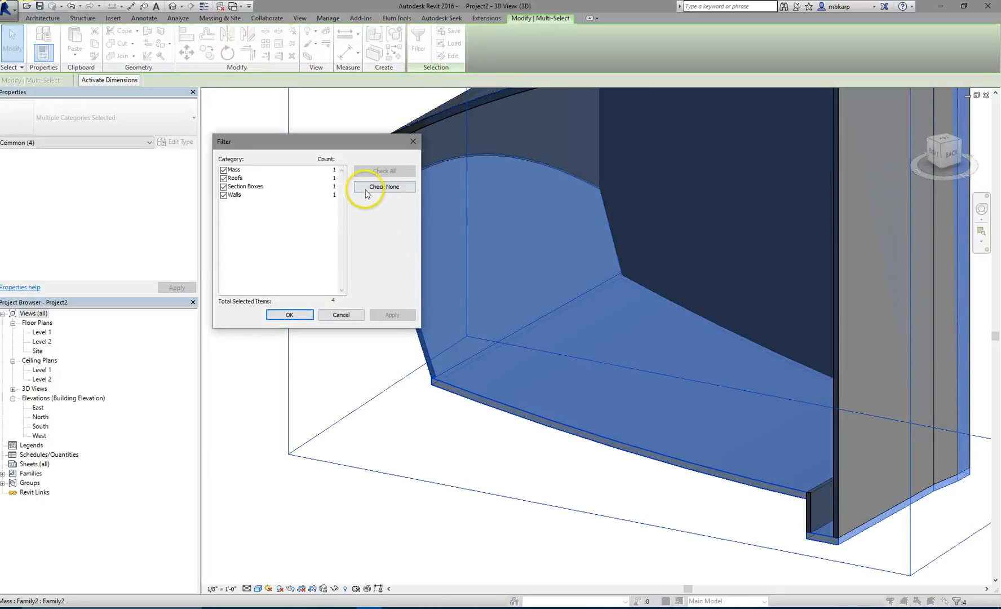
left_click(384, 187)
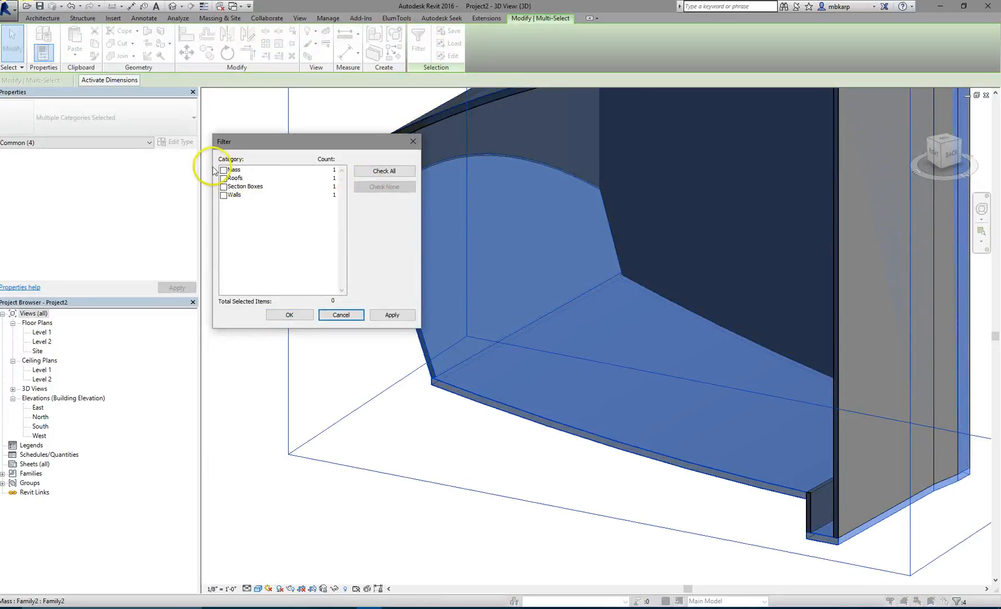
left_click(224, 169)
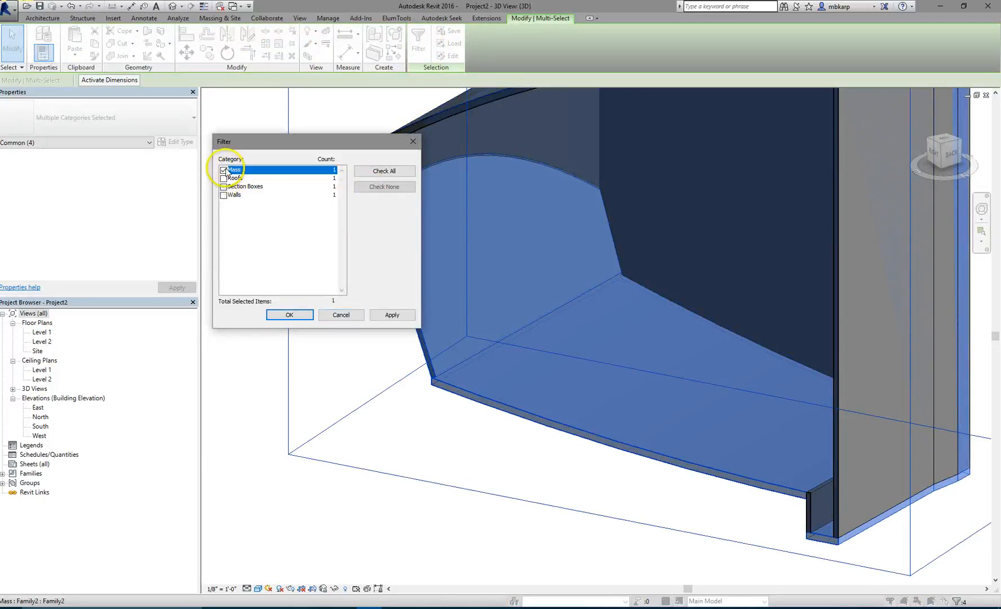
left_click(289, 315)
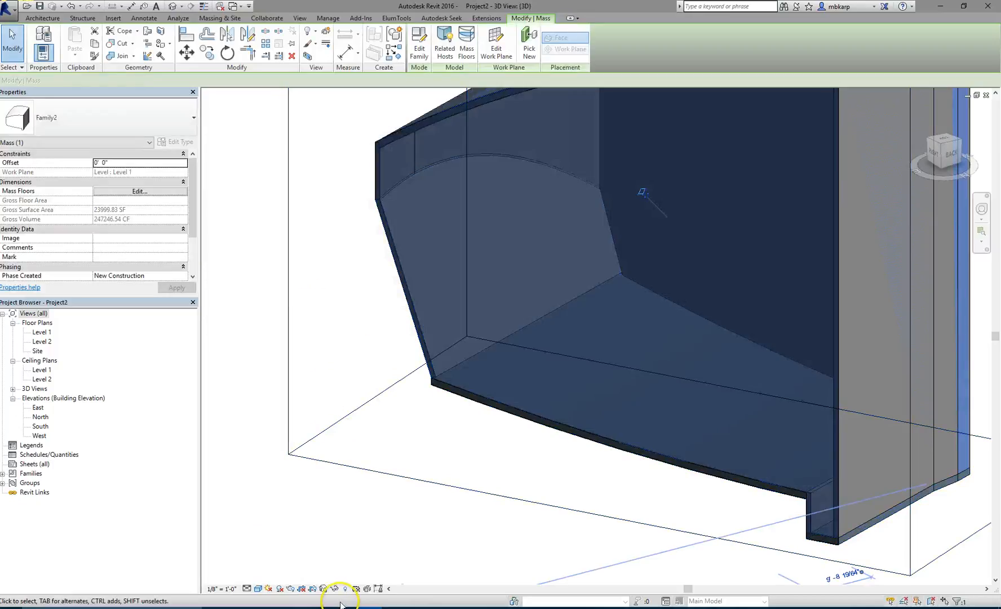
left_click(343, 588)
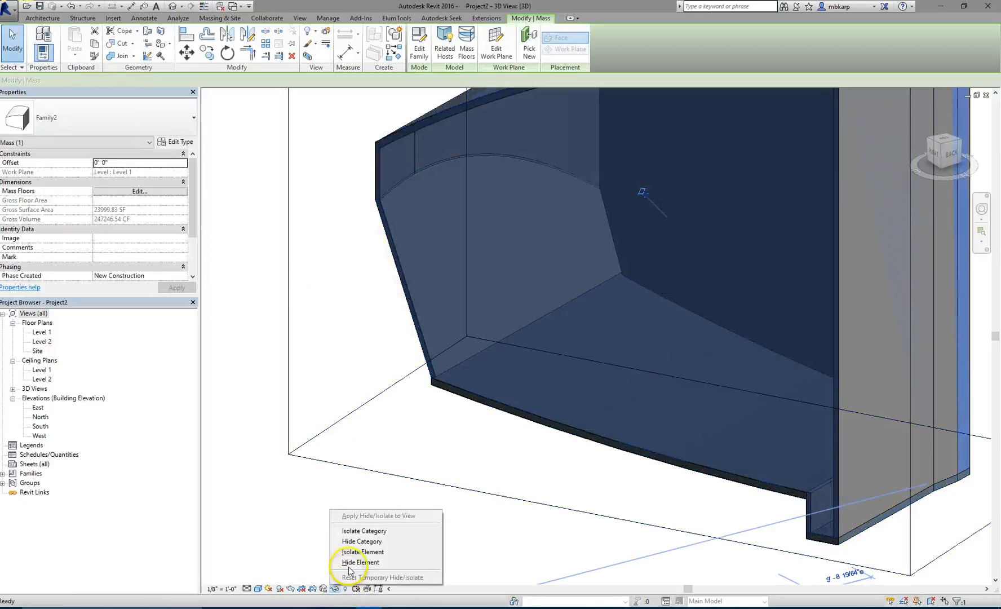
left_click(359, 563)
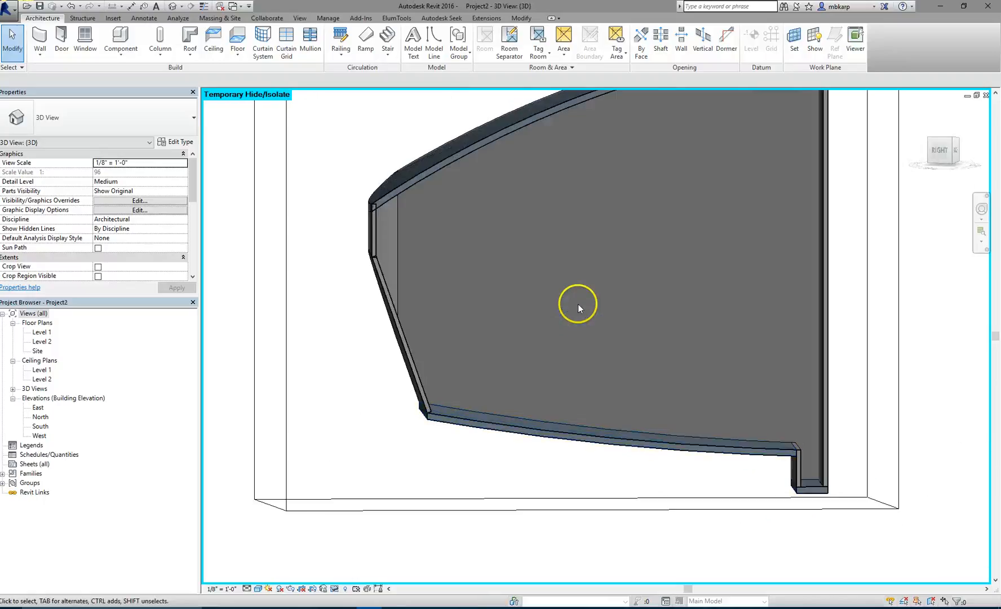
Step: Set the floor slab's Picked Faces Location to Faces at Bottom of the Roof and apply
left_click(504, 437)
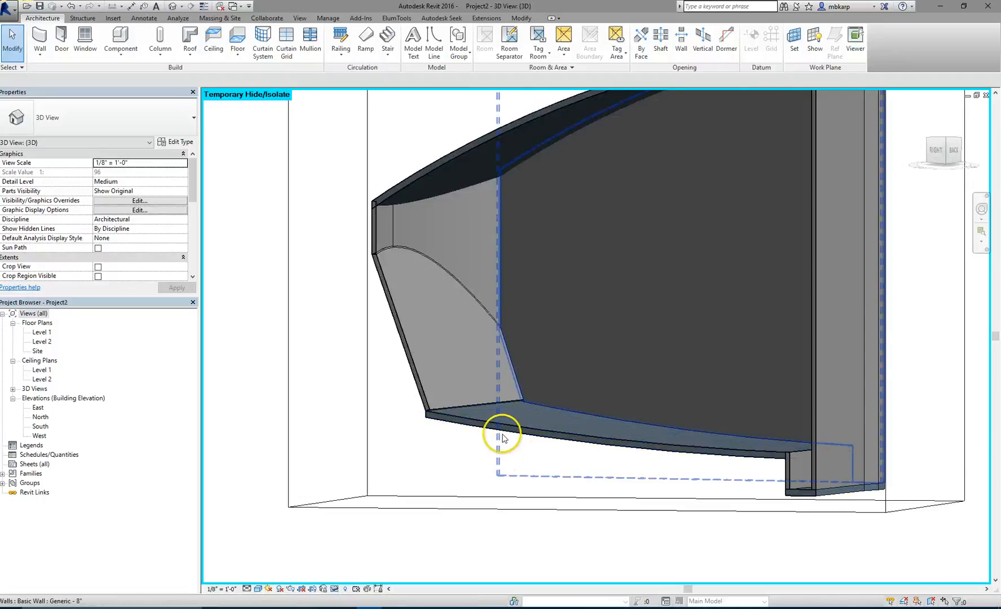
left_click(504, 434)
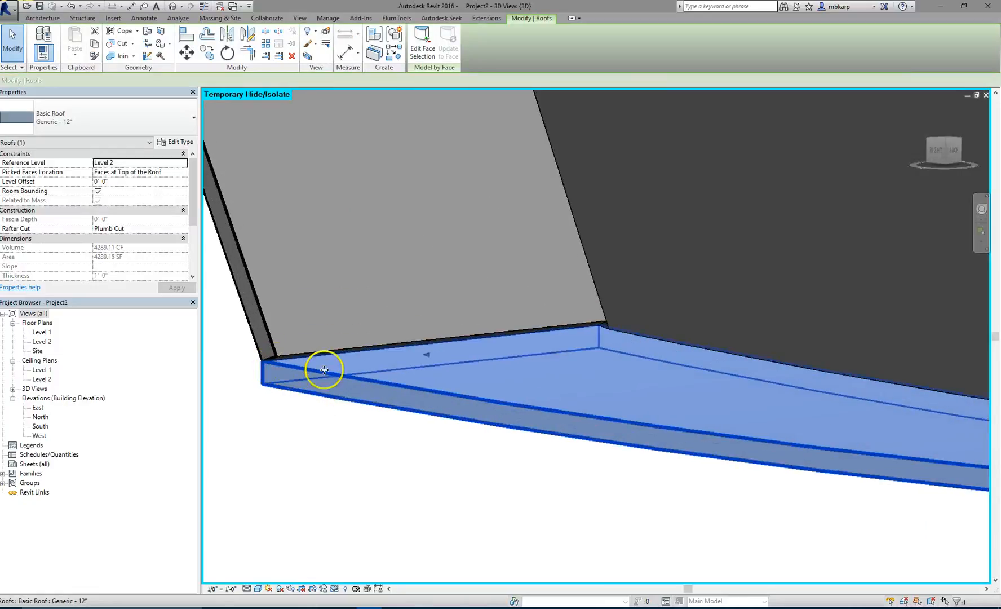
mouse_move(419, 339)
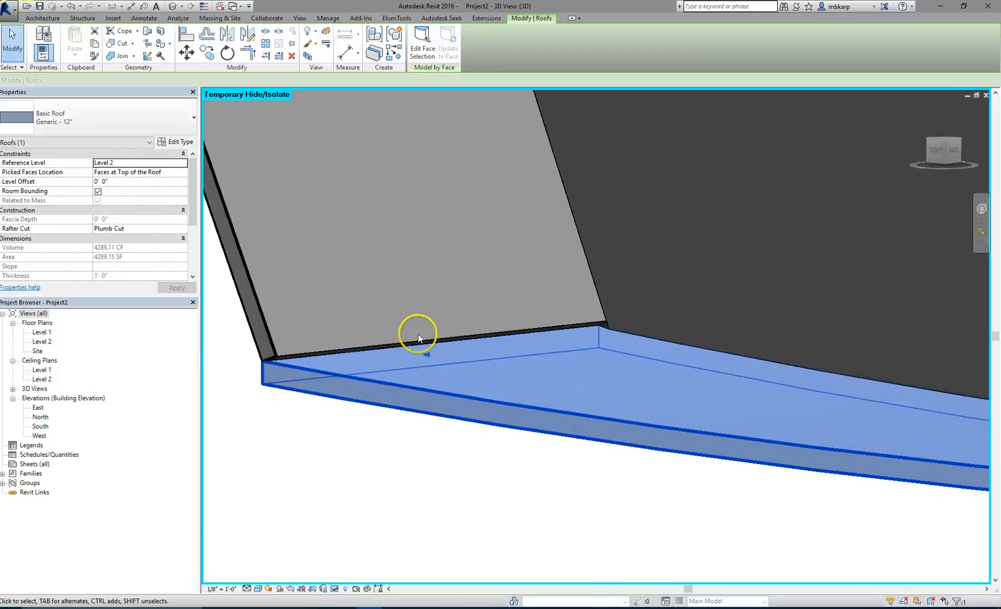
mouse_move(438, 377)
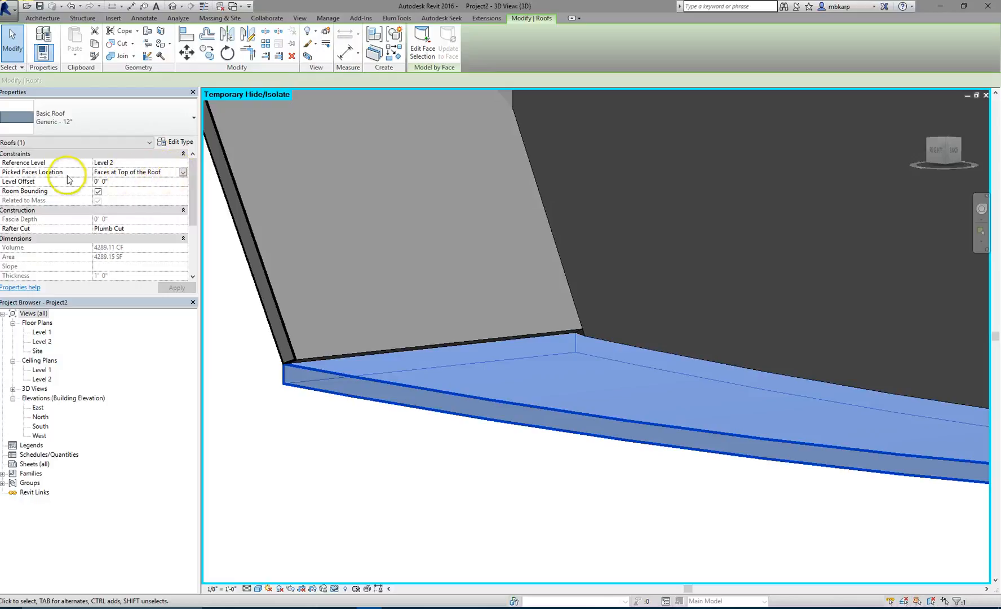
left_click(182, 172)
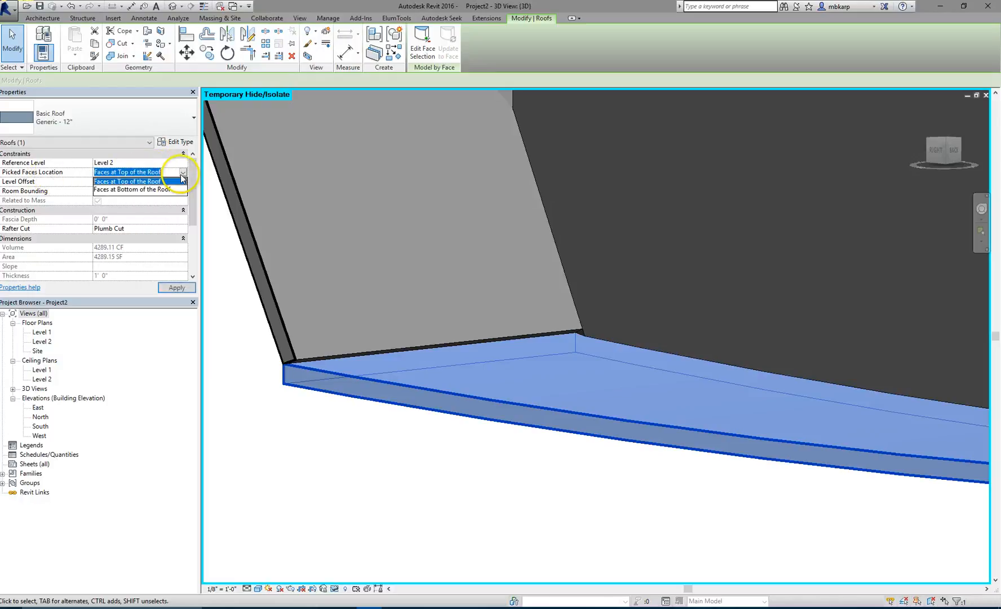
left_click(131, 190)
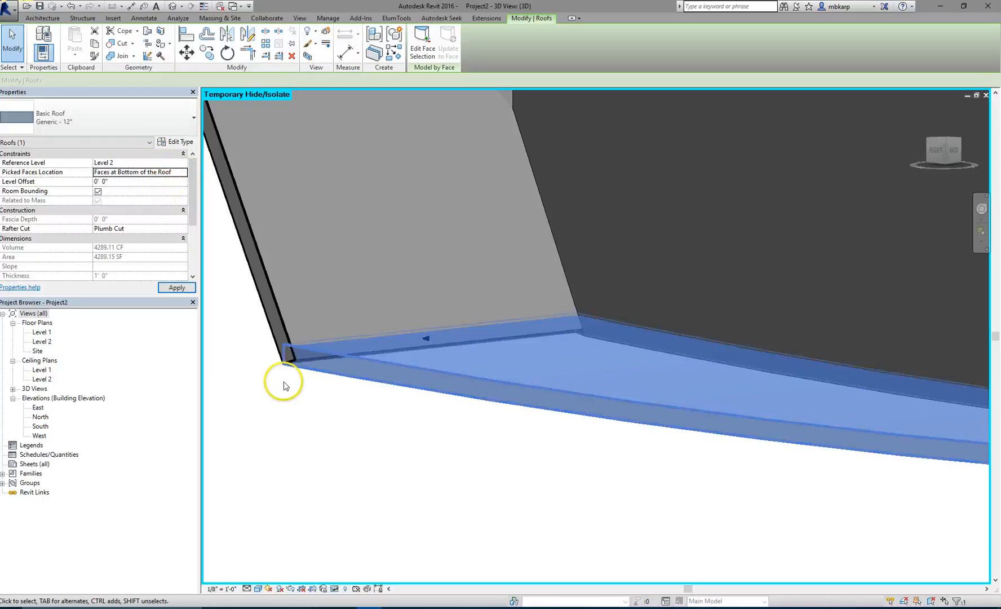
left_click(177, 287)
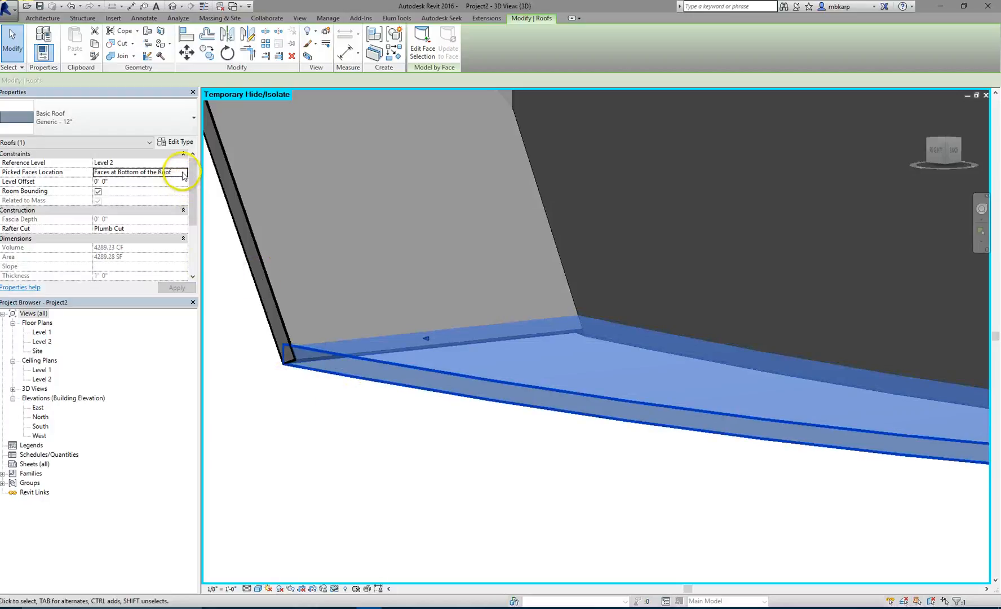
left_click(182, 172)
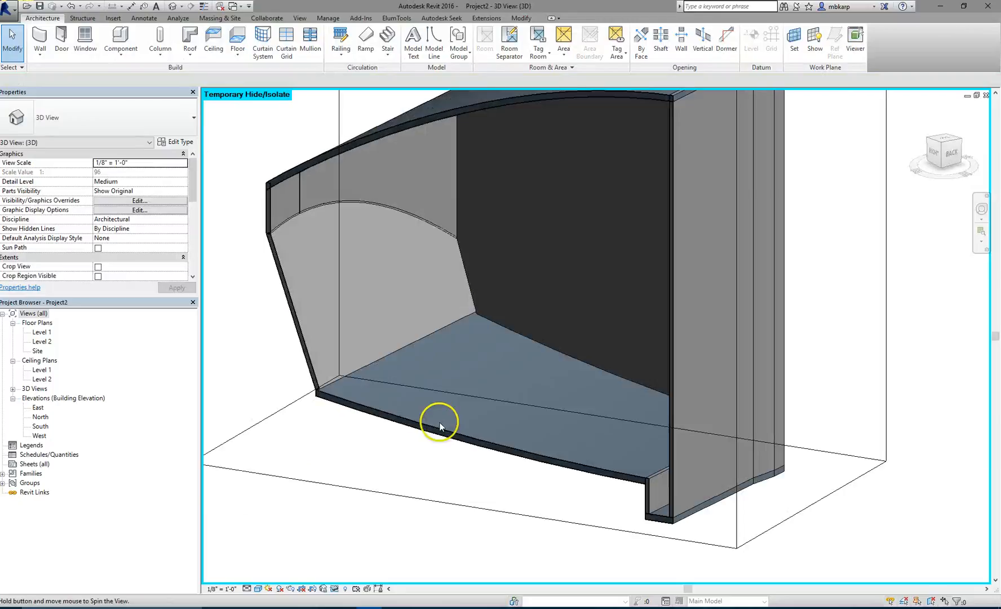
Step: Join the front corner wall's geometry with the adjoining slab and zoom to check
left_click(440, 426)
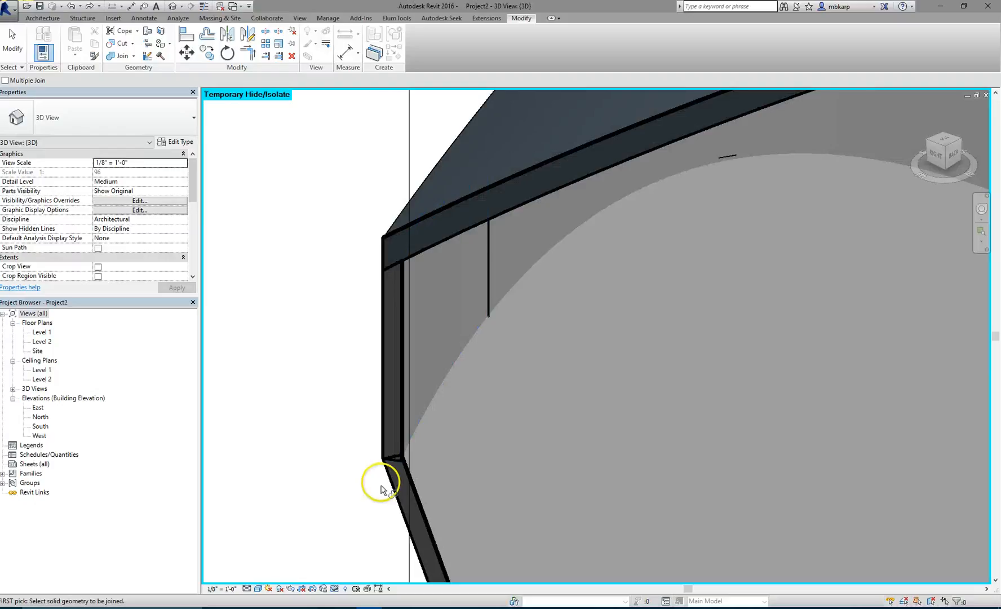
left_click(399, 463)
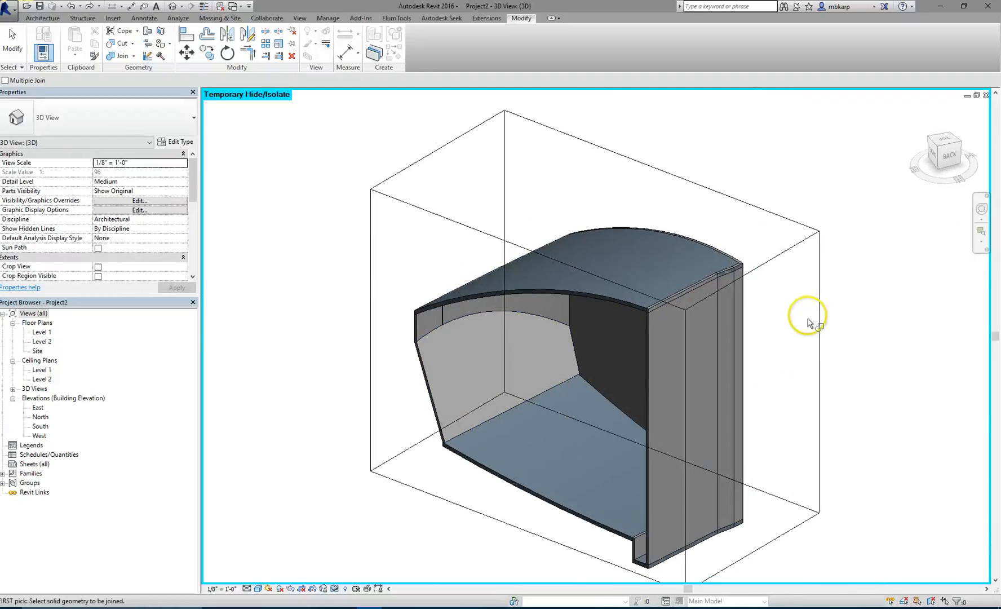
scroll("up", 3)
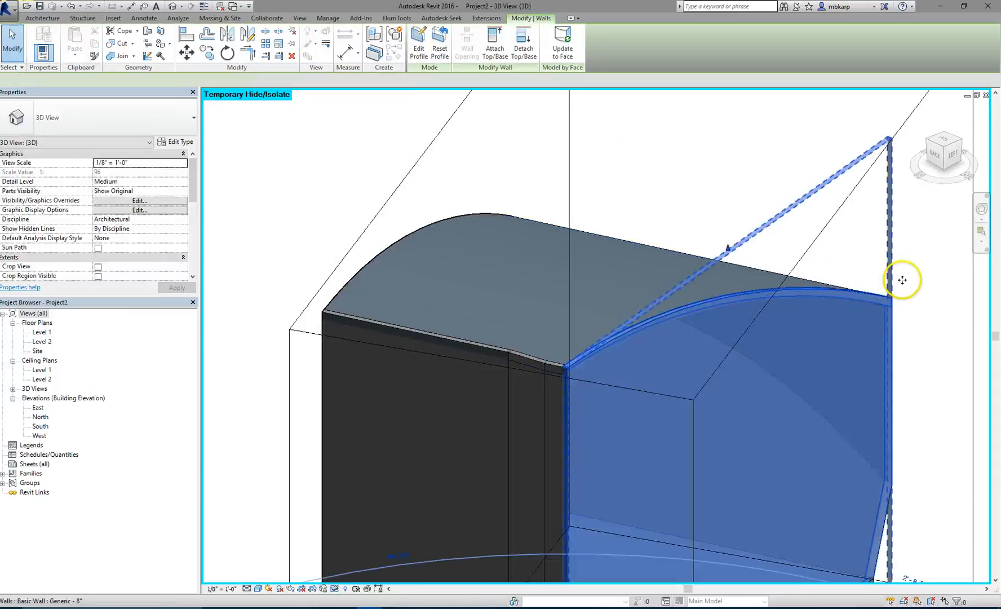
Step: Join the curved roof with the wall below, then select a wall to review
left_click(546, 371)
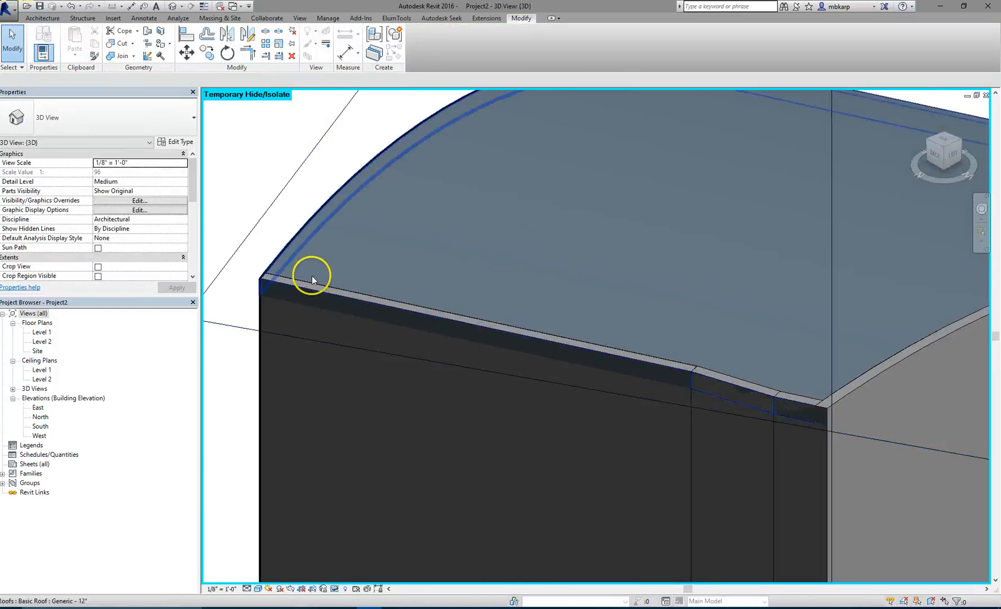
left_click(312, 279)
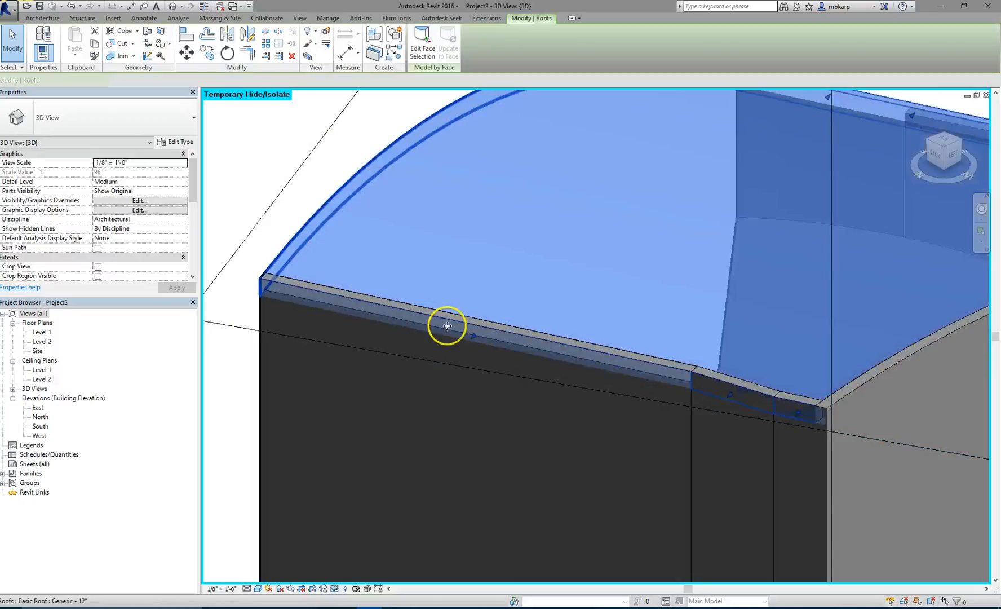
left_click(448, 325)
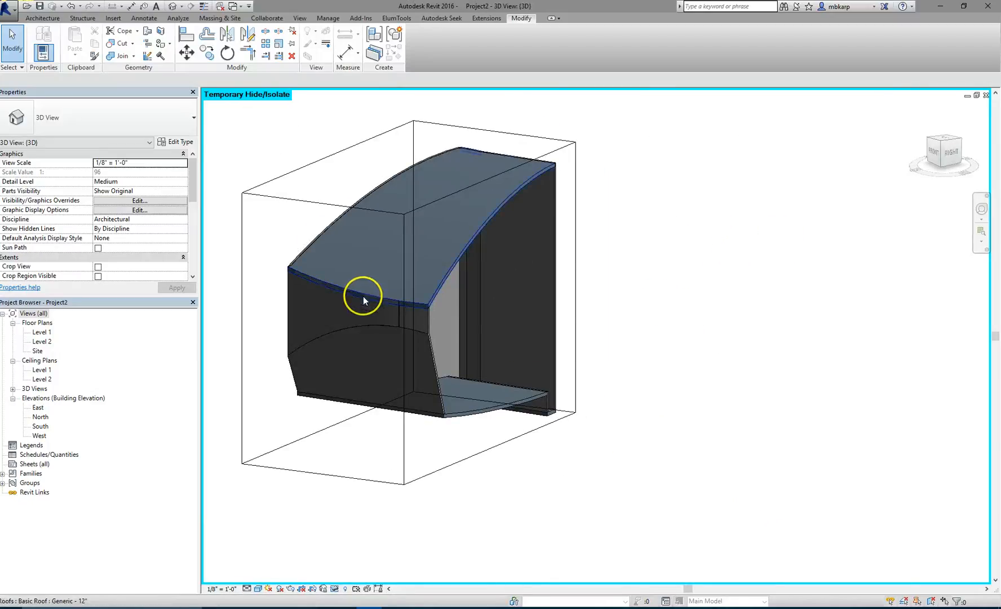
left_click(508, 363)
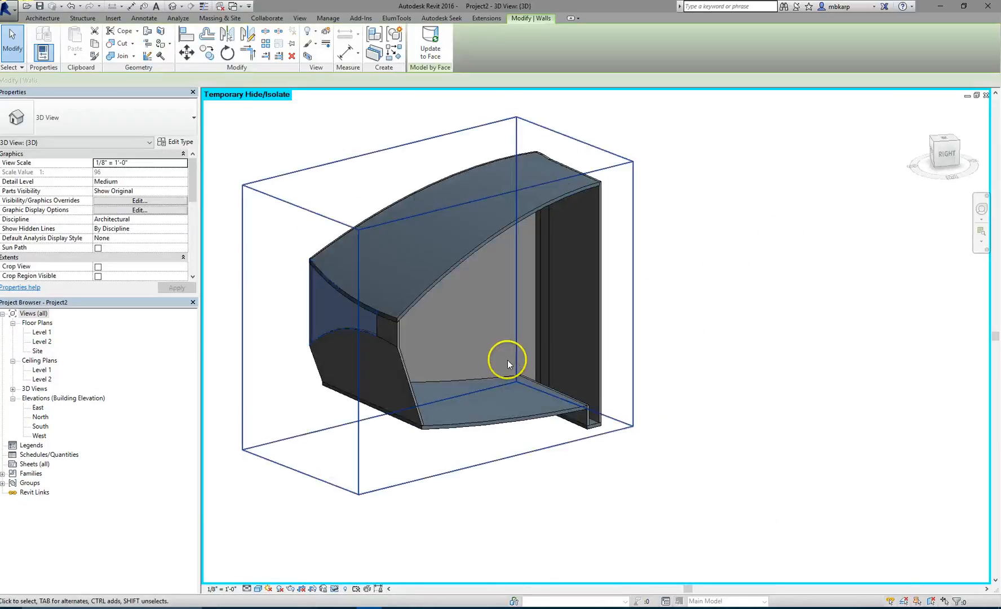
Step: Select the curved roof, then the bottom floor slab to check its Picked Faces Location
left_click(355, 313)
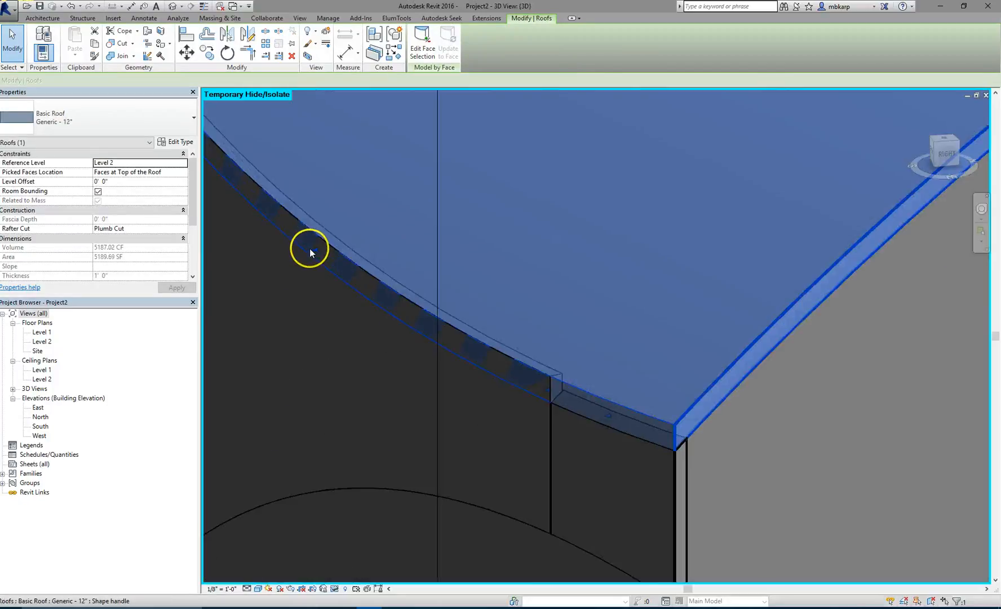
mouse_move(318, 249)
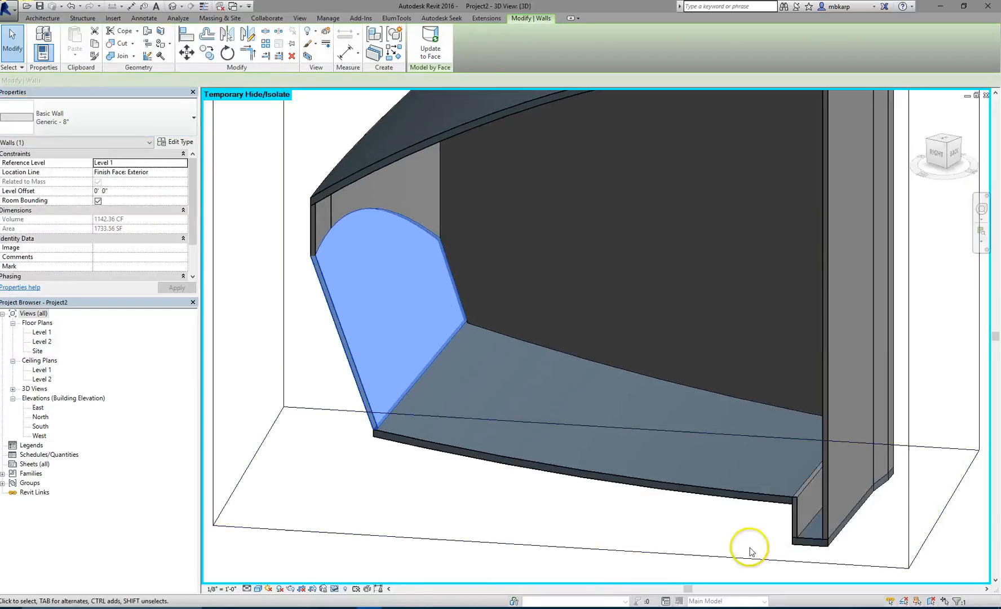
left_click(546, 485)
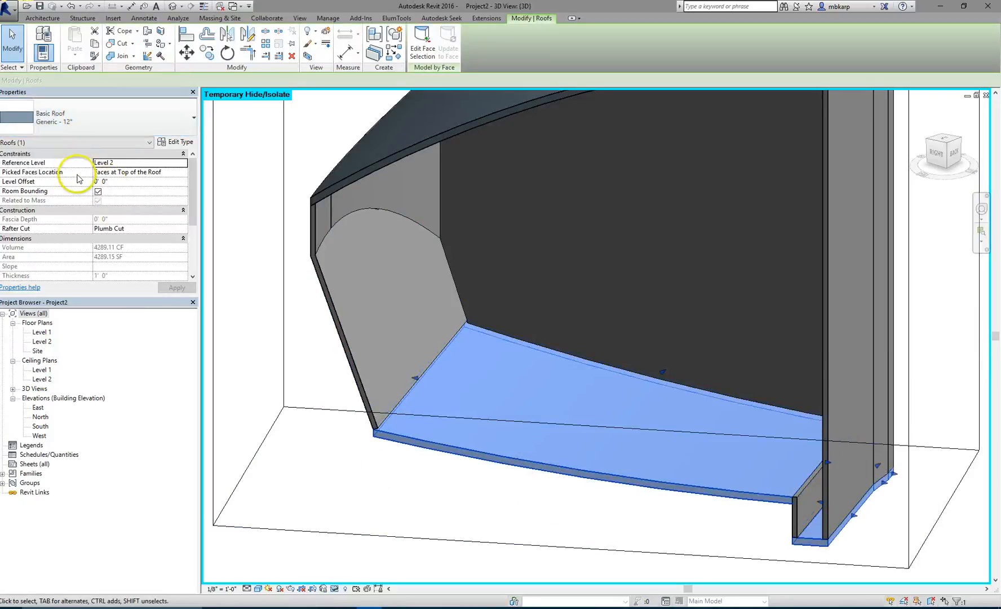
mouse_move(404, 454)
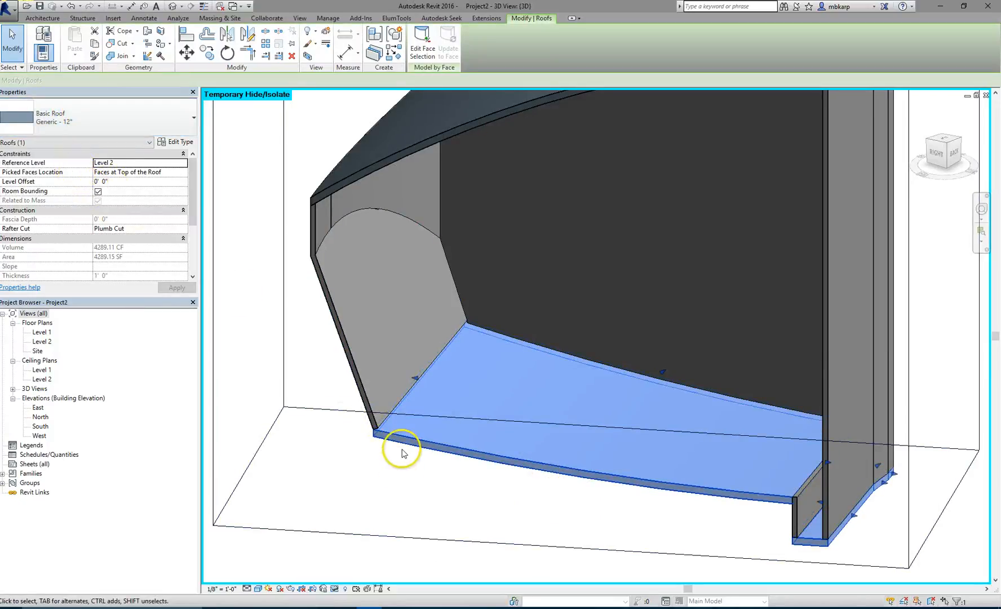